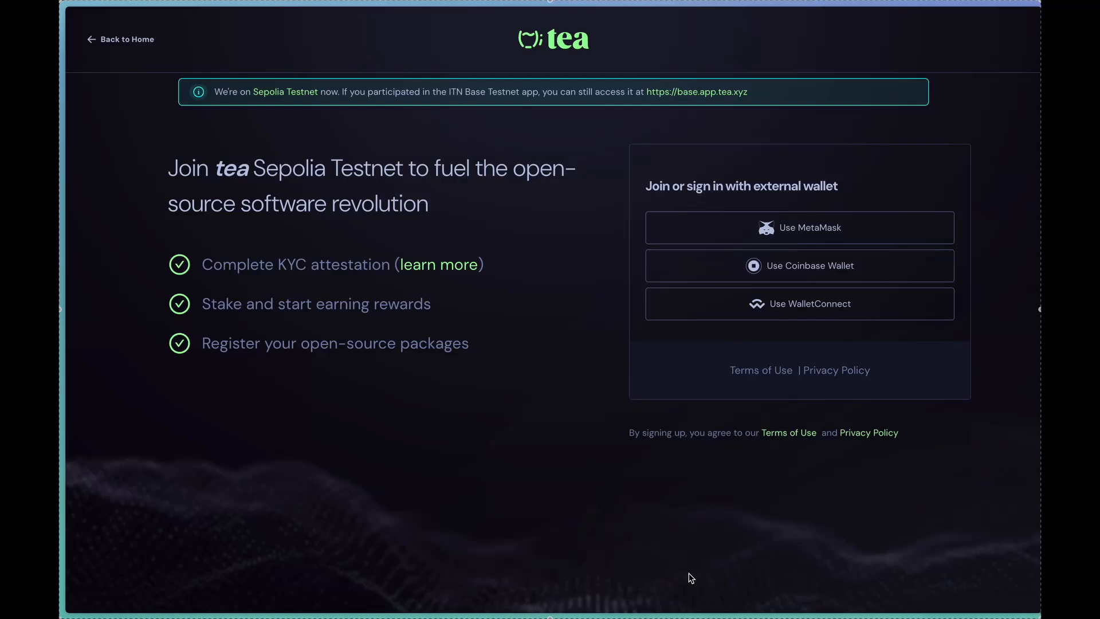
pyautogui.moveTo(607, 348)
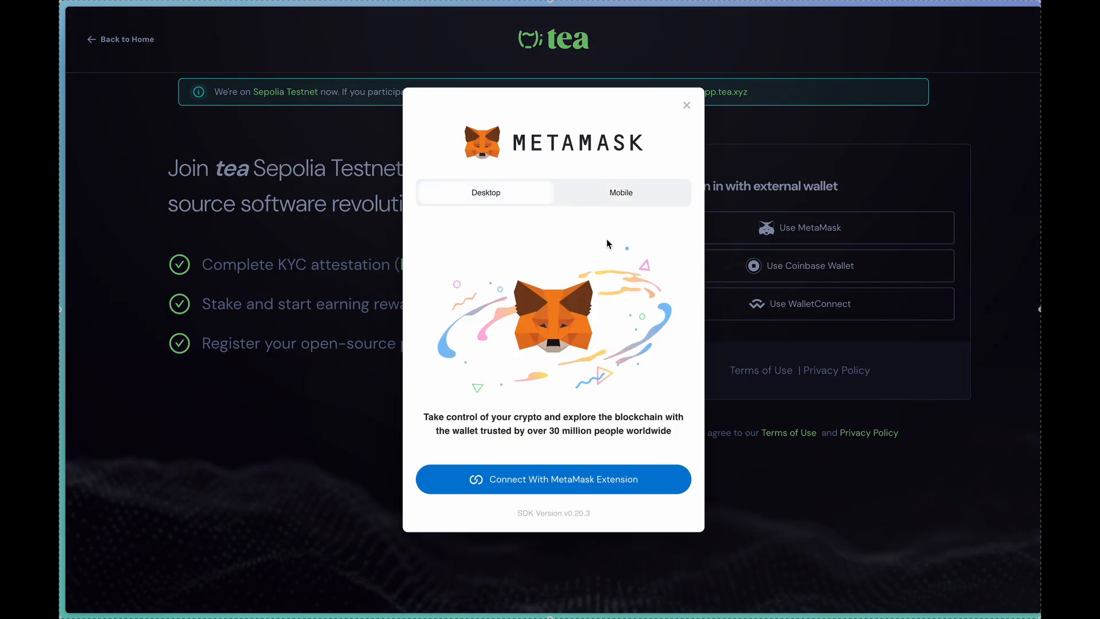
# Step: Connect the wallet through the MetaMask extension to start sign-in for app.dev.tea.xyz
pyautogui.click(554, 480)
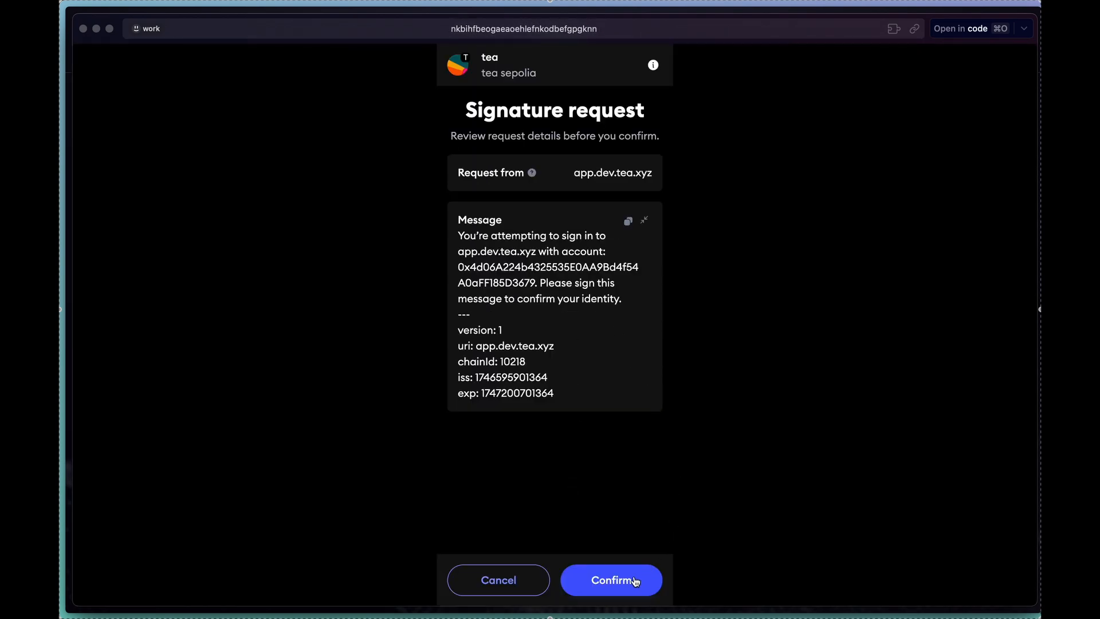
# Step: Confirm the MetaMask signature request so the dashboard with TEA balance and zzz project loads
pyautogui.click(611, 580)
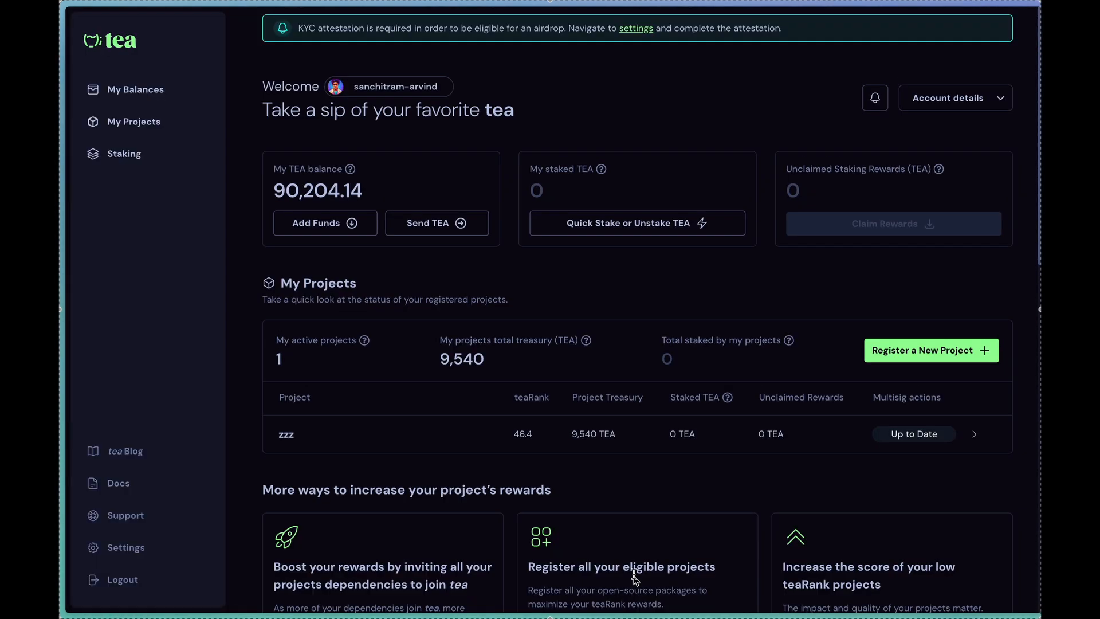
pyautogui.moveTo(639, 314)
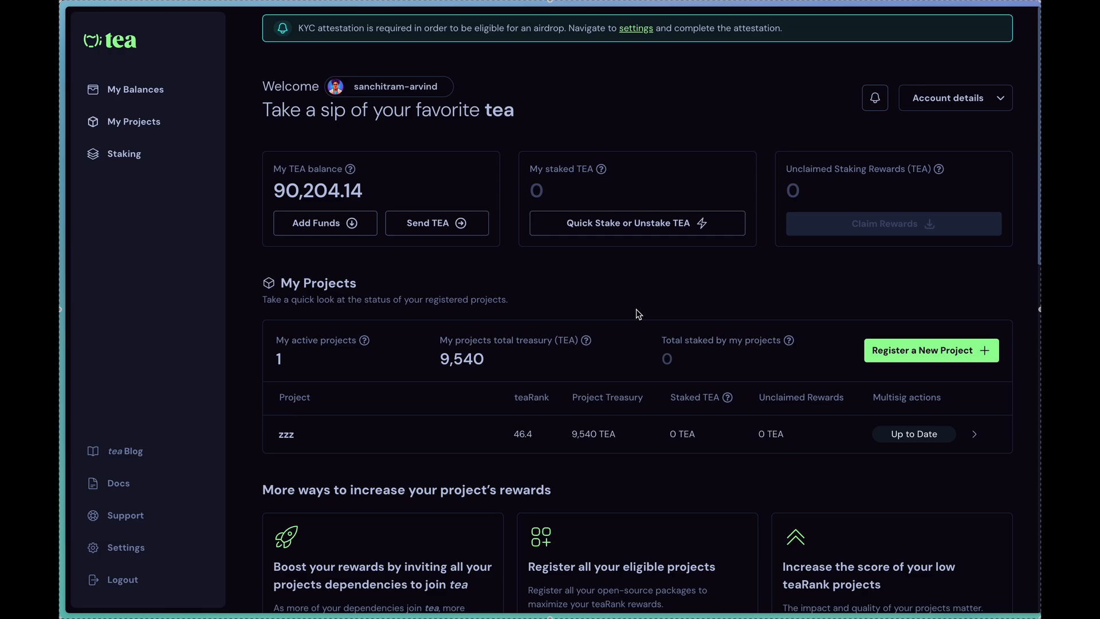
pyautogui.moveTo(409, 424)
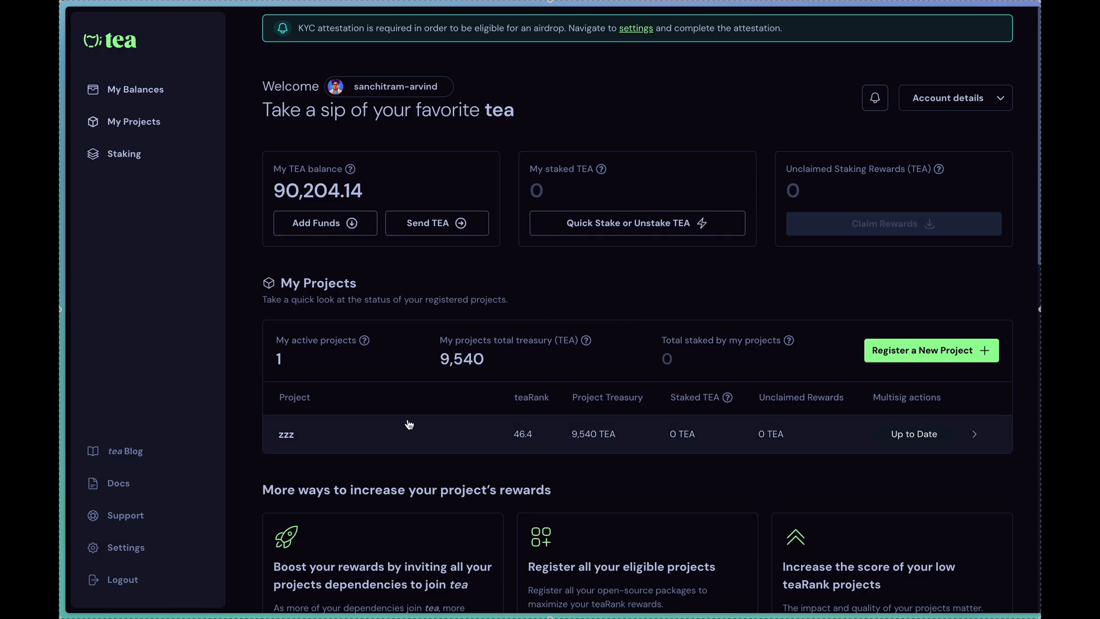
pyautogui.moveTo(628, 292)
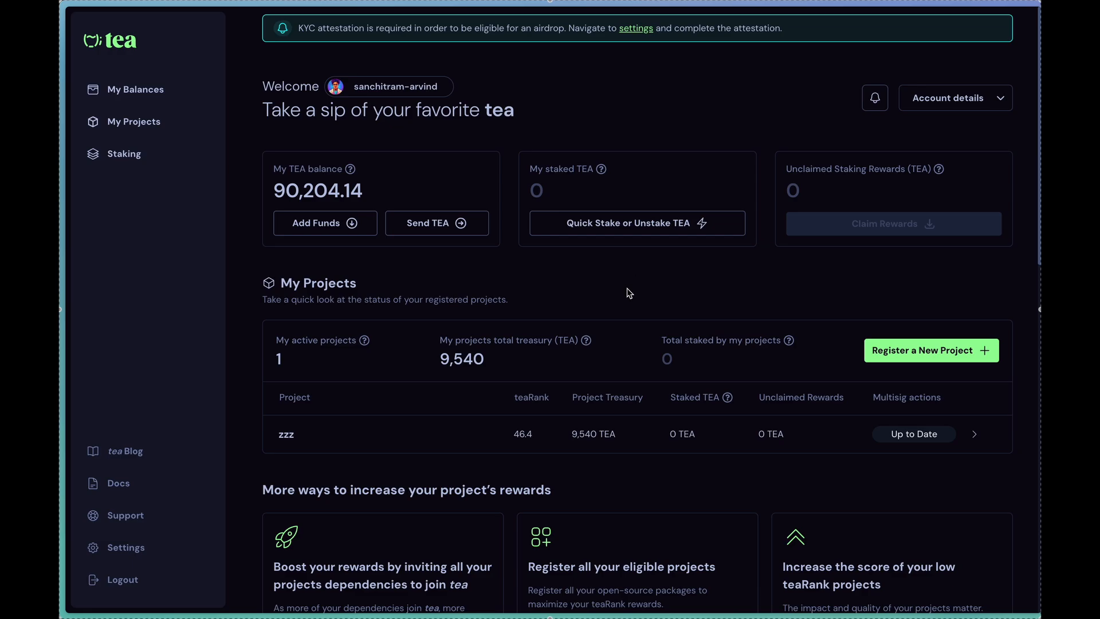
pyautogui.moveTo(952, 352)
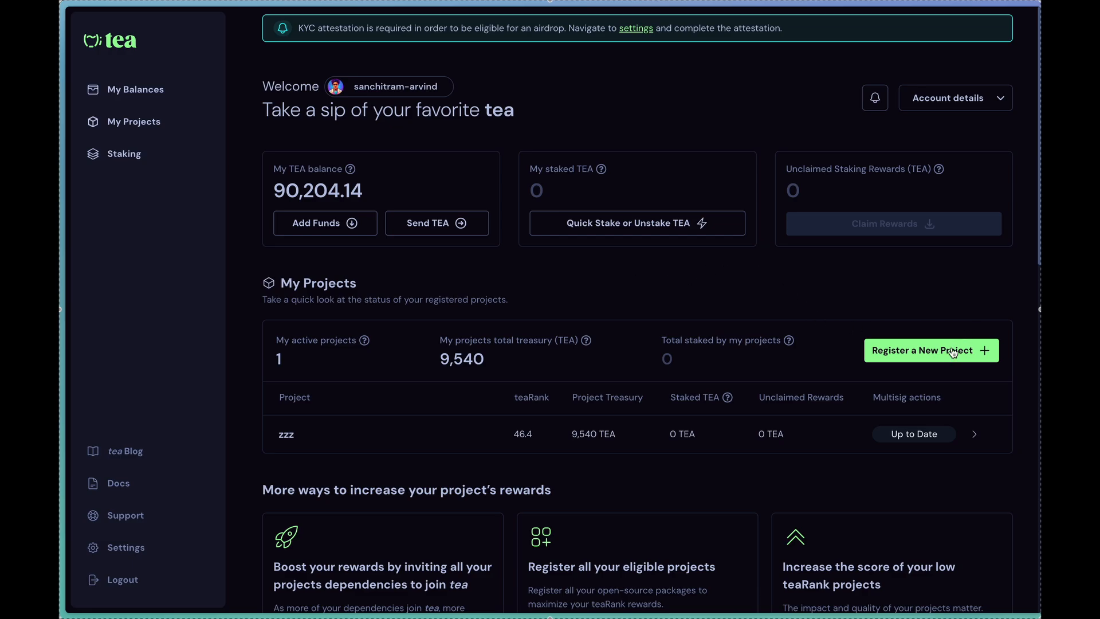
# Step: Start a new project registration, accept the tea Protocol terms, and search 'tes' to find test-project
pyautogui.click(931, 351)
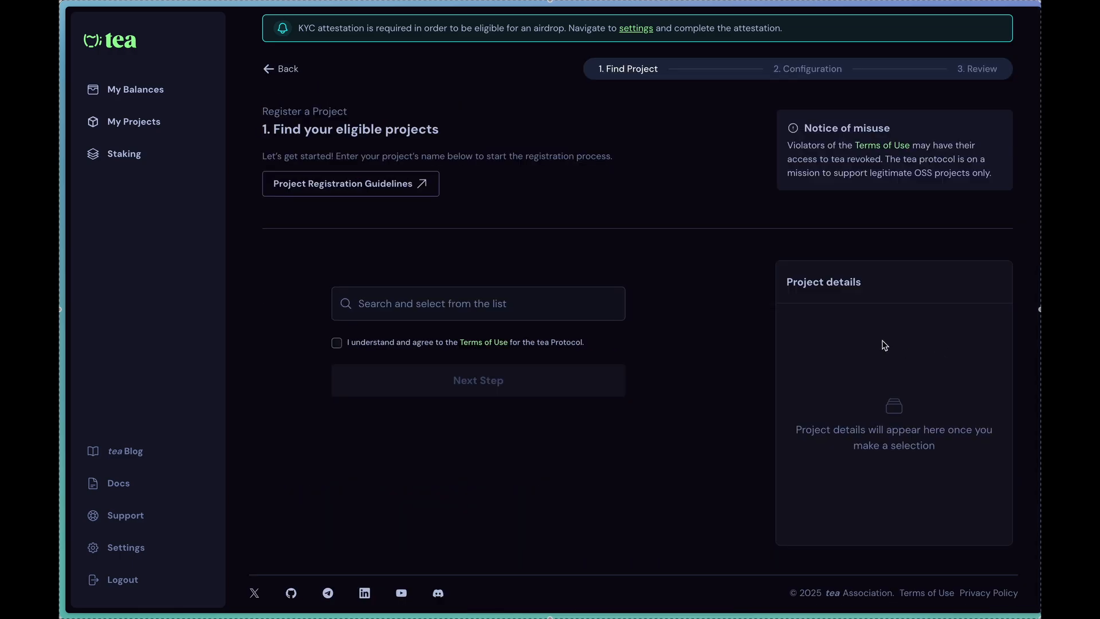
pyautogui.click(476, 303)
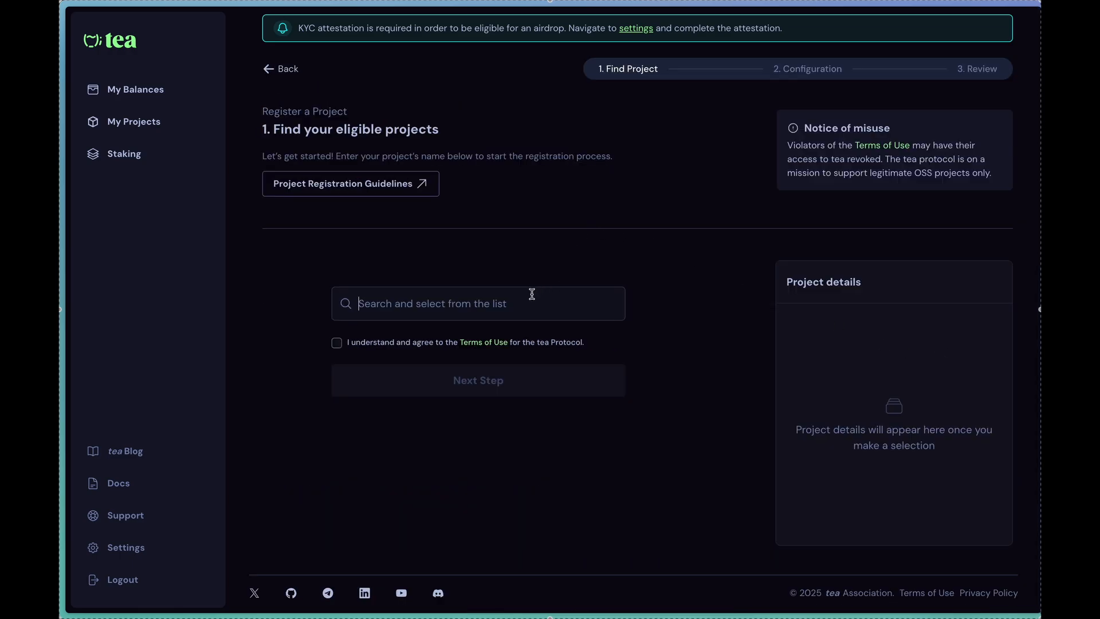
pyautogui.click(336, 343)
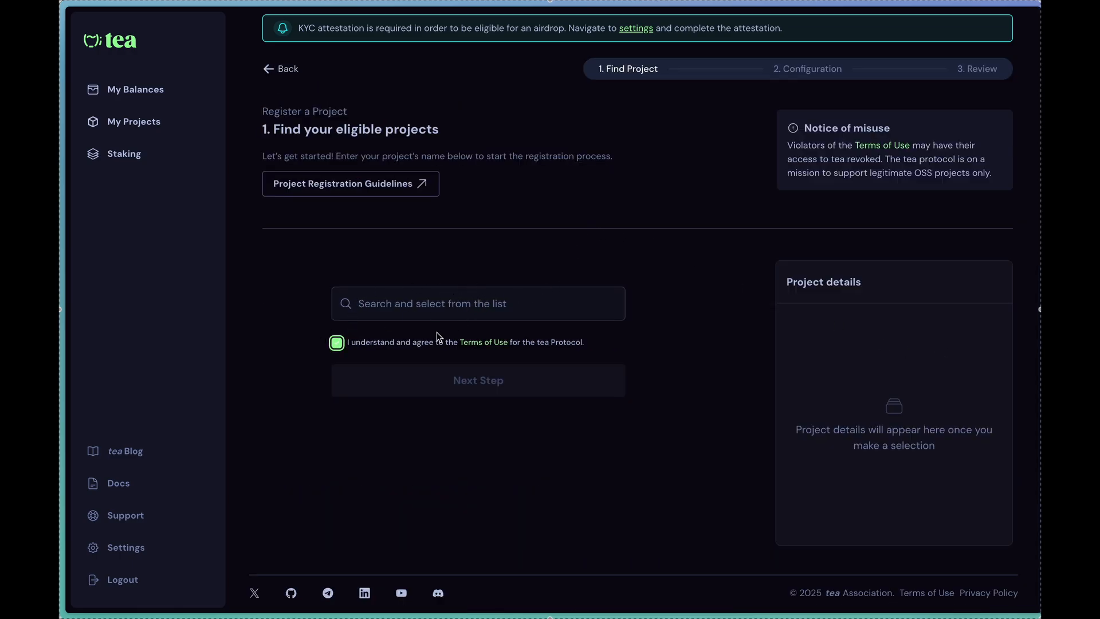
pyautogui.moveTo(474, 351)
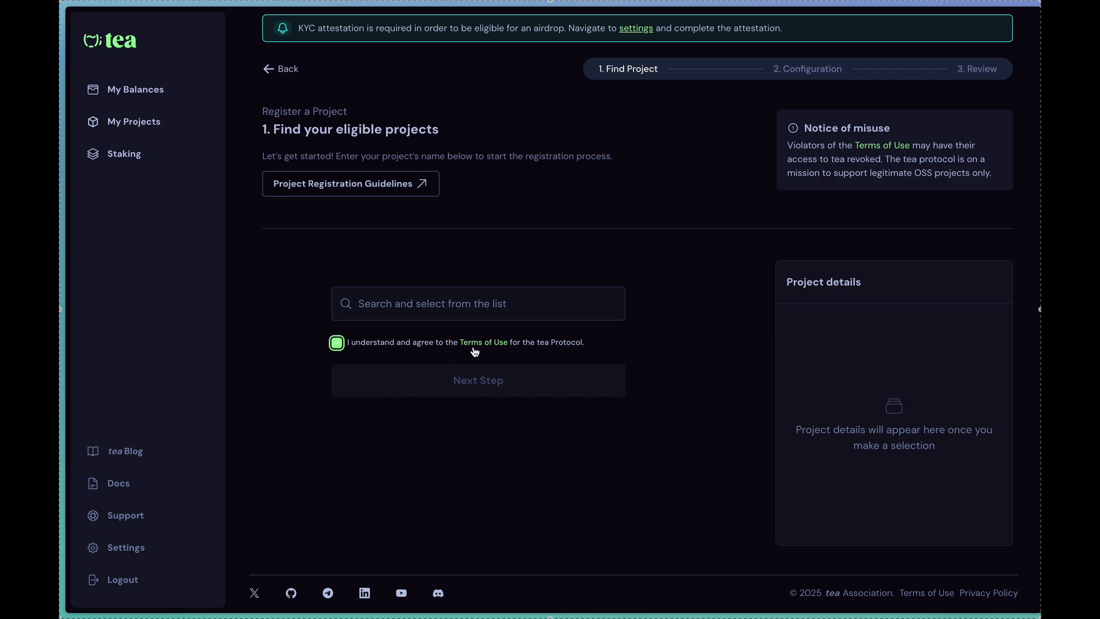
pyautogui.moveTo(533, 352)
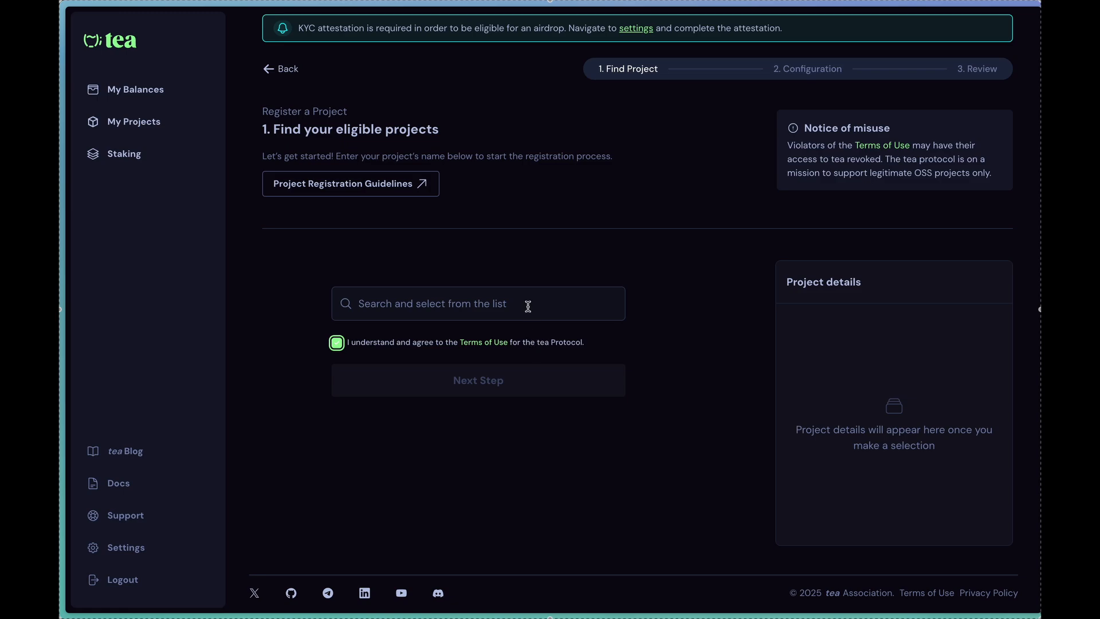
pyautogui.write('test-project')
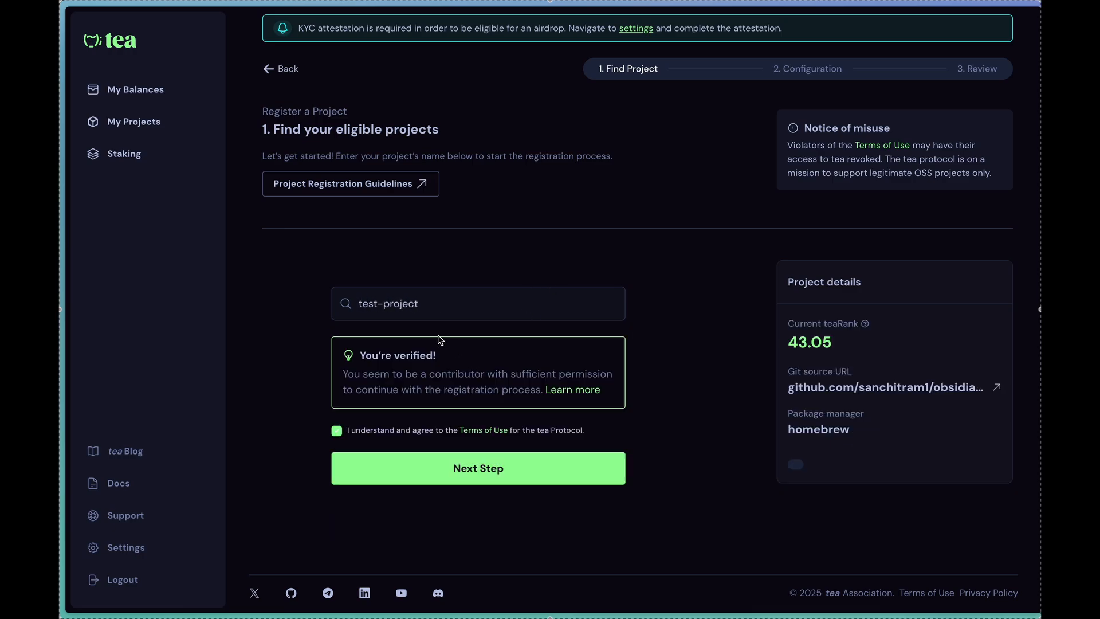
pyautogui.moveTo(746, 325)
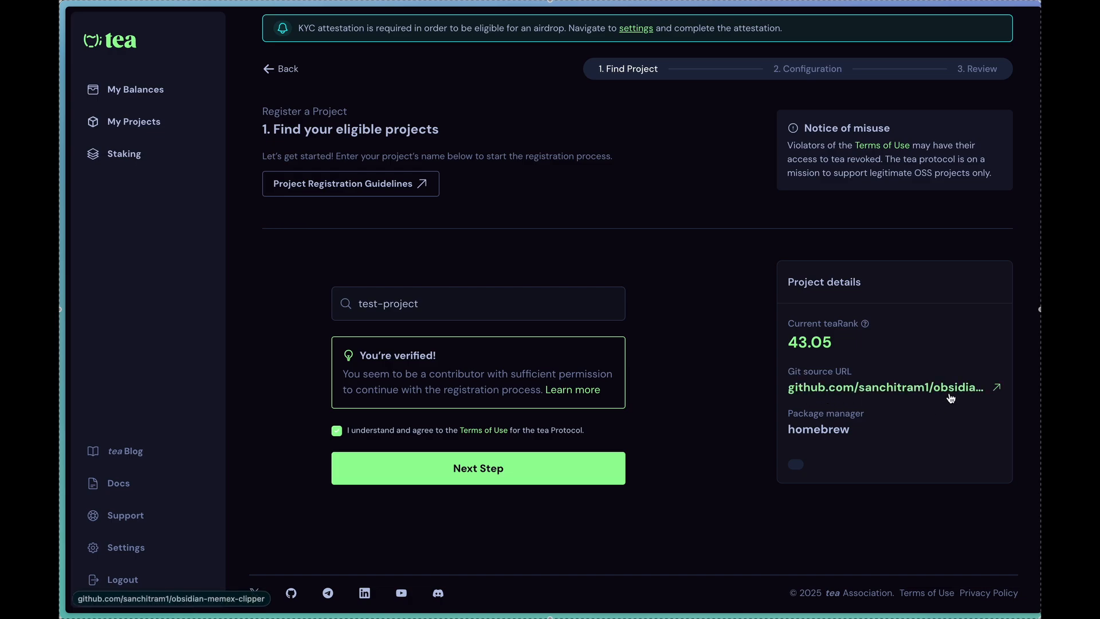
pyautogui.moveTo(474, 383)
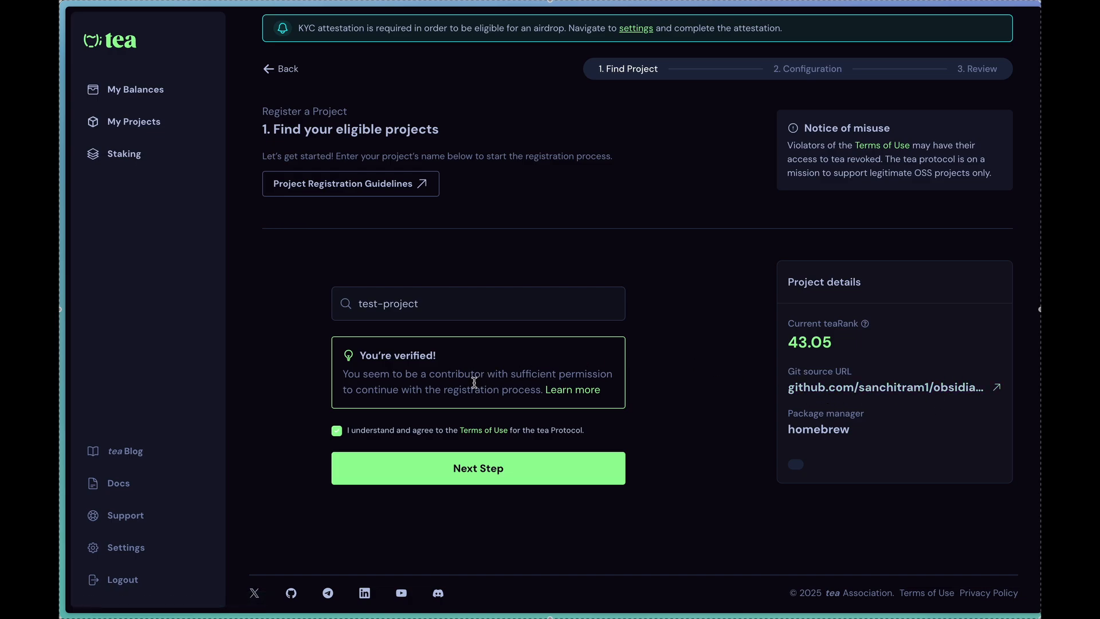
pyautogui.moveTo(920, 380)
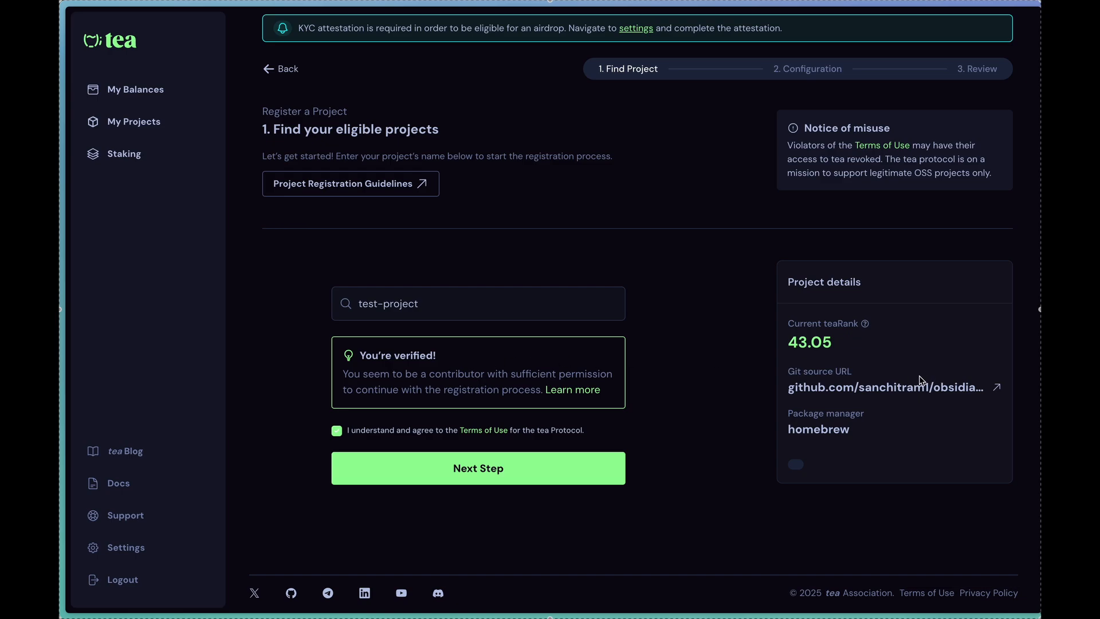
pyautogui.moveTo(546, 467)
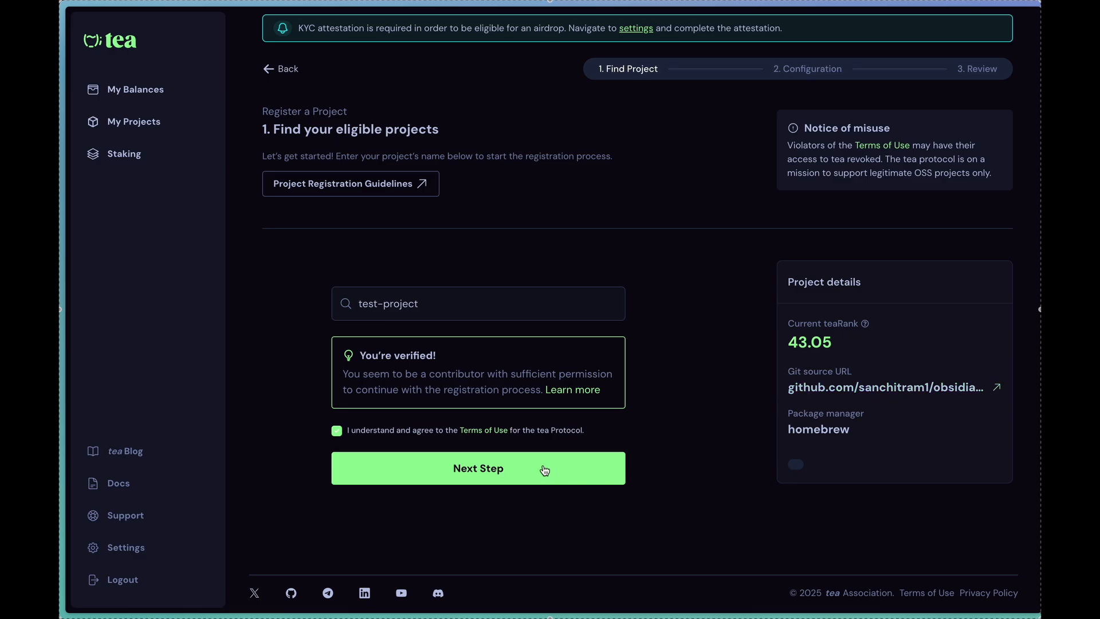
# Step: Proceed to the constitution step keeping one contributor and a 1 of 1 quorum
pyautogui.click(478, 467)
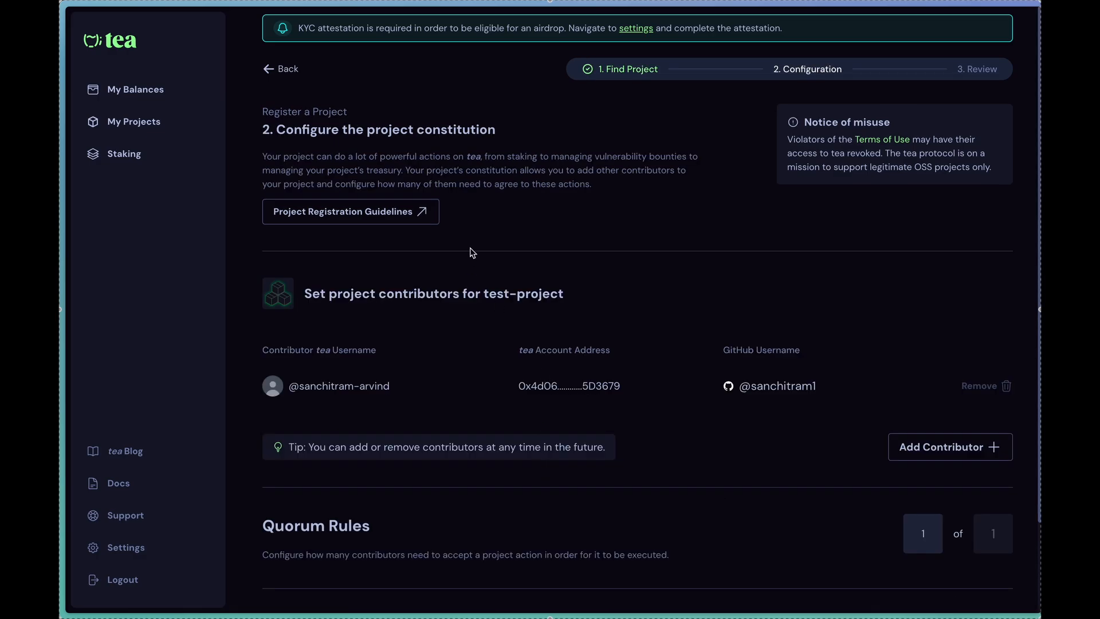
pyautogui.moveTo(499, 282)
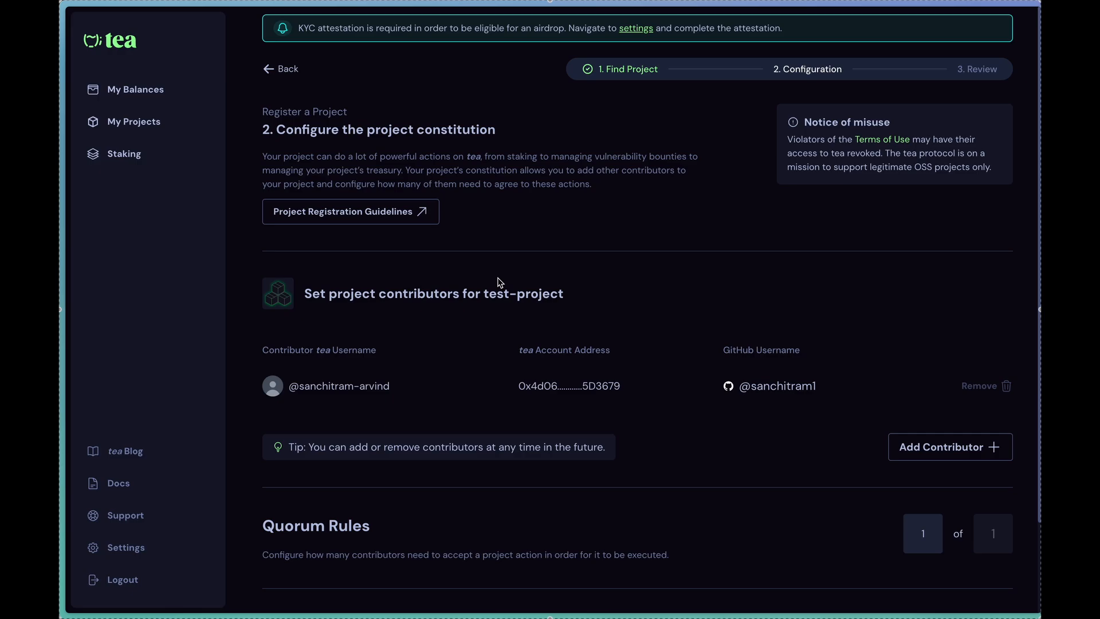
pyautogui.moveTo(750, 482)
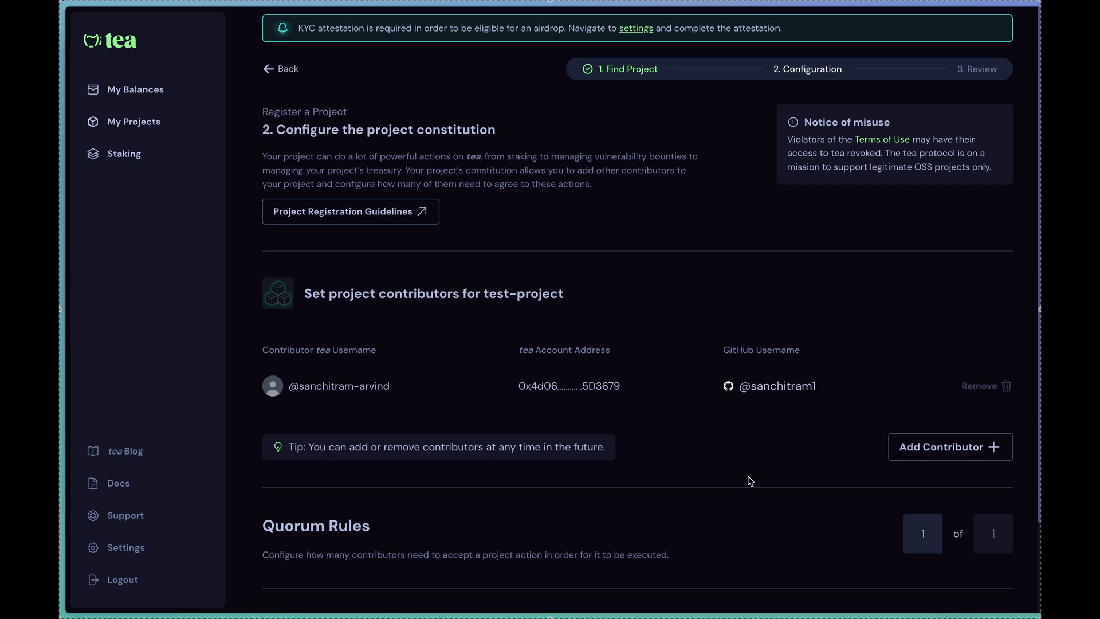
pyautogui.moveTo(587, 297)
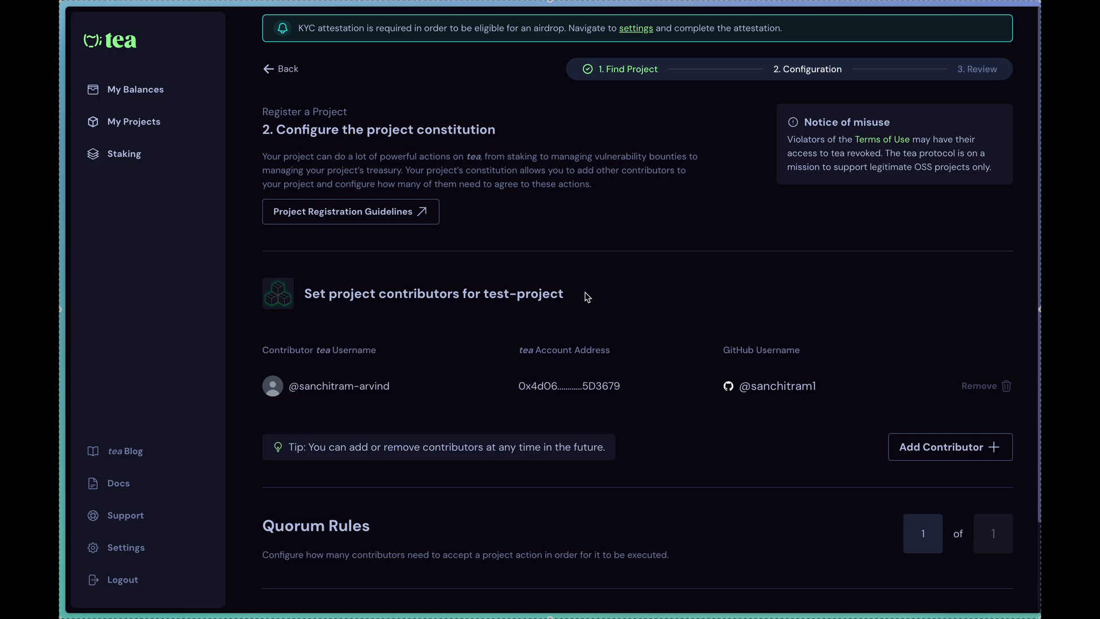
pyautogui.moveTo(592, 482)
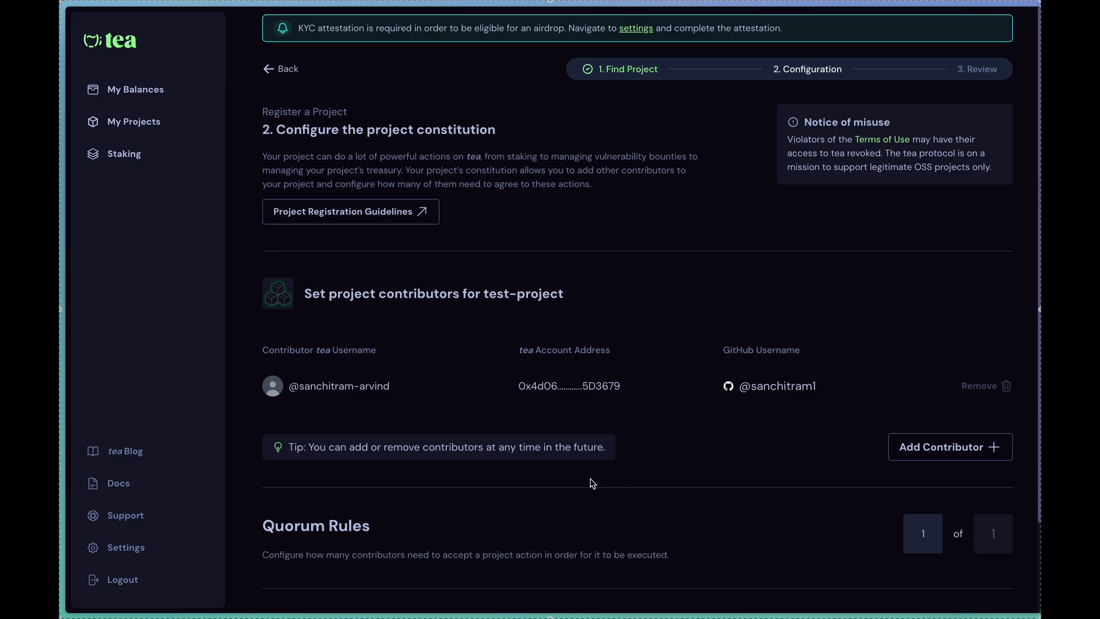
pyautogui.moveTo(664, 498)
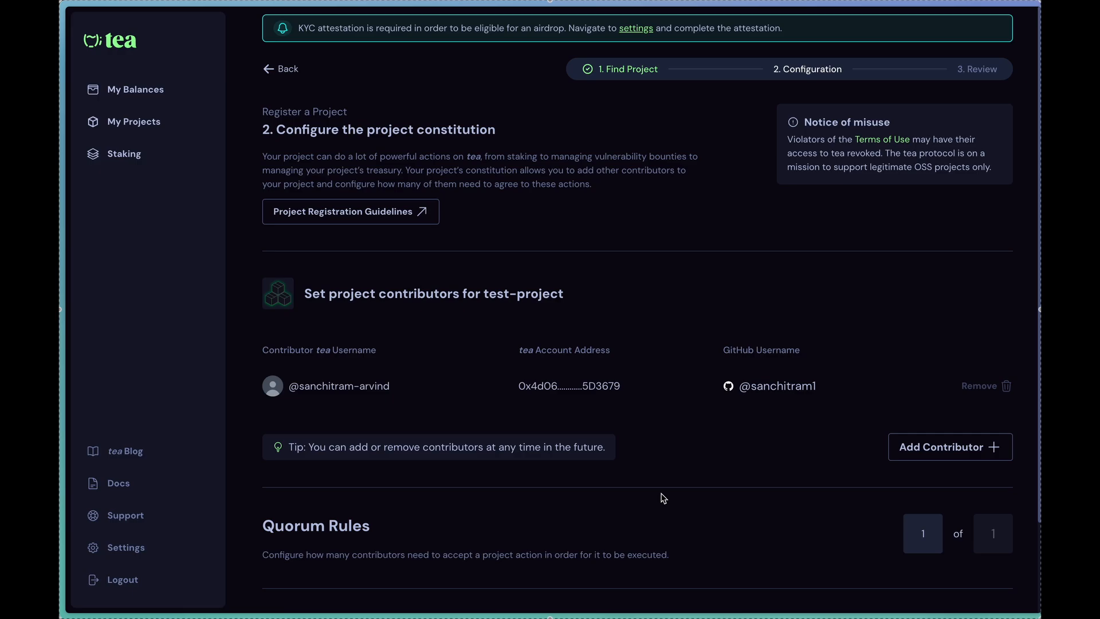
pyautogui.moveTo(280, 313)
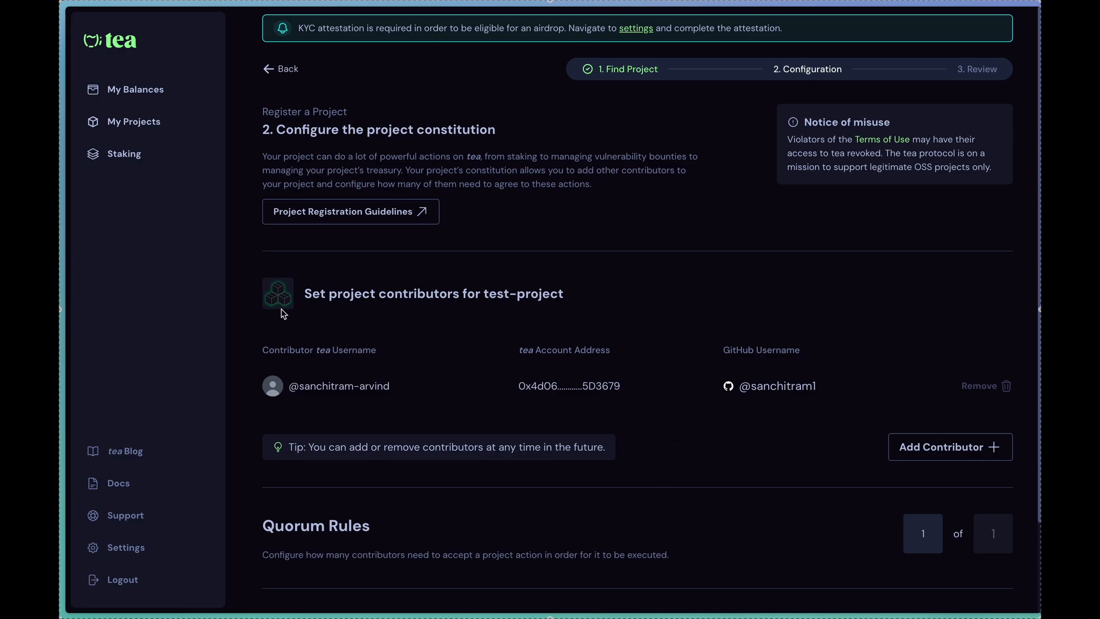
pyautogui.moveTo(358, 310)
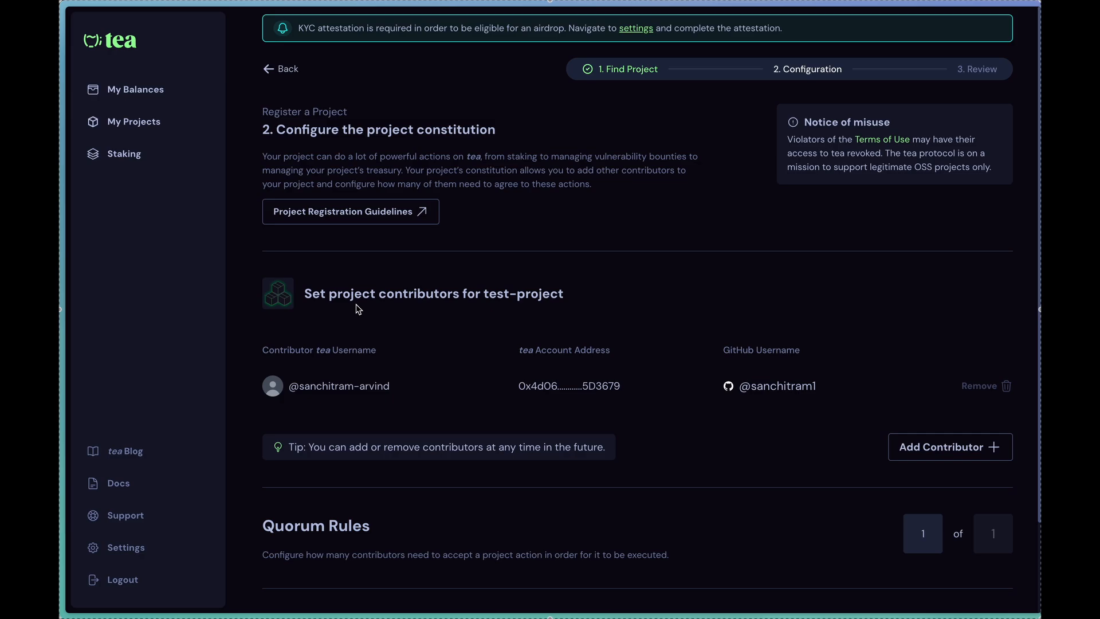
pyautogui.moveTo(714, 398)
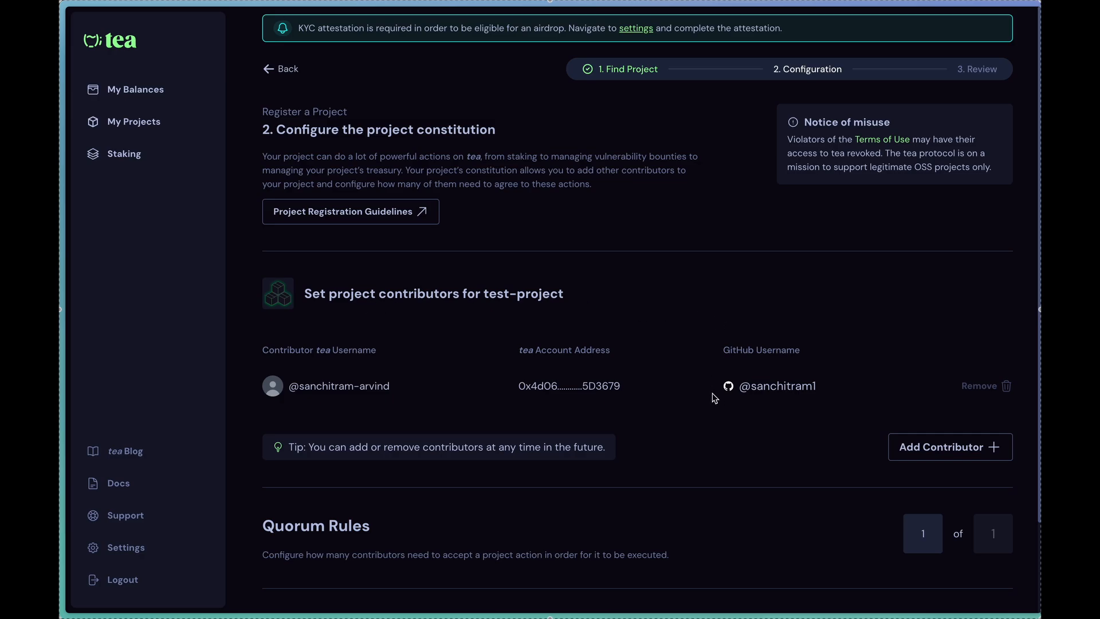
pyautogui.moveTo(679, 416)
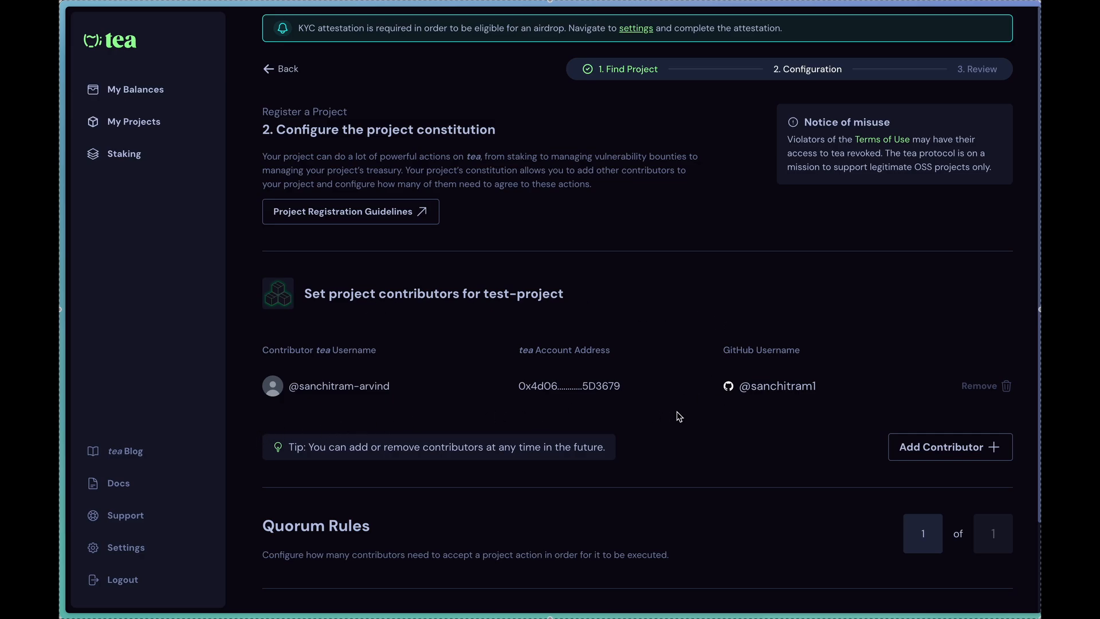
pyautogui.moveTo(826, 409)
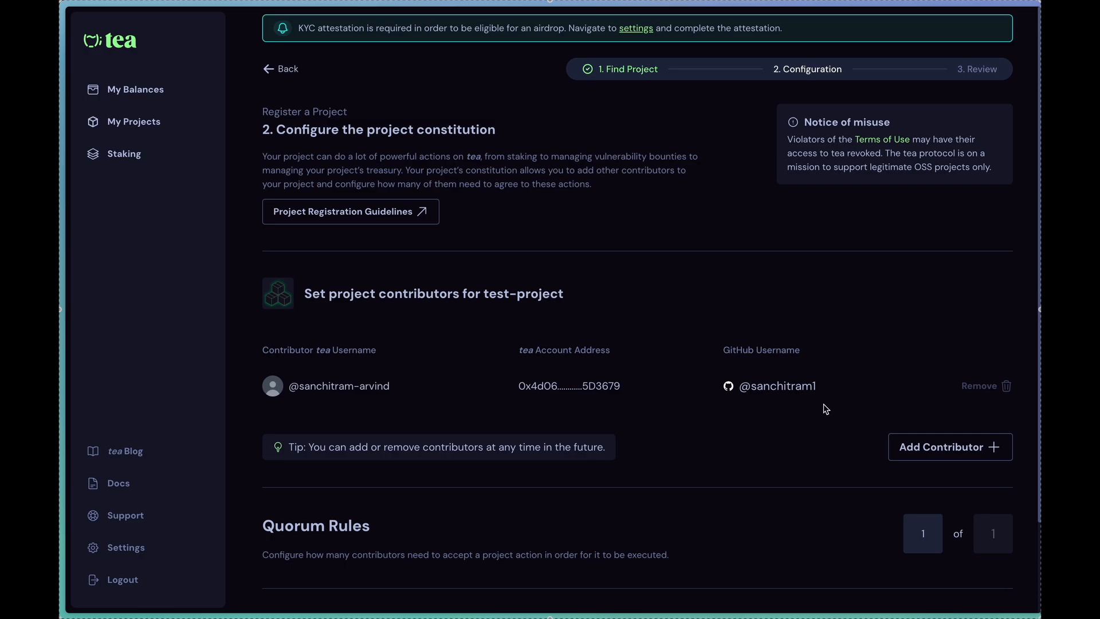
pyautogui.scroll(-3)
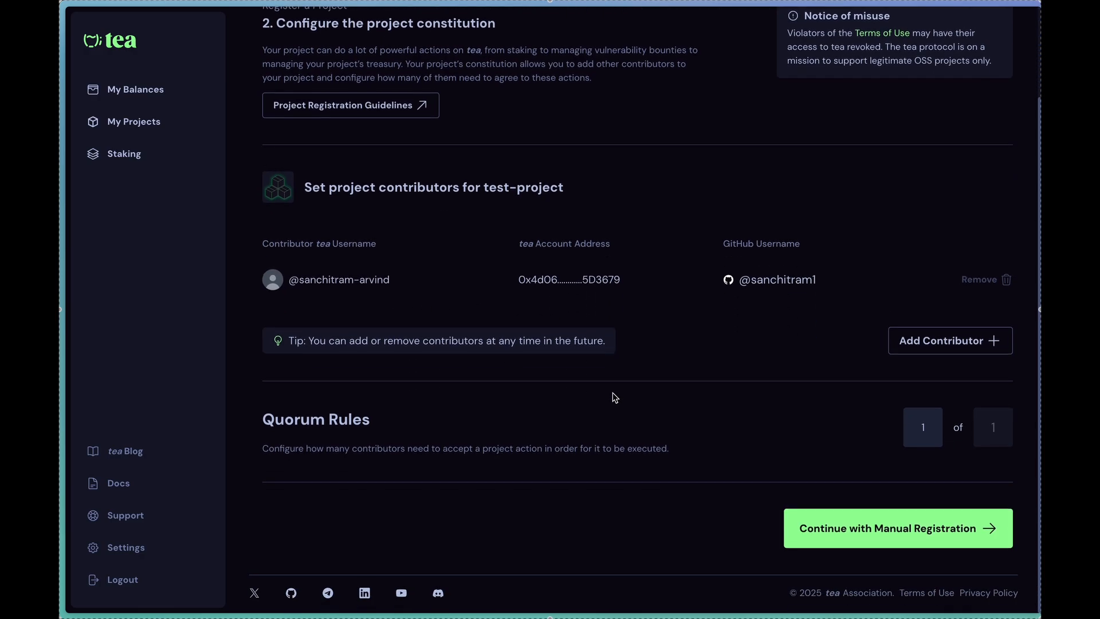
pyautogui.moveTo(673, 480)
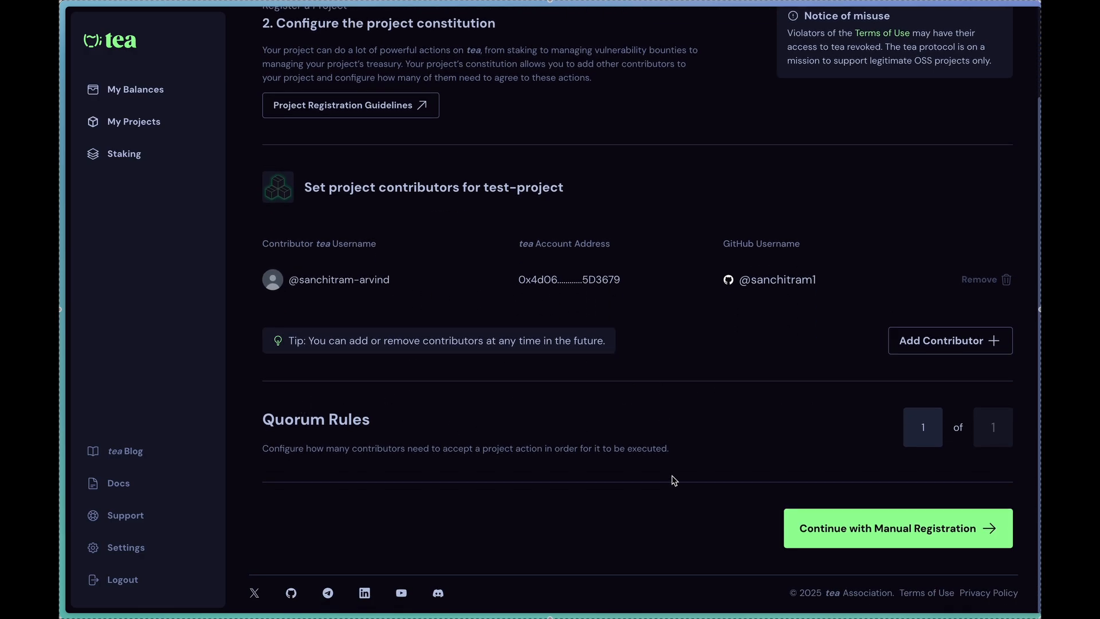
pyautogui.moveTo(285, 443)
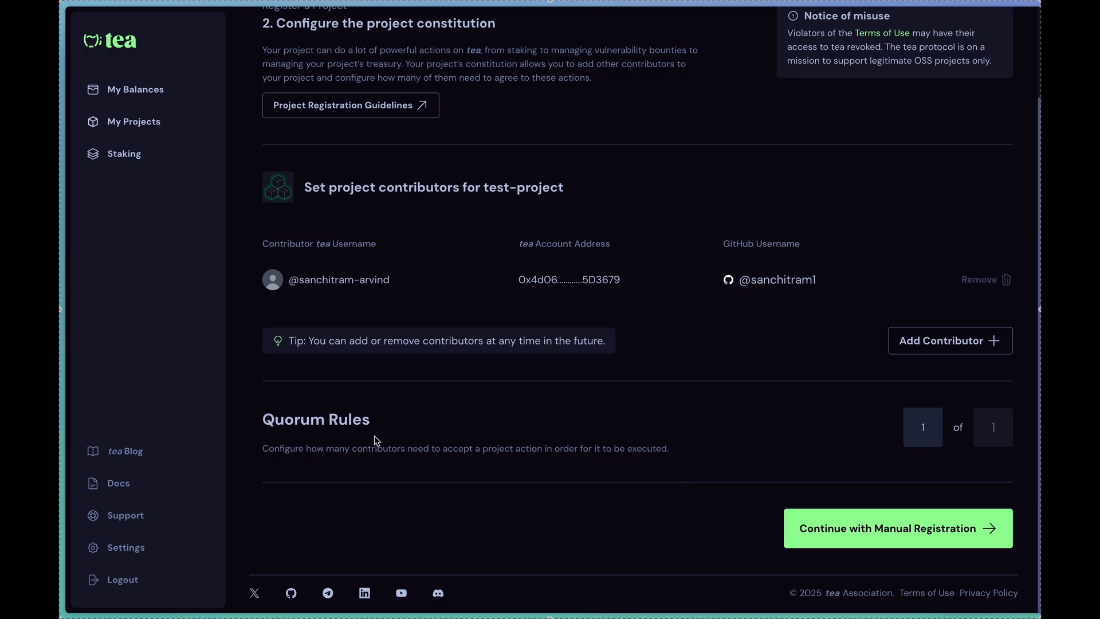
pyautogui.moveTo(435, 192)
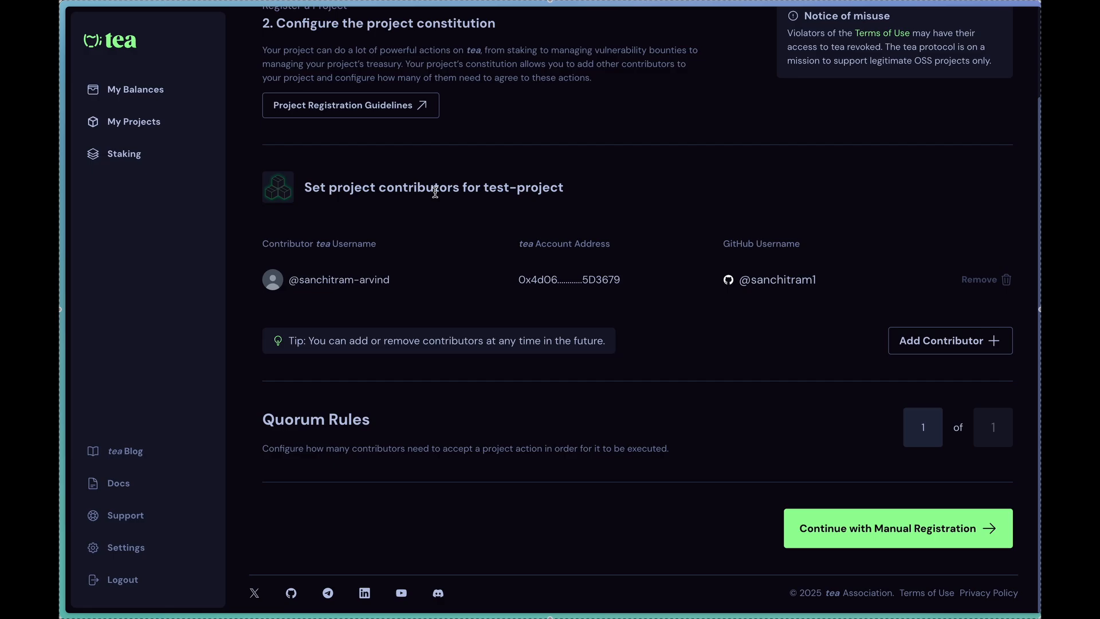
pyautogui.moveTo(450, 272)
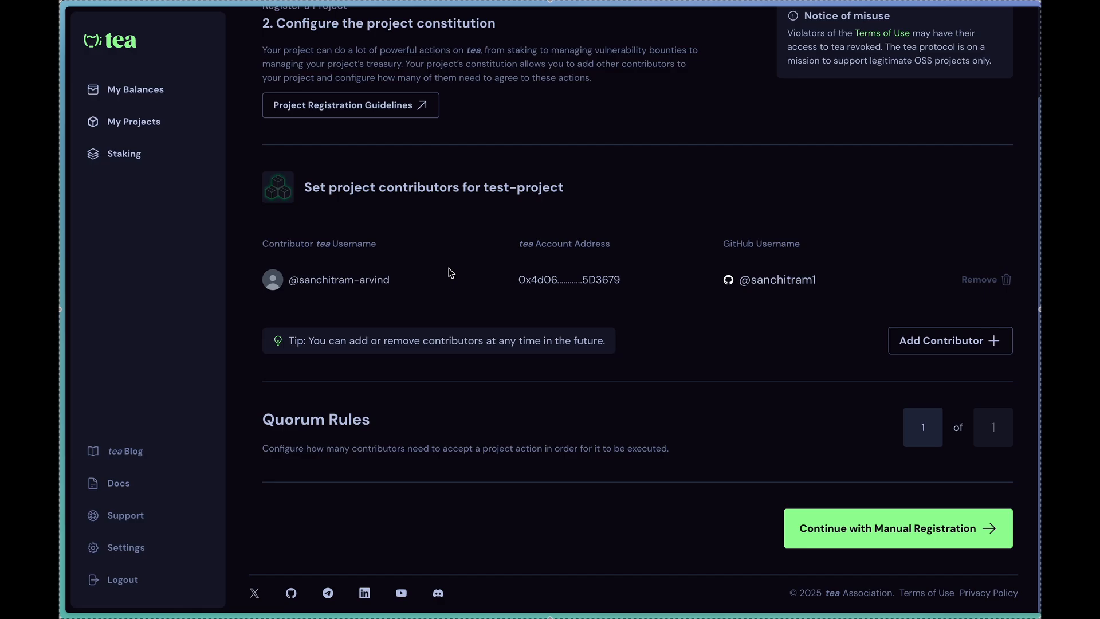
pyautogui.moveTo(442, 217)
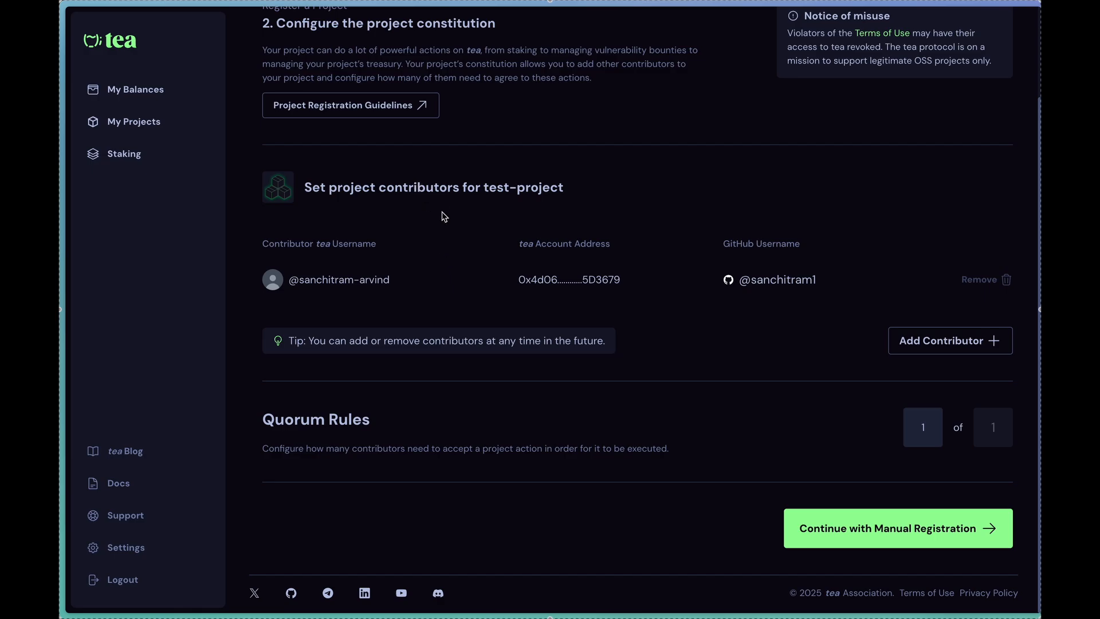
pyautogui.moveTo(566, 213)
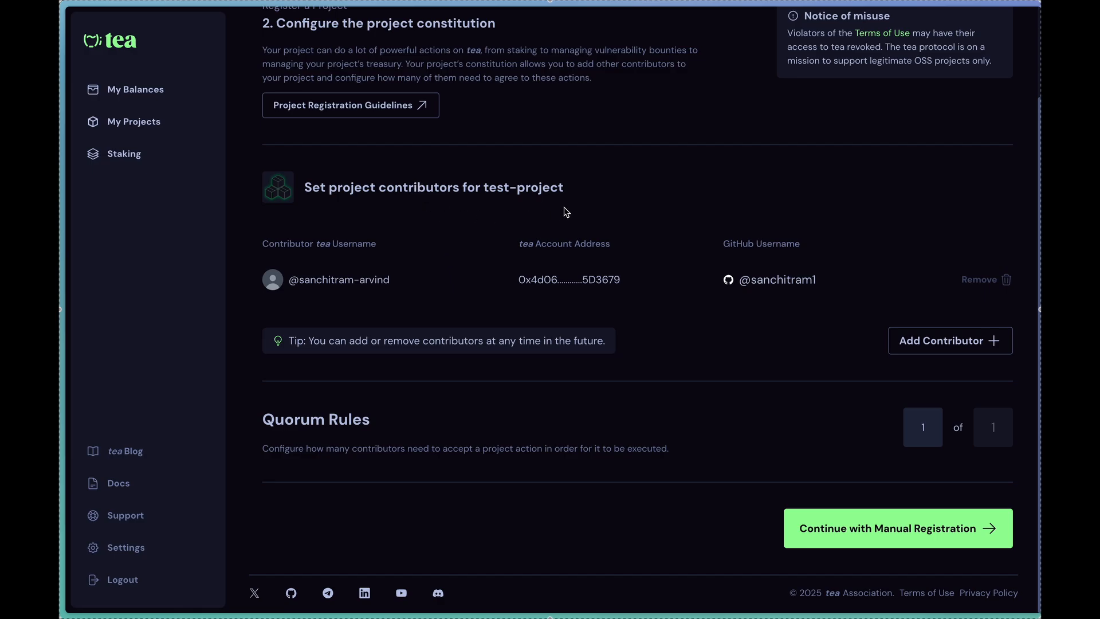
pyautogui.moveTo(455, 205)
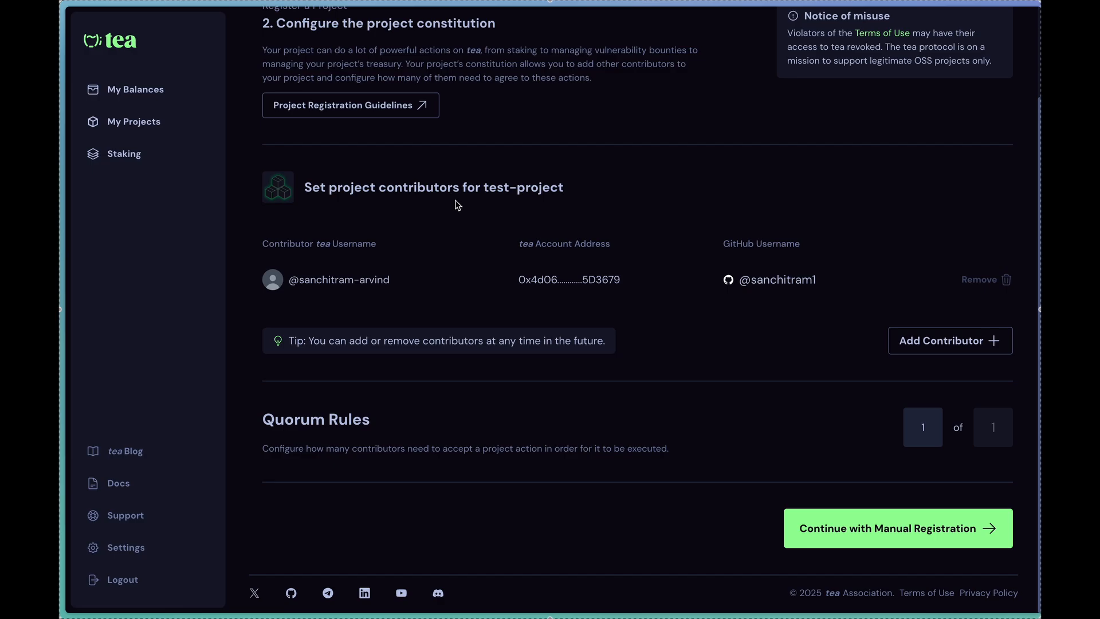
pyautogui.moveTo(661, 306)
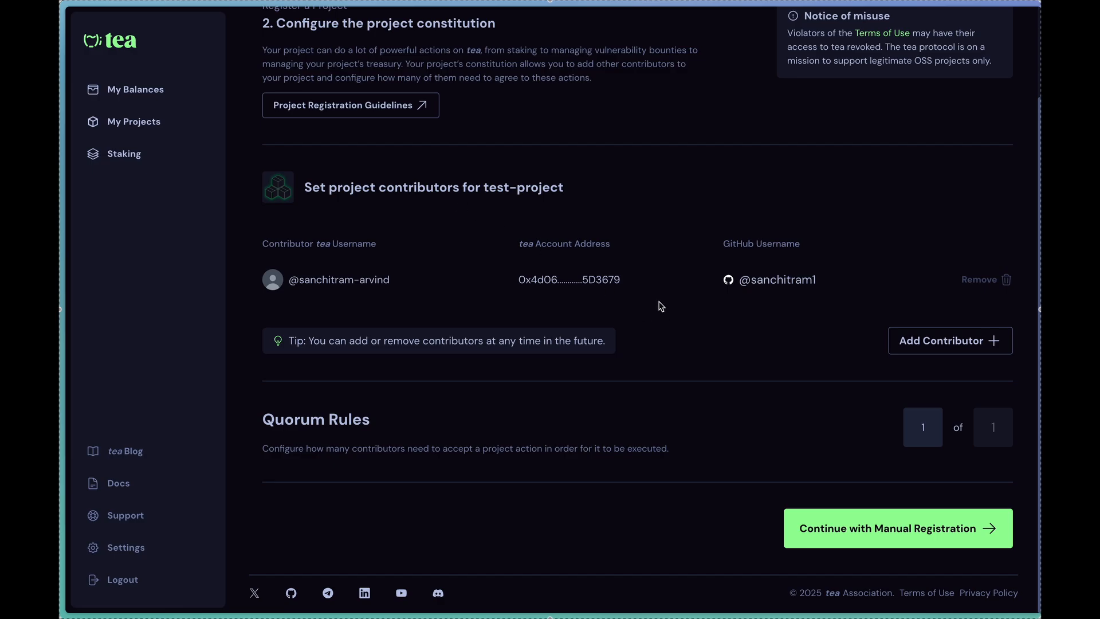
# Step: Continue with manual registration, create the constitution file and scroll through it to the code owner and quorum
pyautogui.click(897, 527)
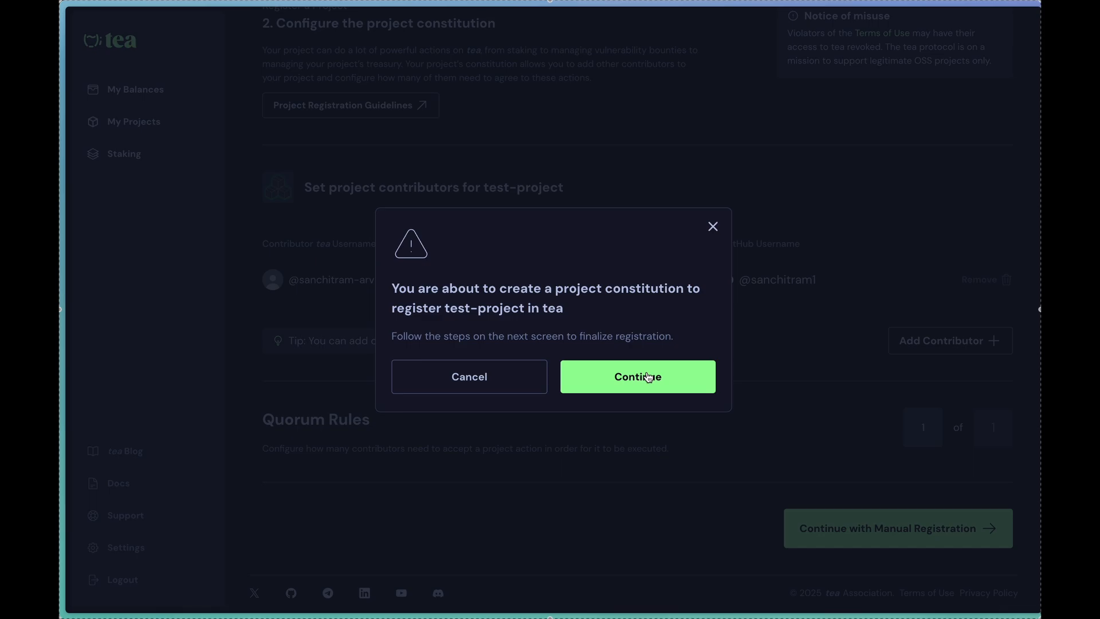
pyautogui.click(637, 376)
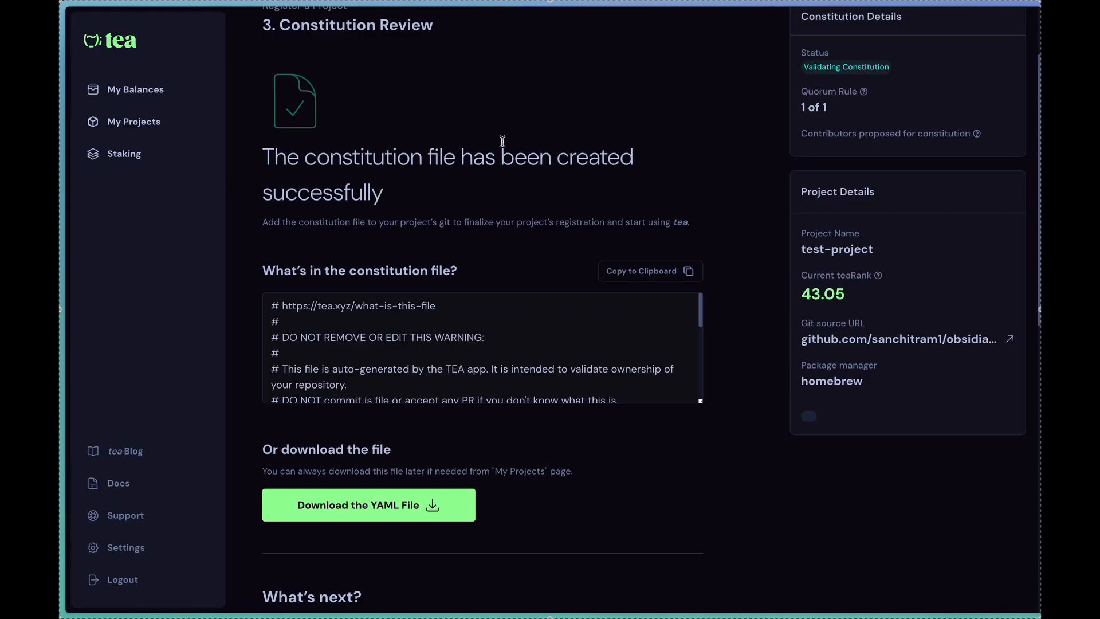
pyautogui.scroll(-3)
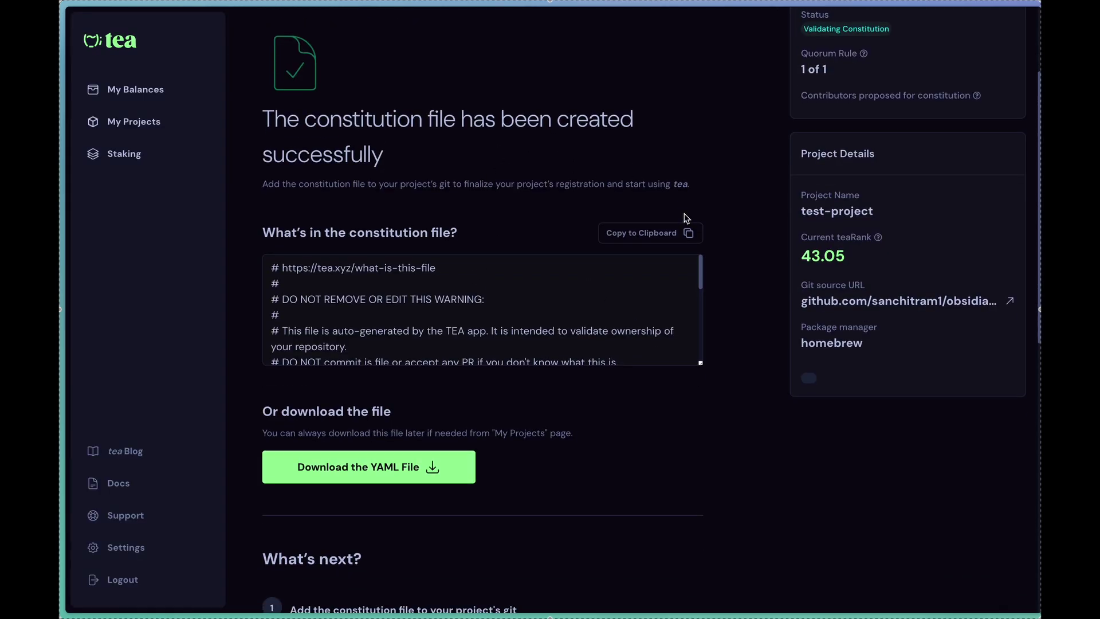
pyautogui.moveTo(400, 293)
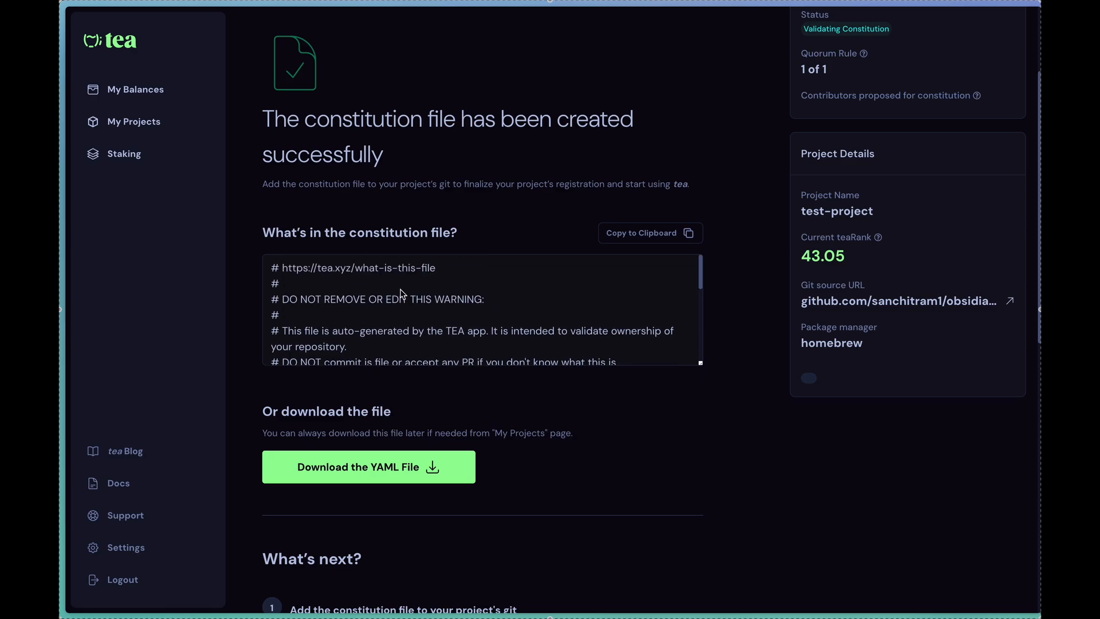
pyautogui.moveTo(531, 303)
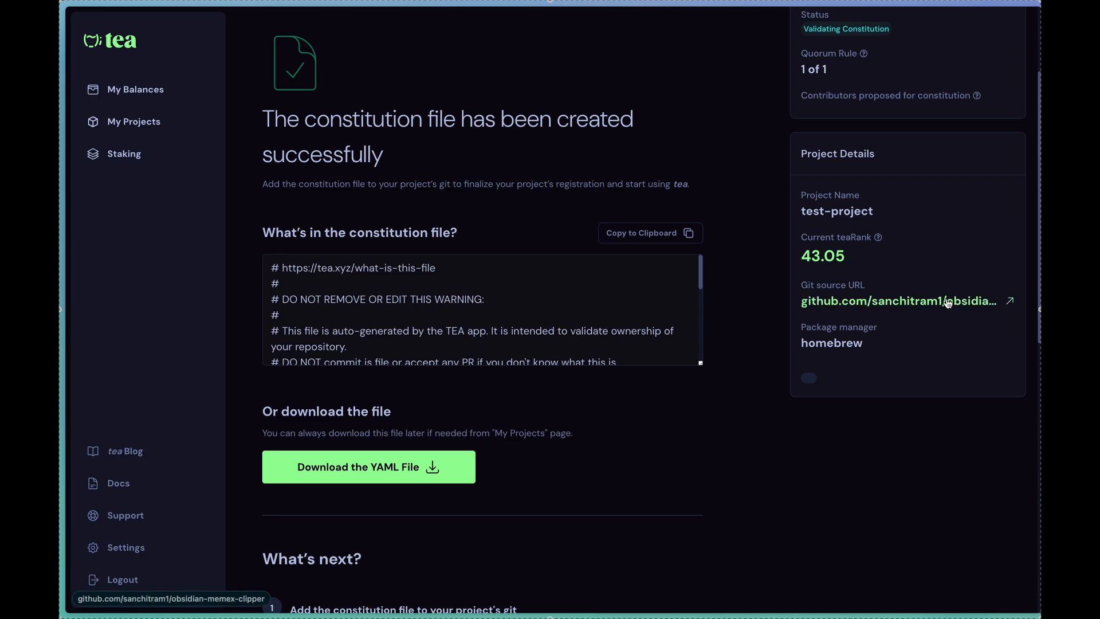
pyautogui.moveTo(965, 308)
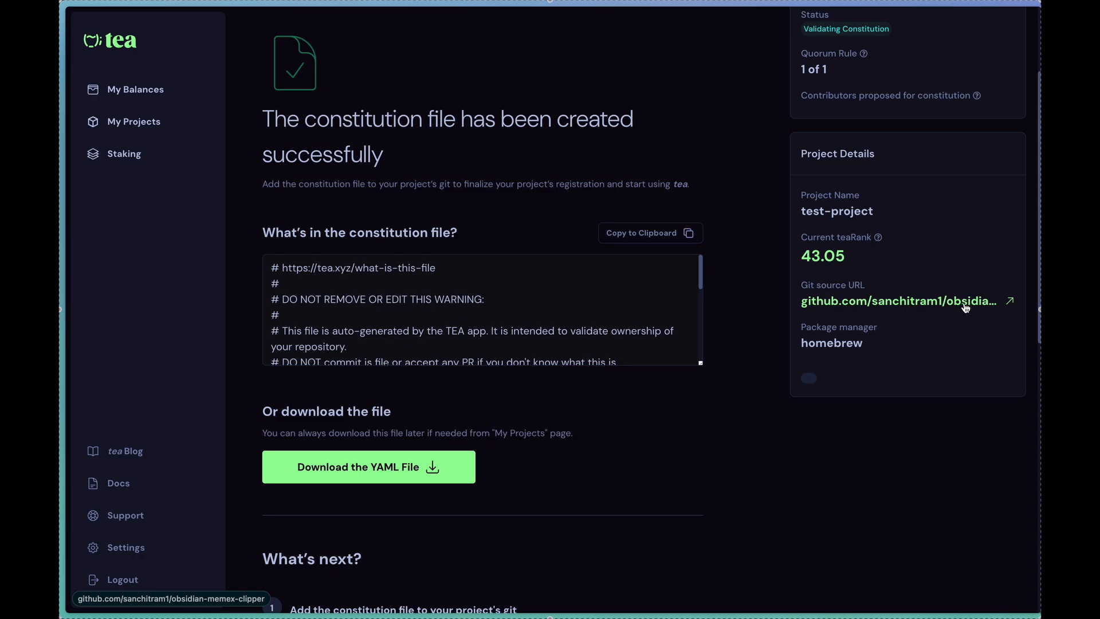
pyautogui.moveTo(932, 311)
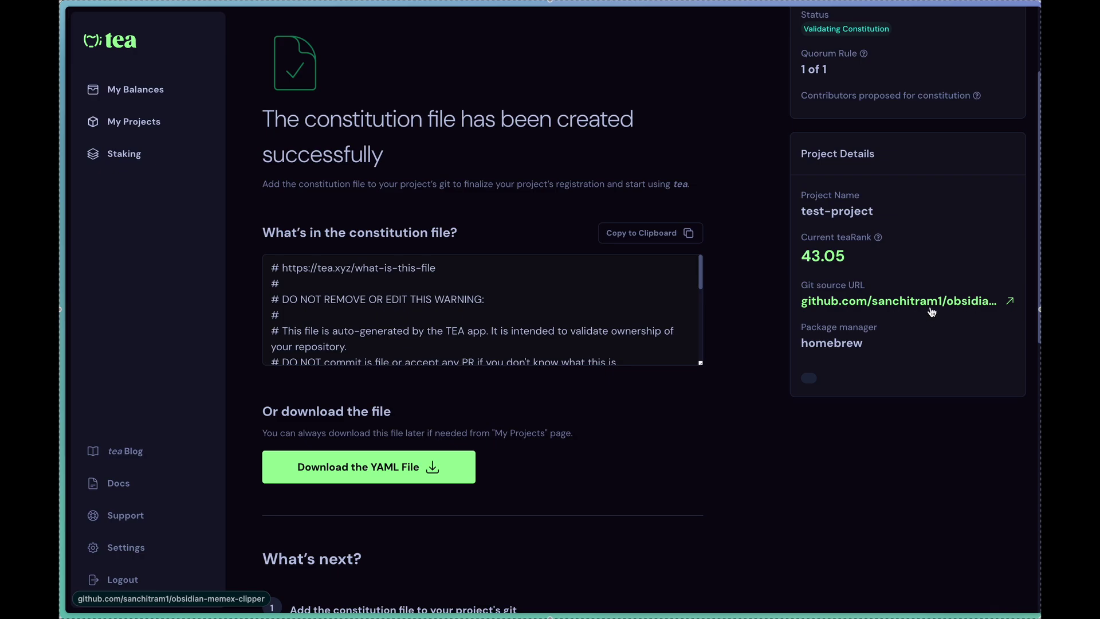
pyautogui.moveTo(526, 188)
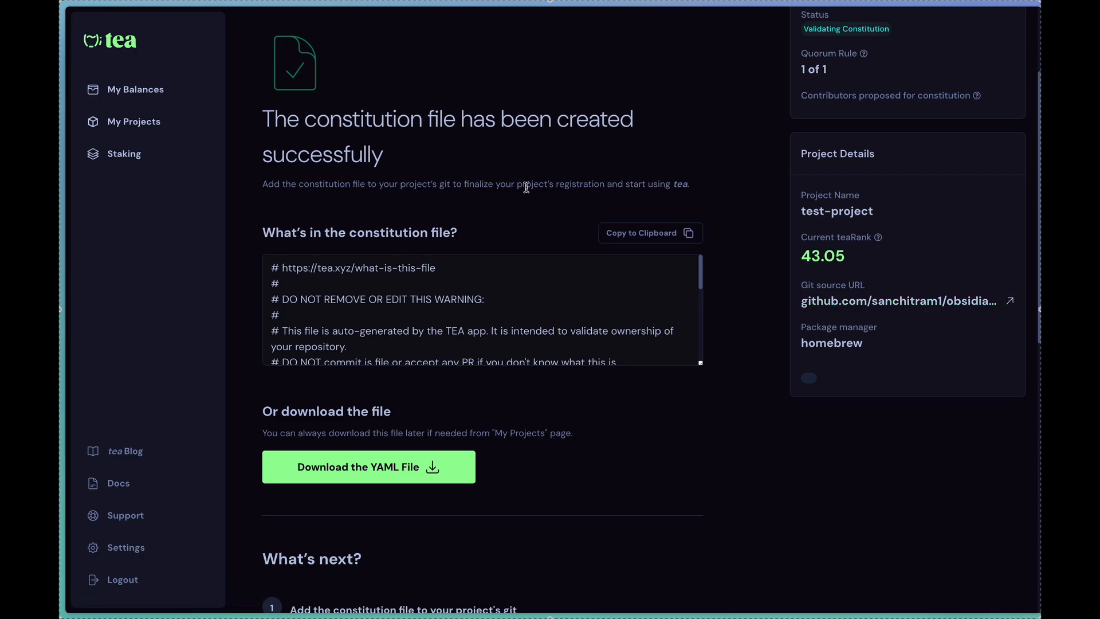
pyautogui.scroll(-3)
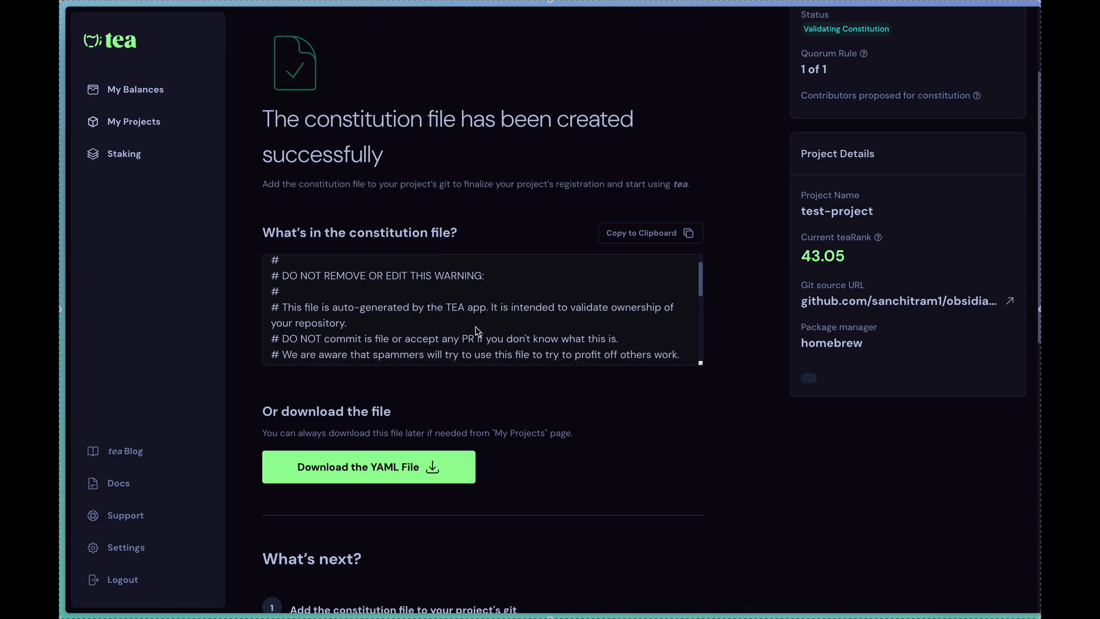
pyautogui.scroll(-3)
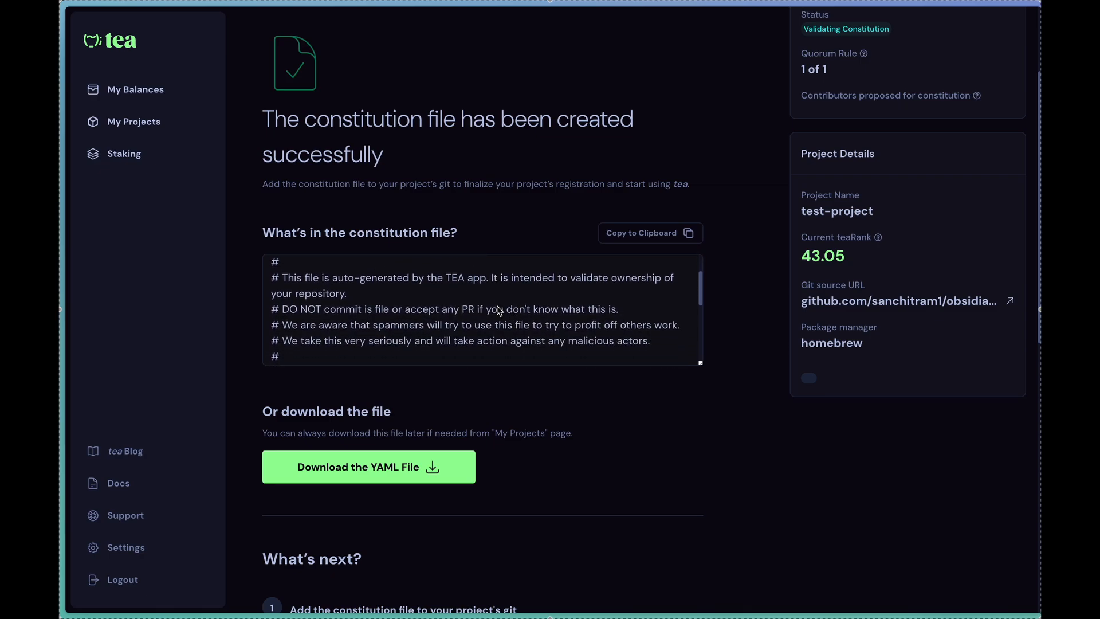
pyautogui.scroll(-3)
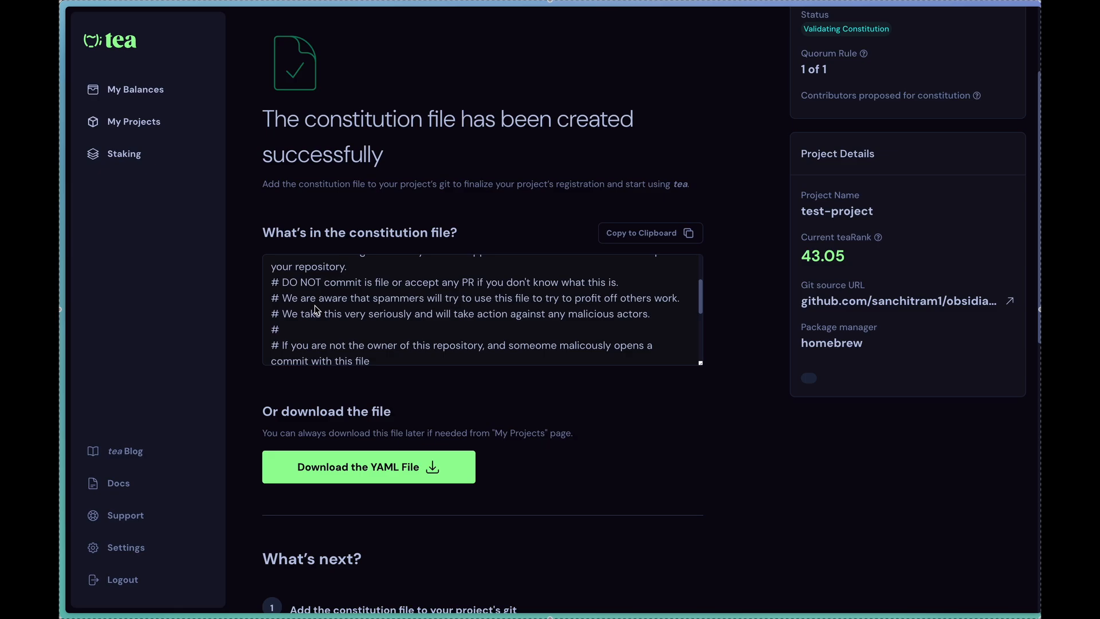
pyautogui.moveTo(312, 291)
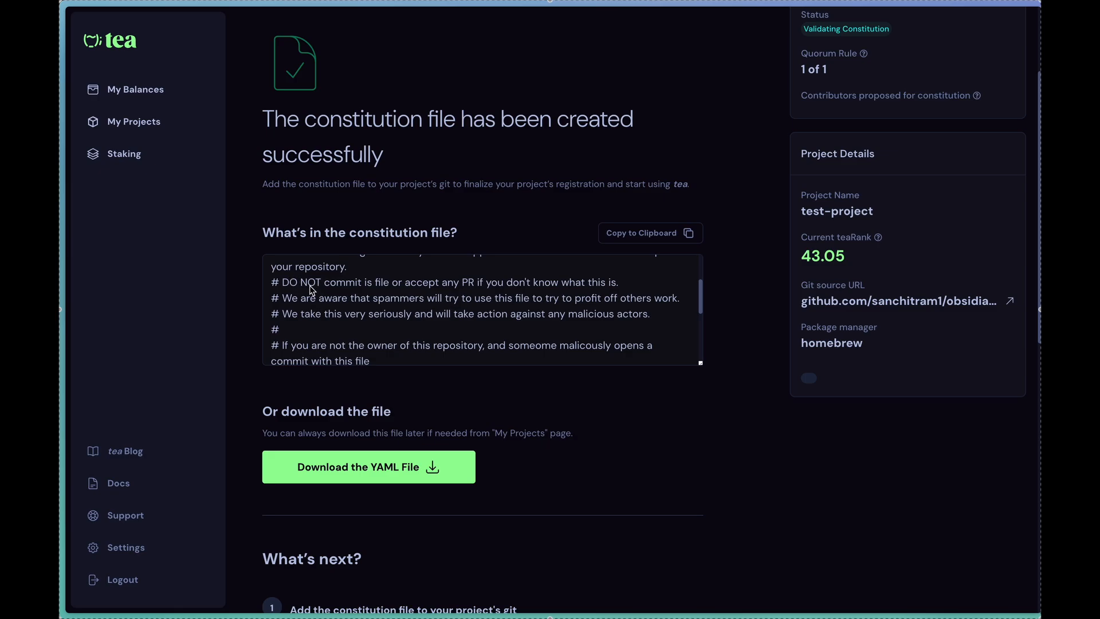
pyautogui.scroll(-3)
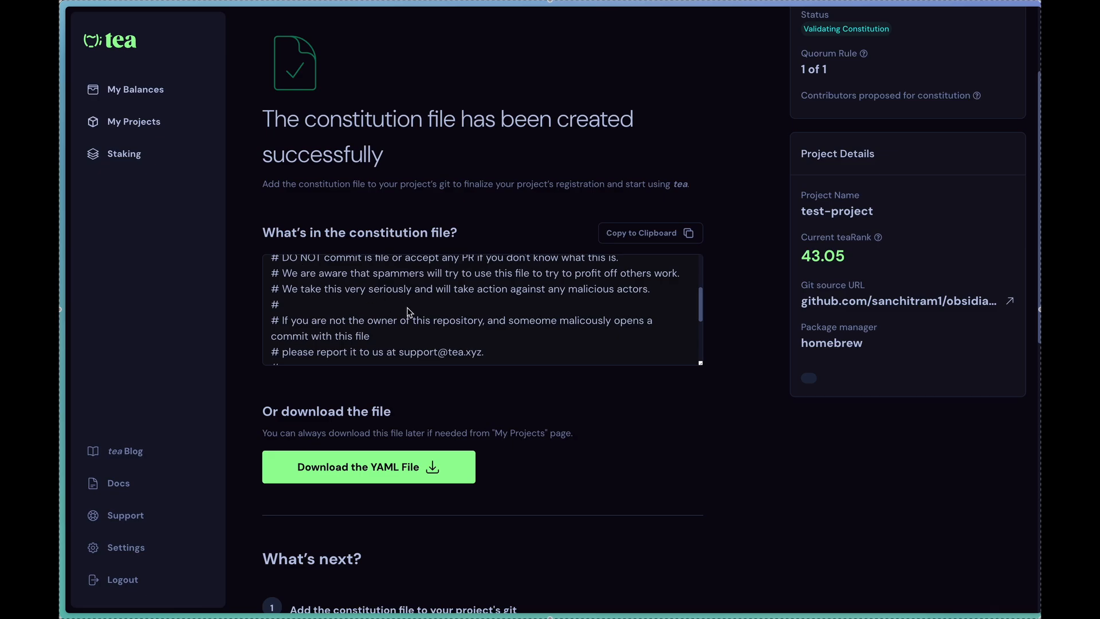
pyautogui.scroll(-3)
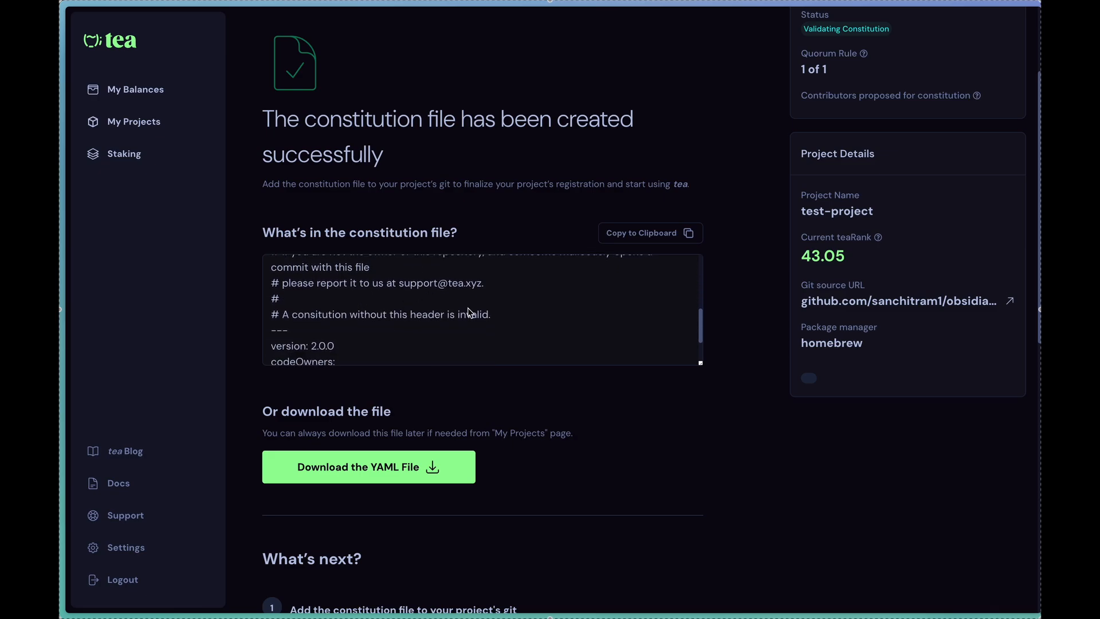
pyautogui.scroll(-3)
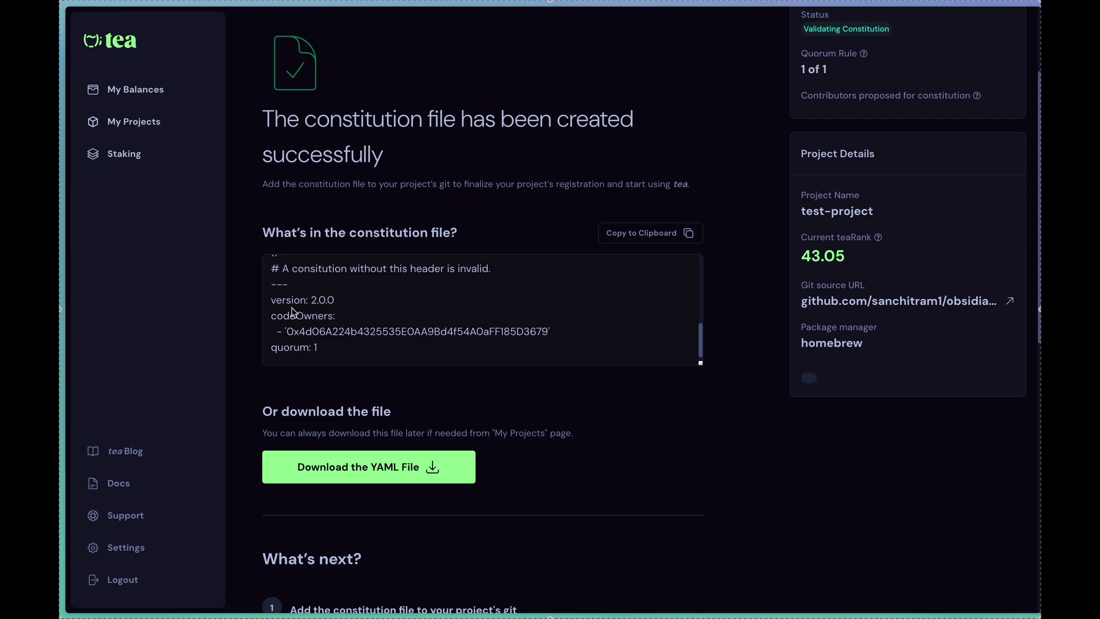
pyautogui.moveTo(304, 324)
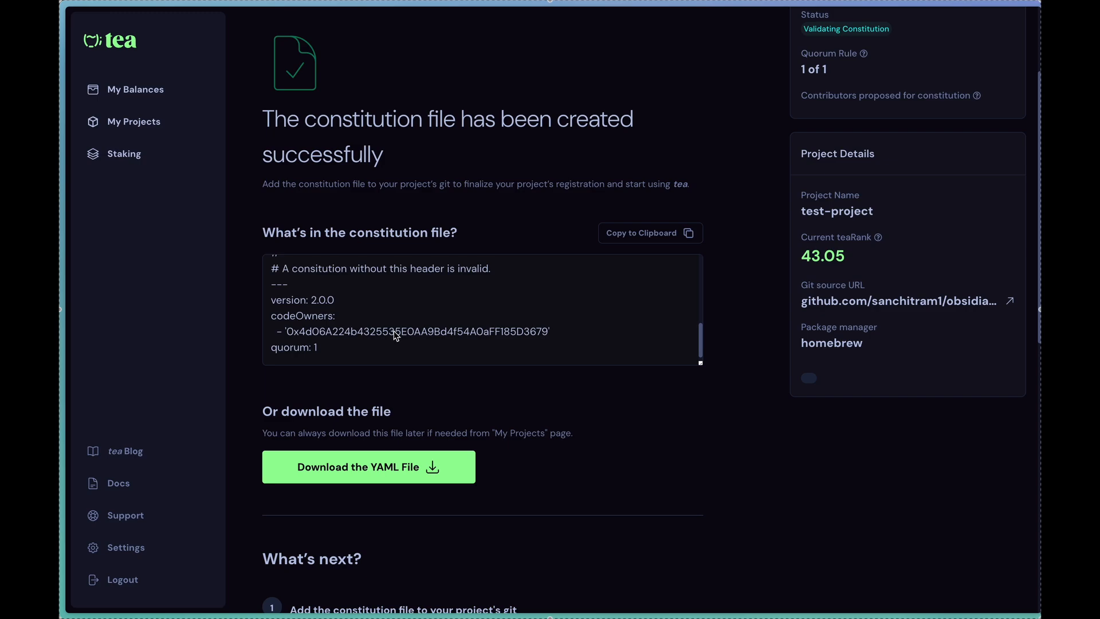
pyautogui.moveTo(458, 336)
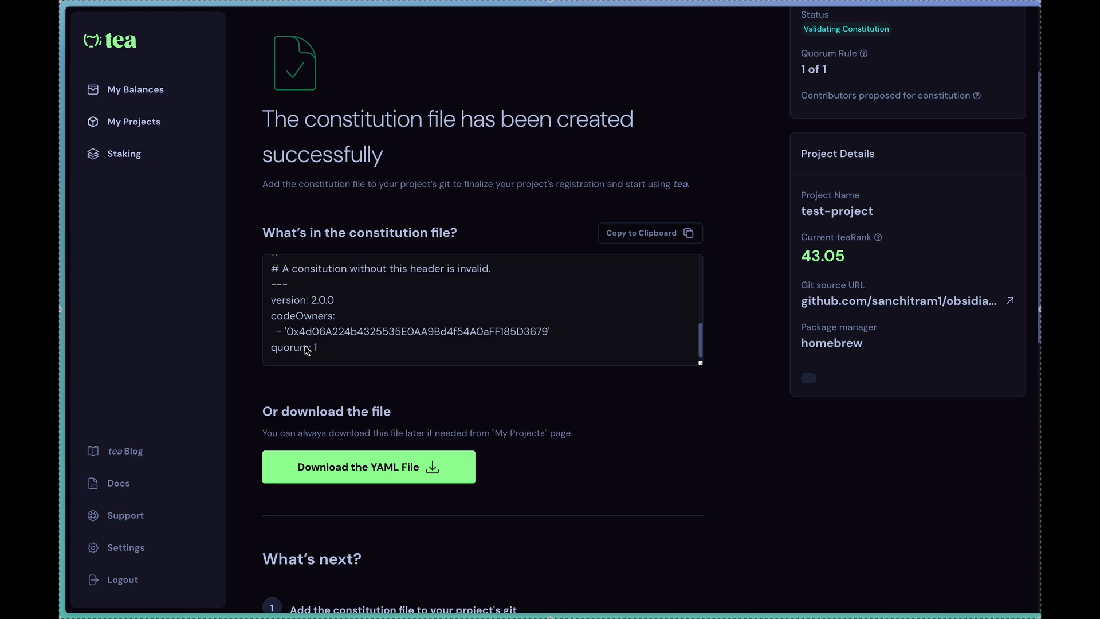
pyautogui.moveTo(329, 352)
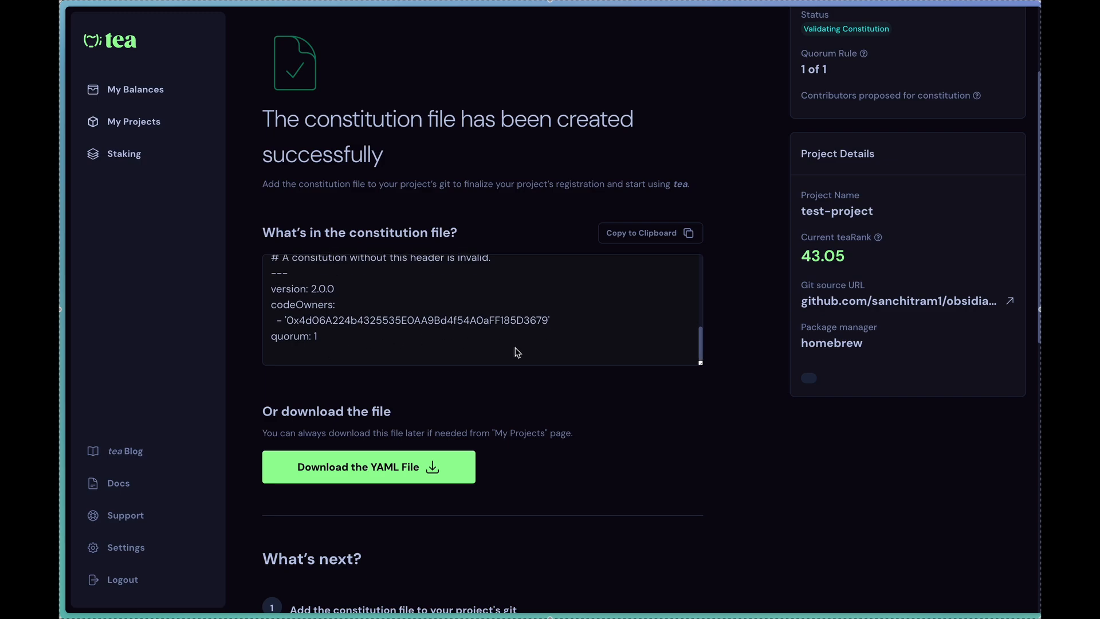
pyautogui.scroll(3)
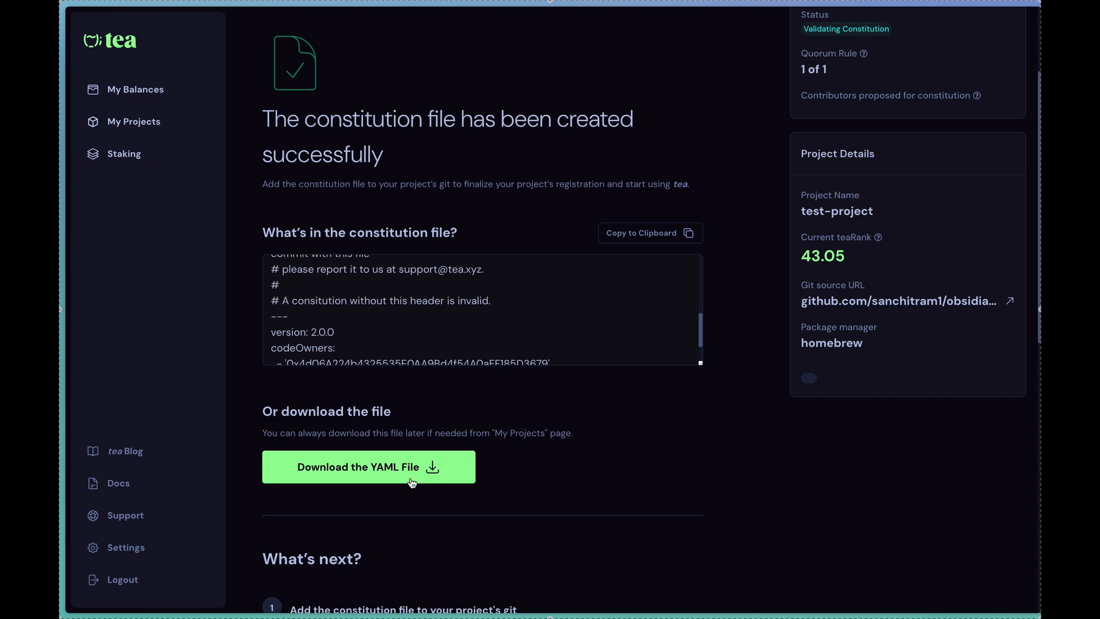
pyautogui.scroll(-3)
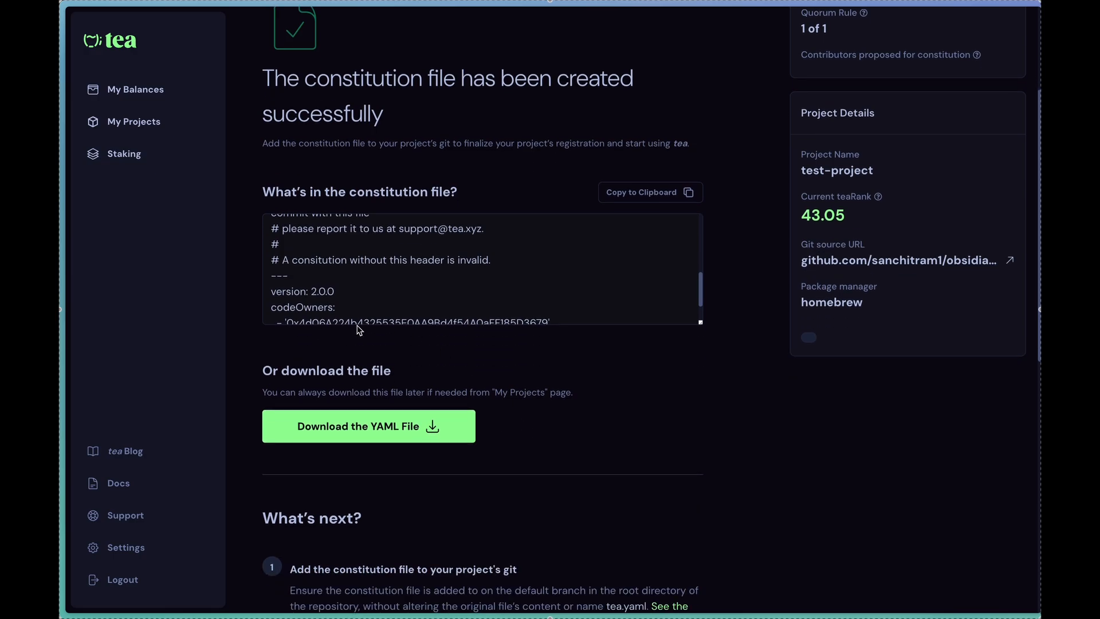
pyautogui.moveTo(634, 214)
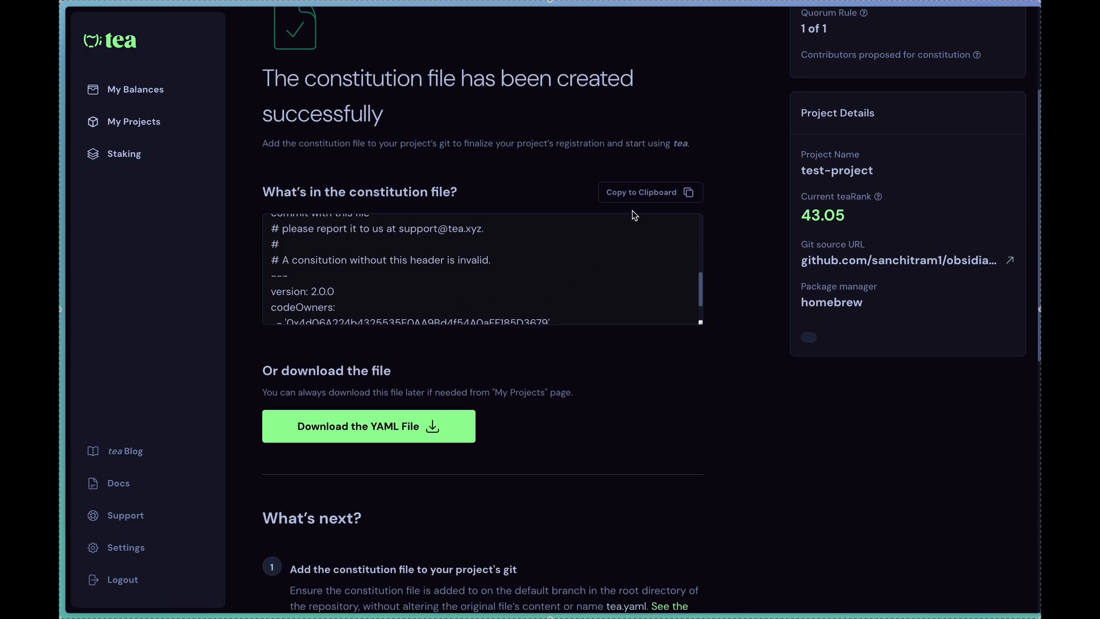
pyautogui.scroll(-3)
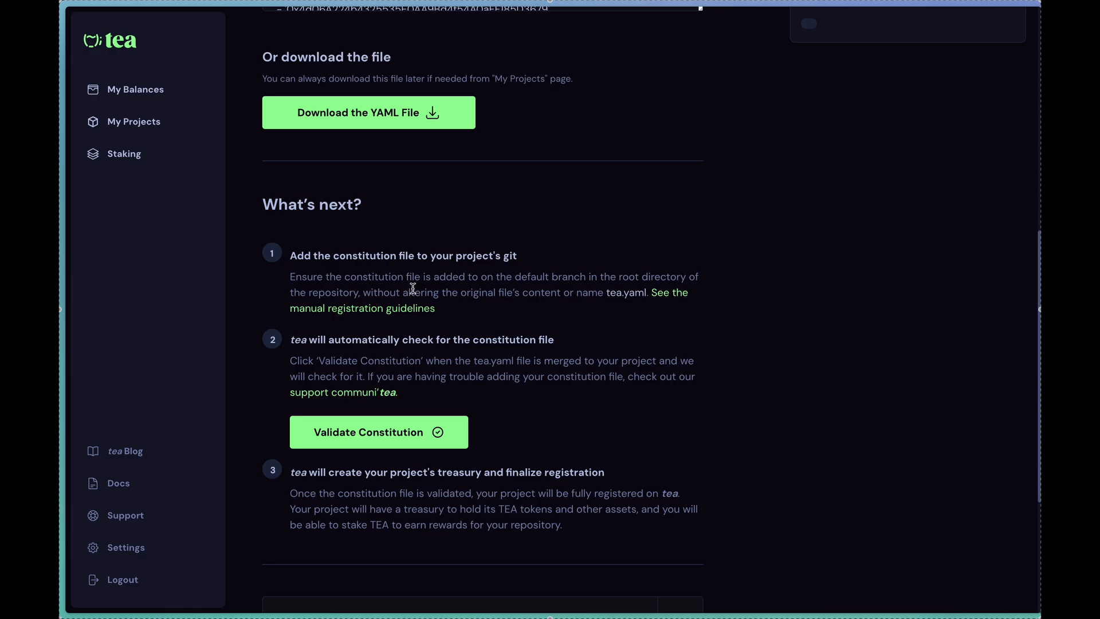
pyautogui.moveTo(389, 251)
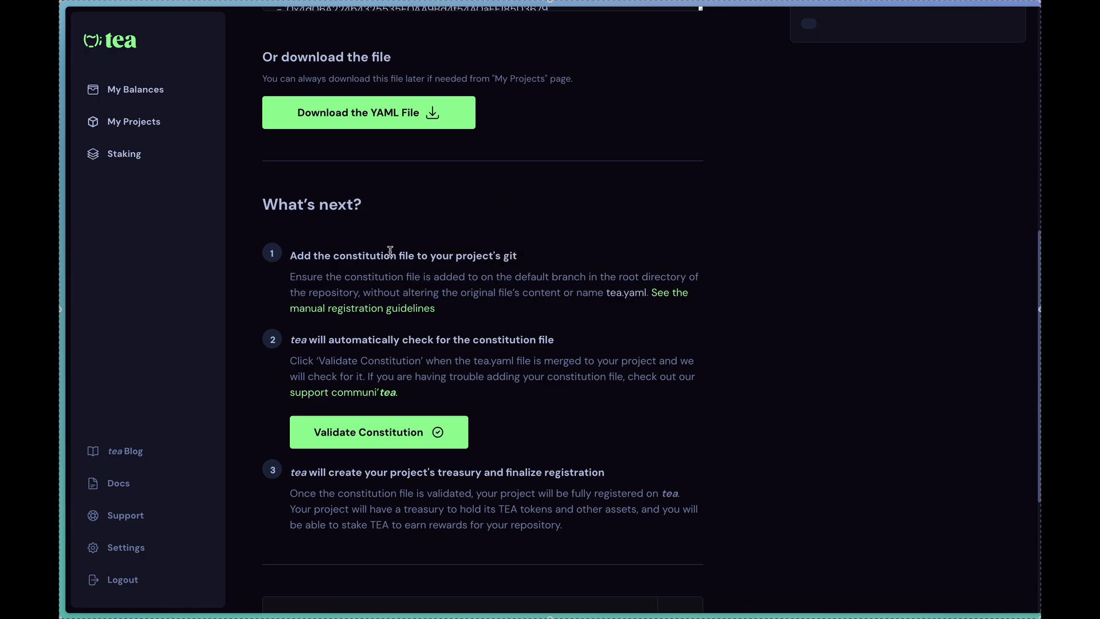
pyautogui.moveTo(521, 265)
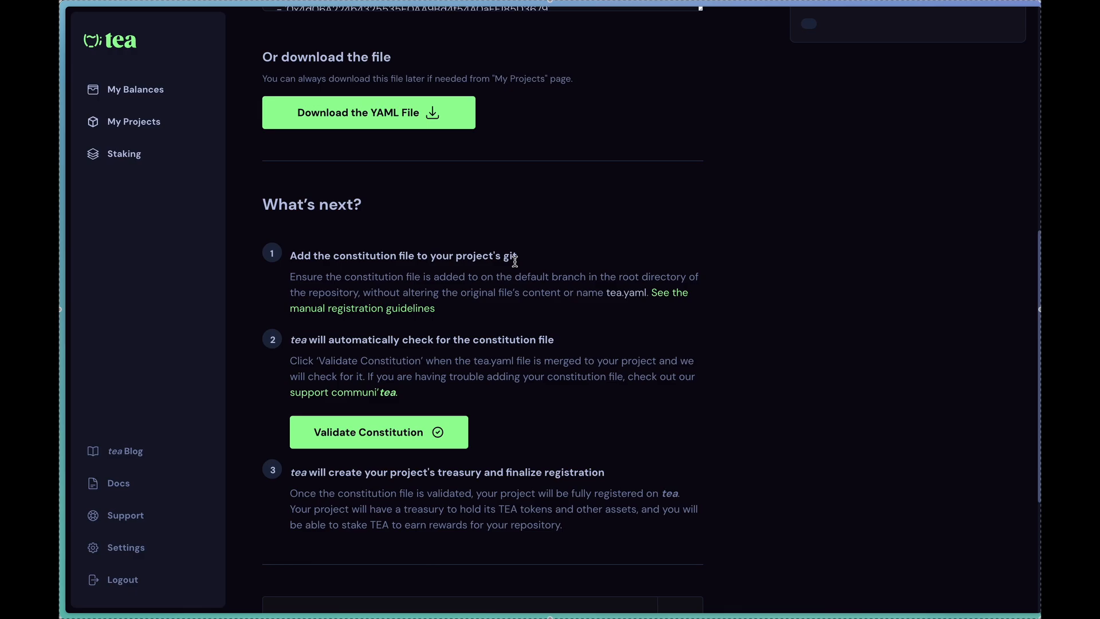
pyautogui.moveTo(492, 344)
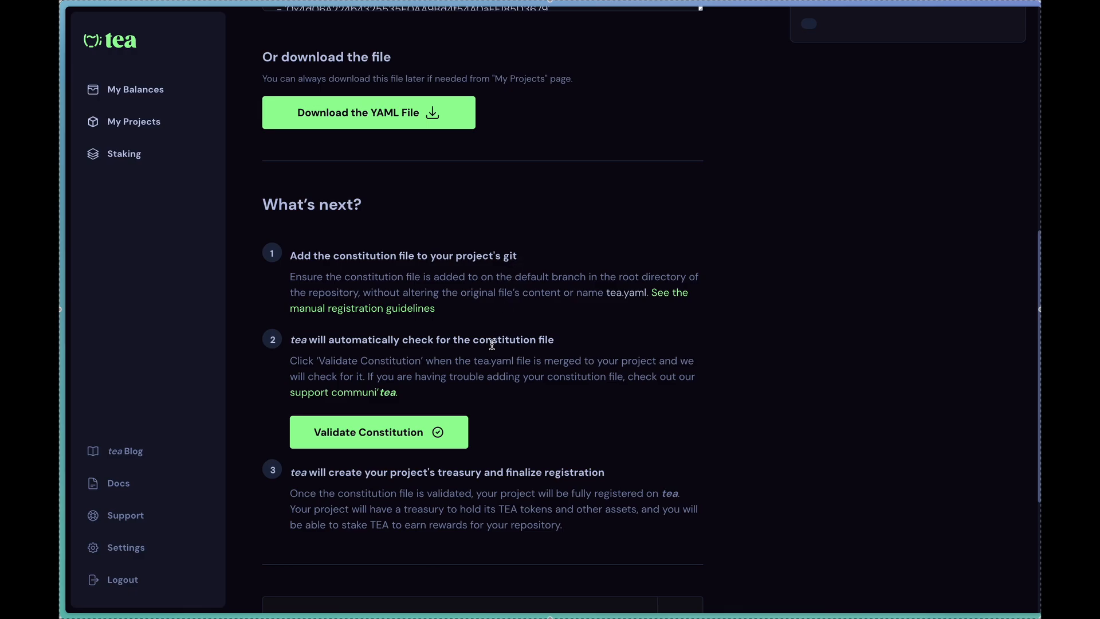
pyautogui.moveTo(453, 358)
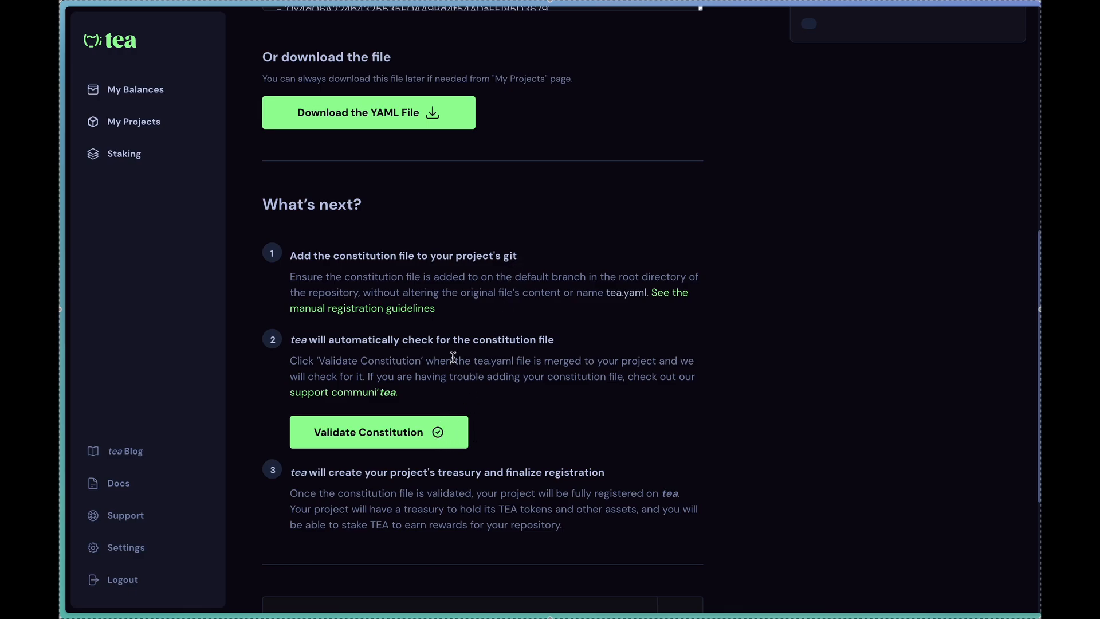
pyautogui.moveTo(332, 344)
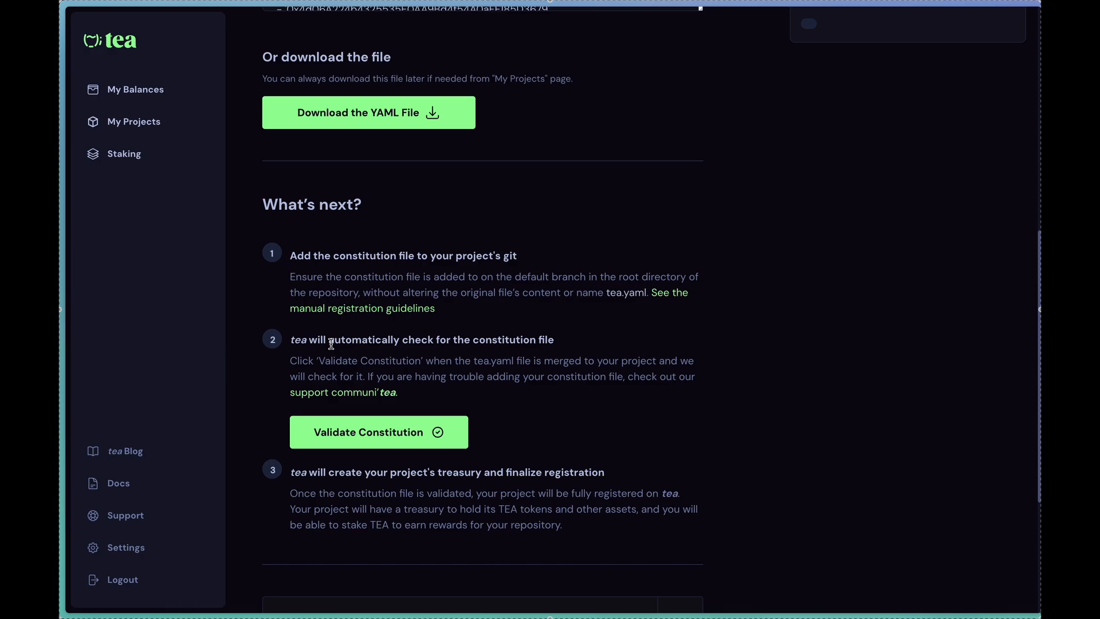
pyautogui.moveTo(463, 340)
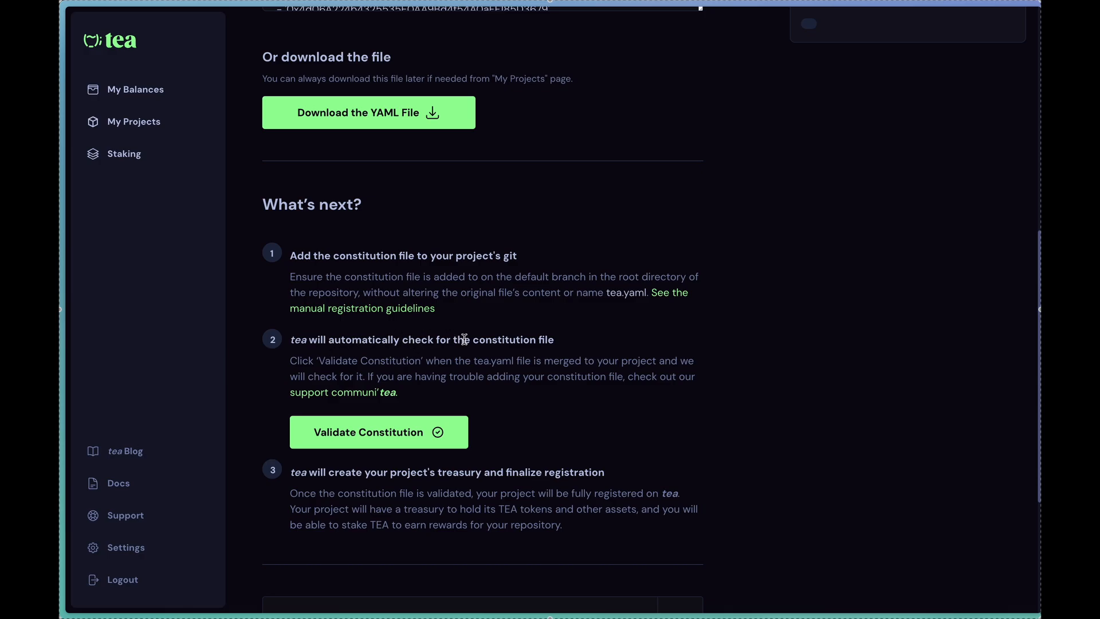
pyautogui.moveTo(511, 362)
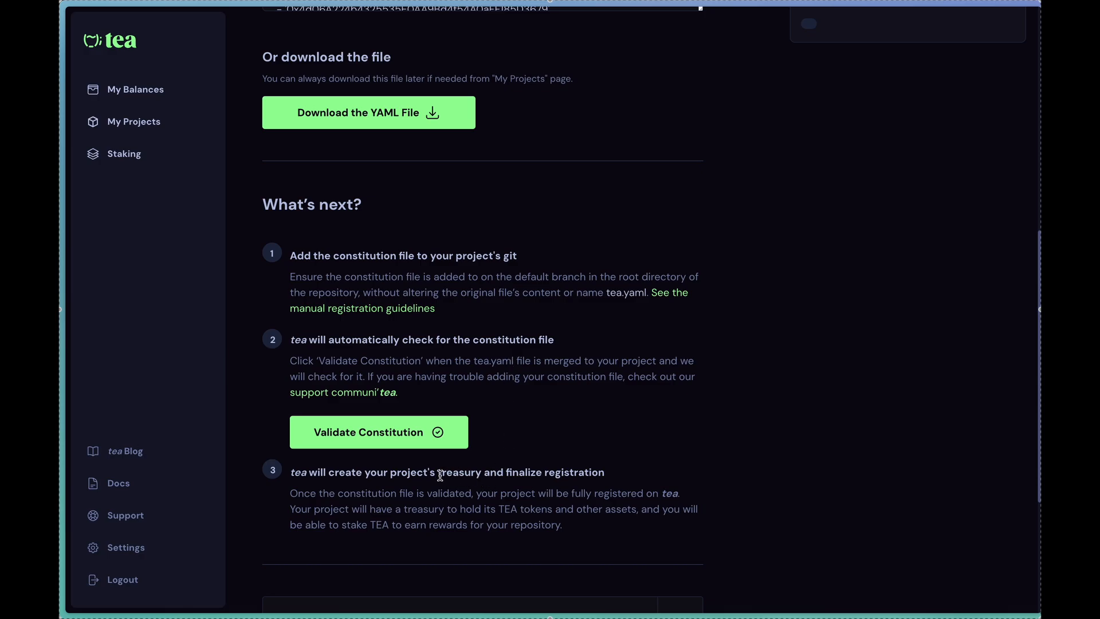
pyautogui.moveTo(548, 265)
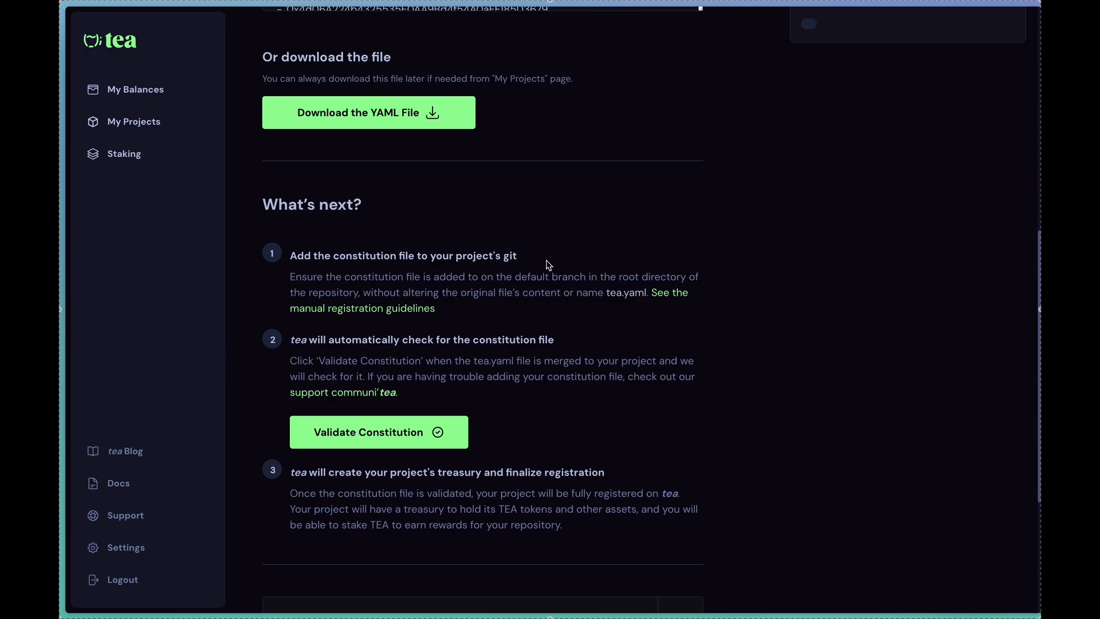
pyautogui.scroll(3)
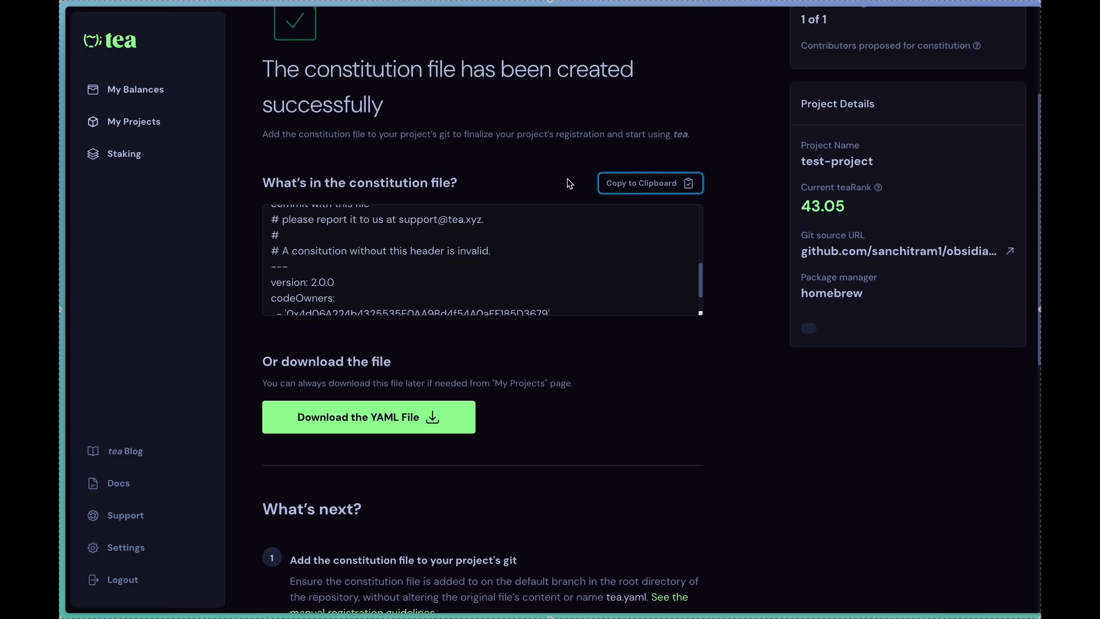
# Step: Open the repository's tea.yaml on GitHub and edit it with the version 2.0.0 single-code-owner constitution
pyautogui.click(899, 251)
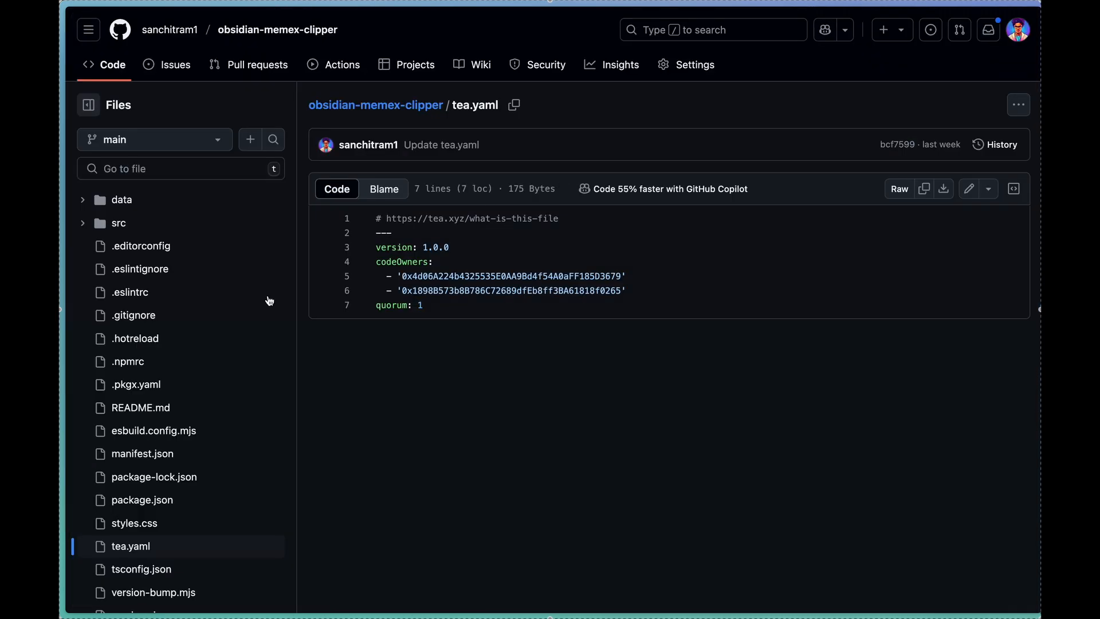
pyautogui.moveTo(278, 30)
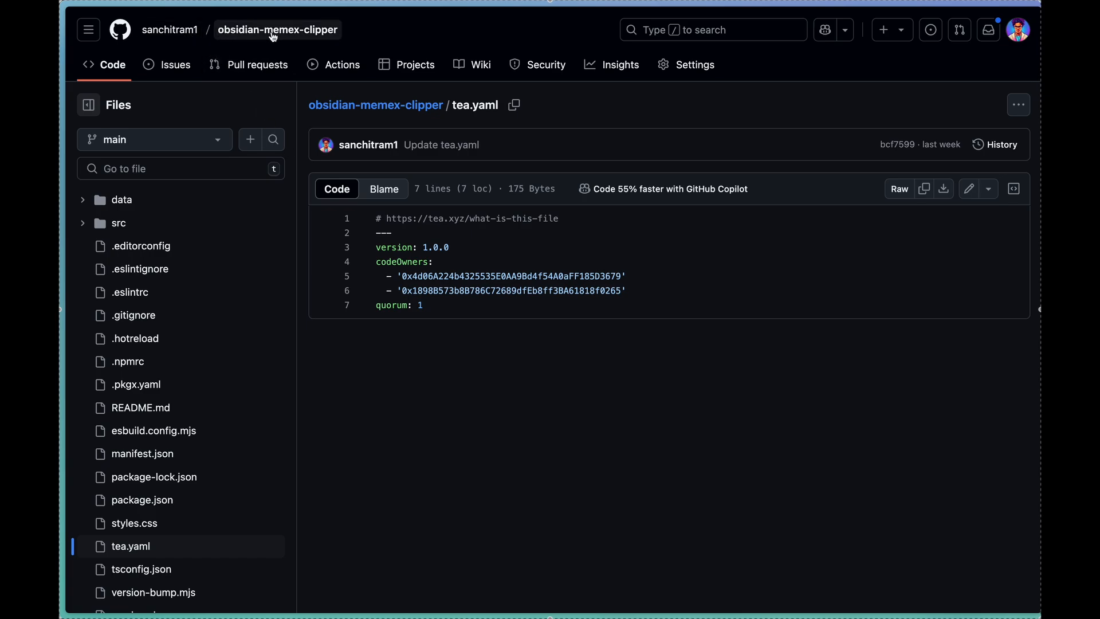
pyautogui.moveTo(394, 389)
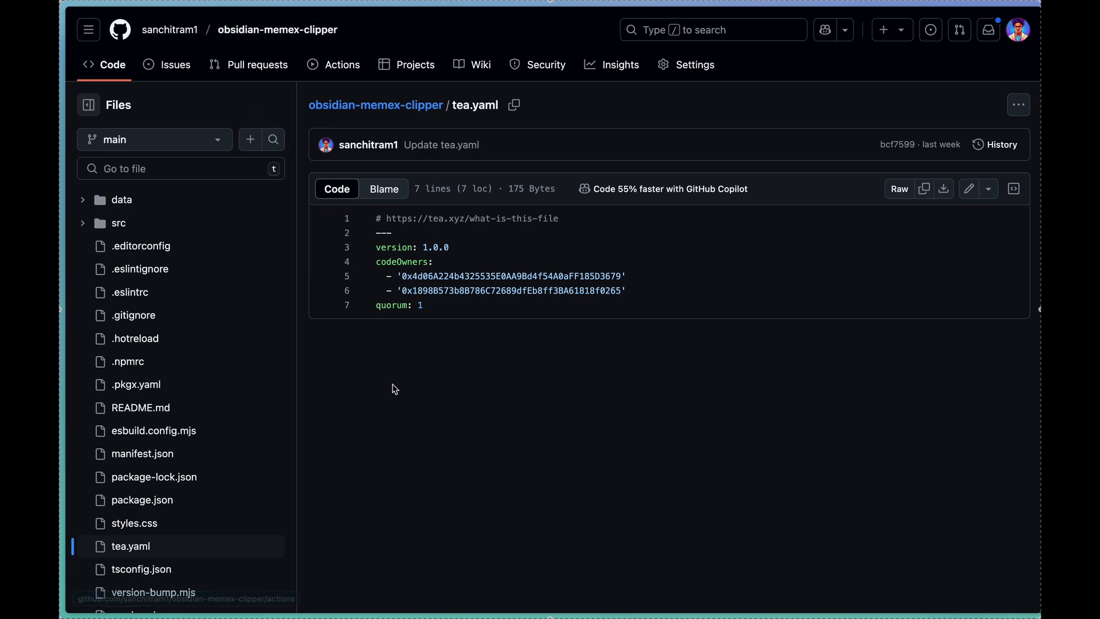
pyautogui.moveTo(969, 190)
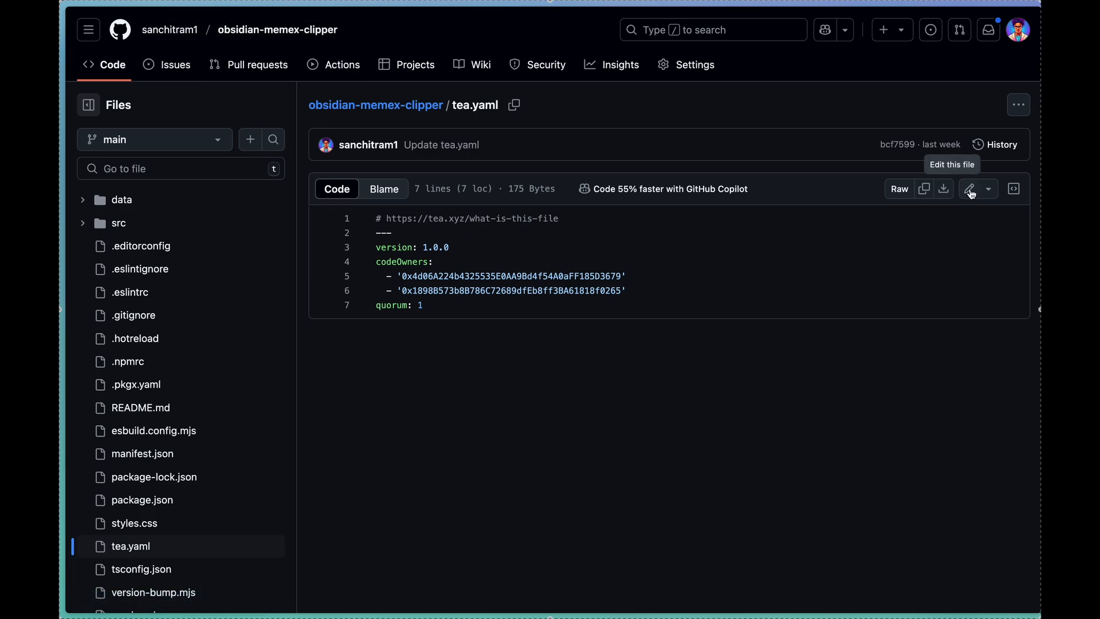
pyautogui.click(971, 189)
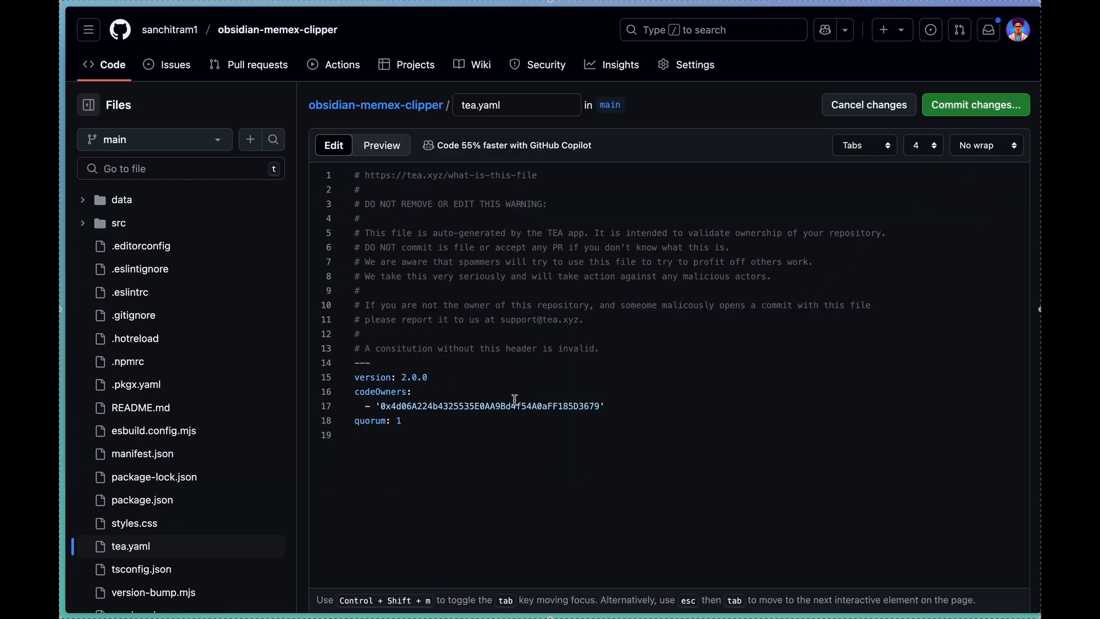
pyautogui.moveTo(975, 105)
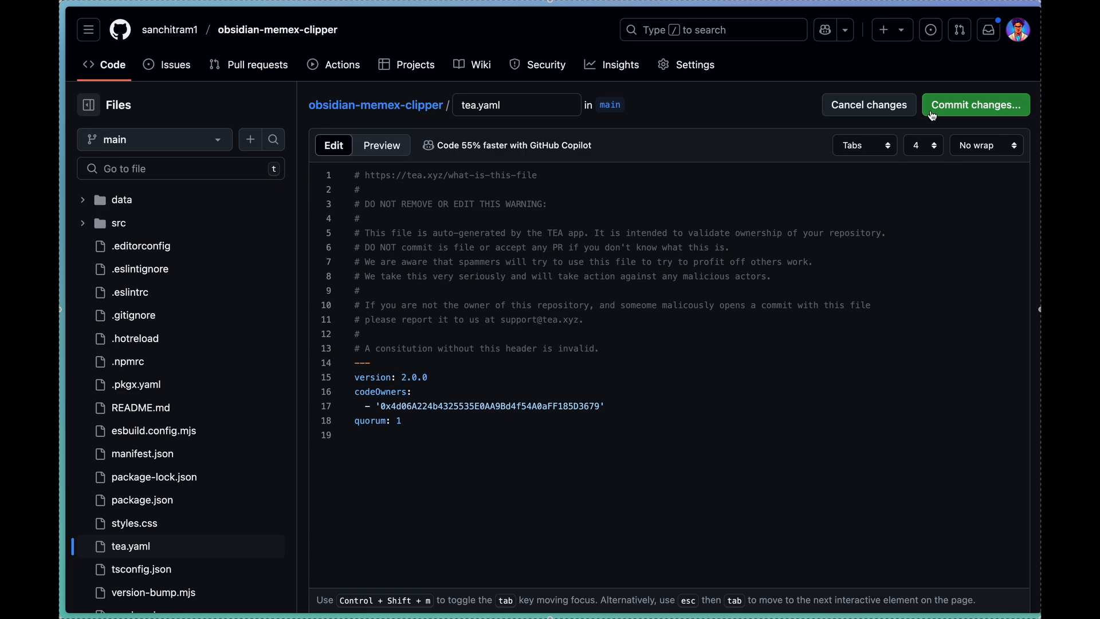
# Step: Commit tea.yaml directly to main, bypassing rules, then briefly reopen the editor to verify the contents
pyautogui.click(975, 104)
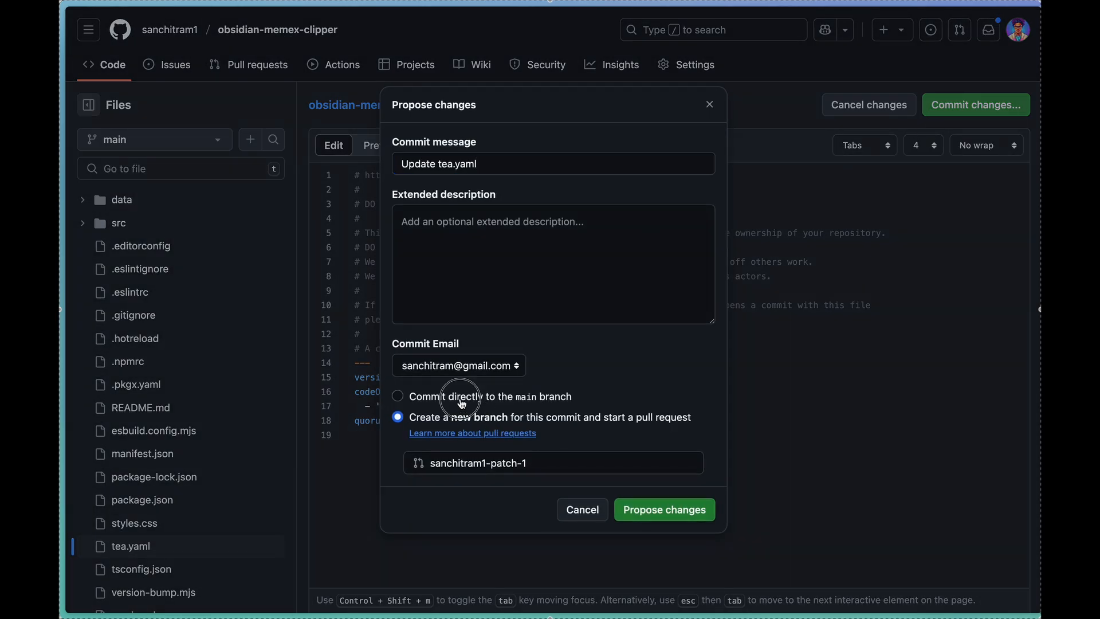
pyautogui.click(397, 395)
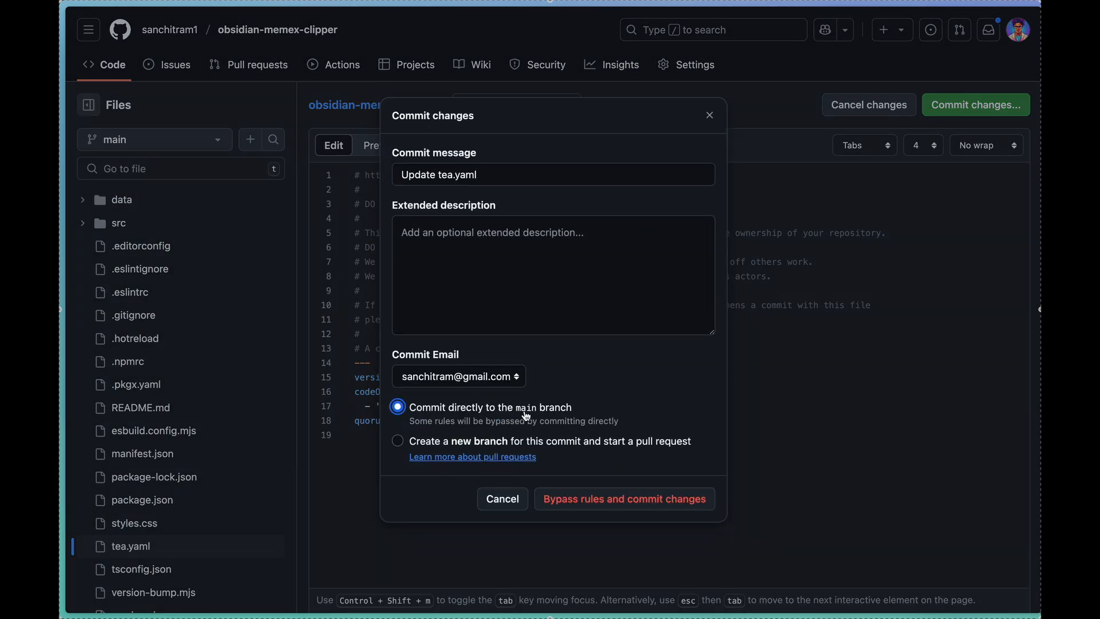
pyautogui.moveTo(555, 418)
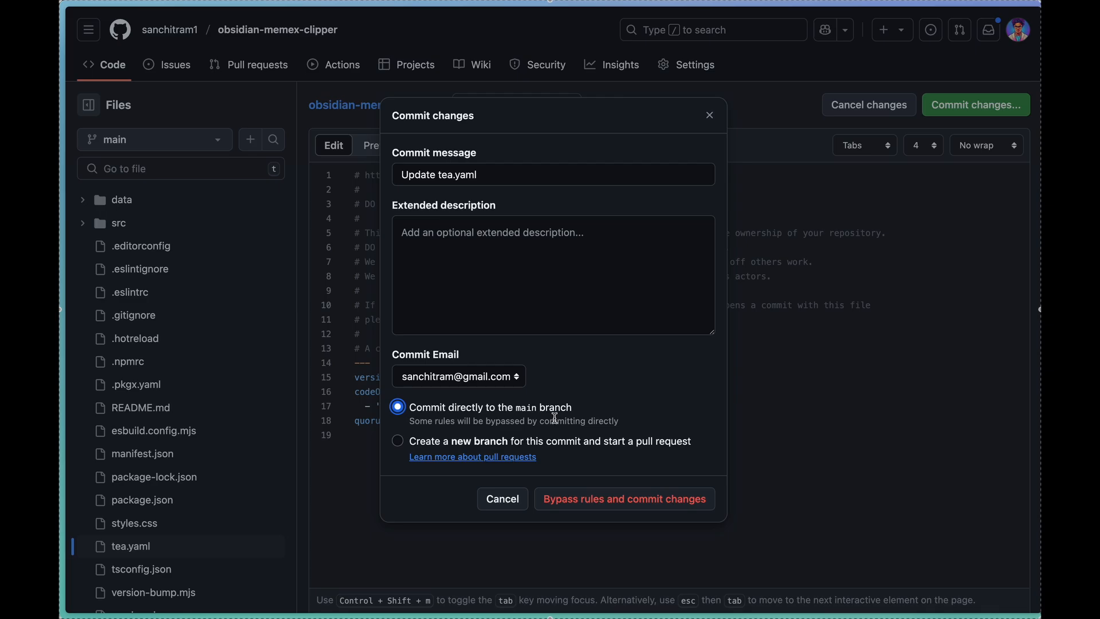
pyautogui.moveTo(624, 498)
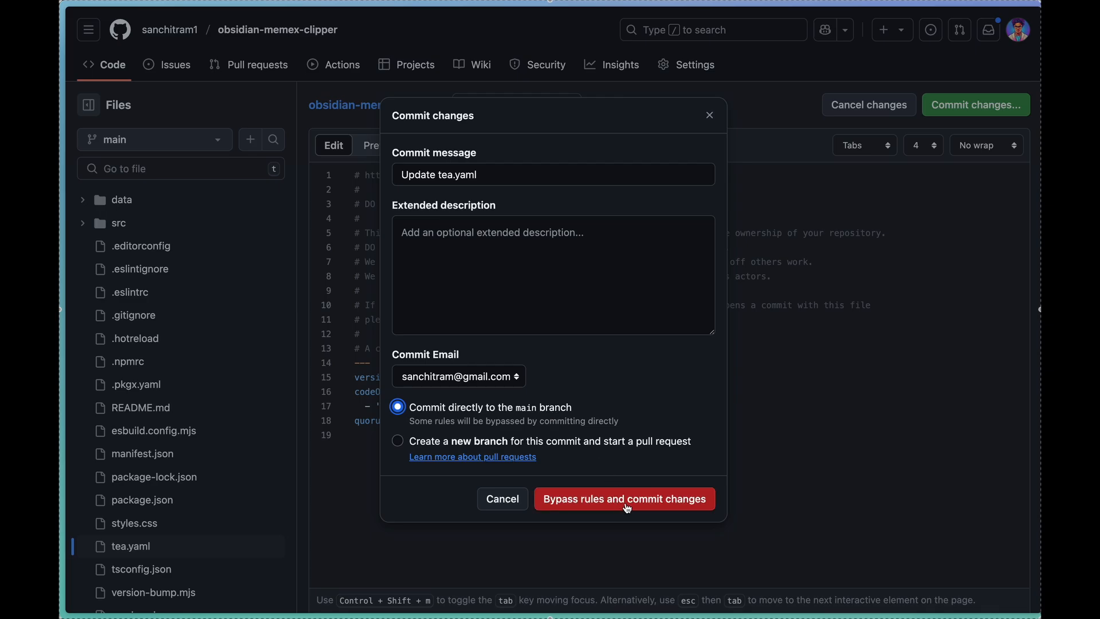
pyautogui.click(624, 498)
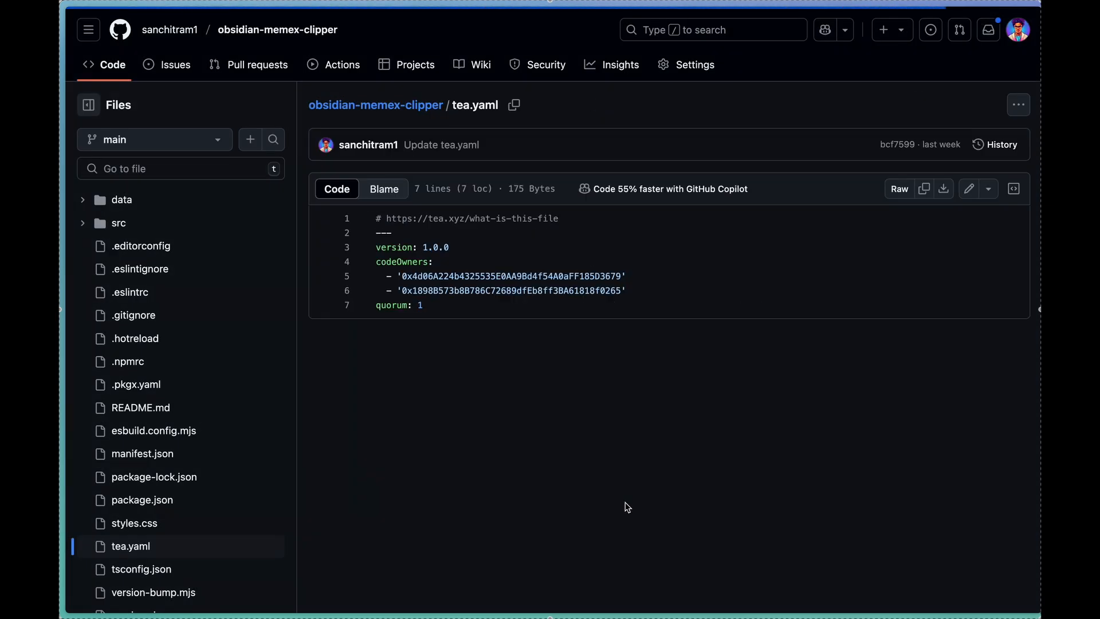
pyautogui.moveTo(636, 370)
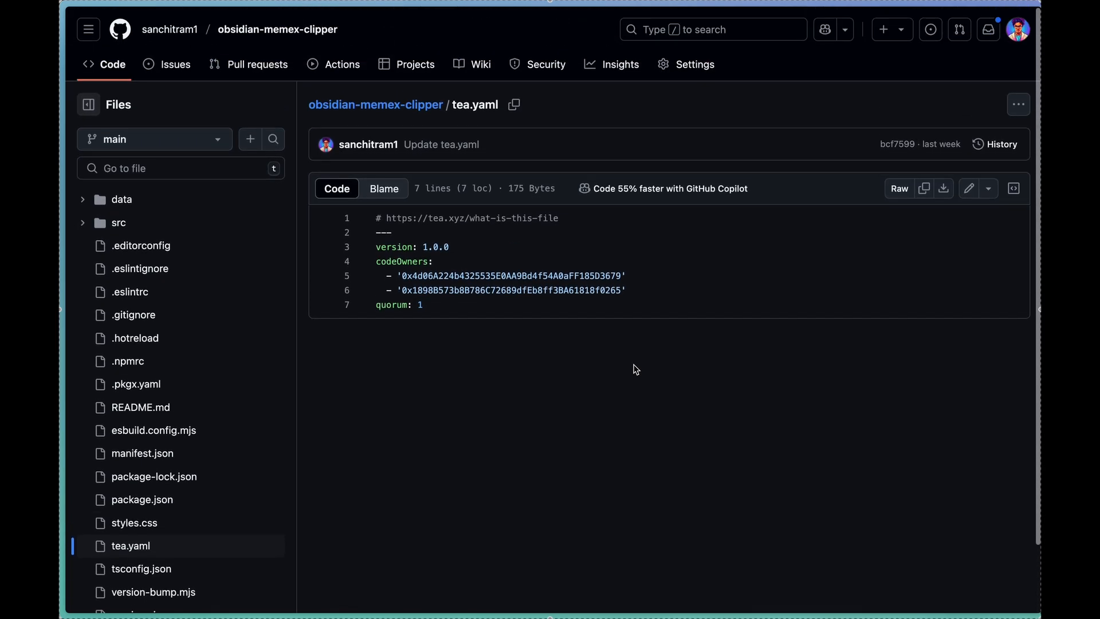
pyautogui.moveTo(970, 188)
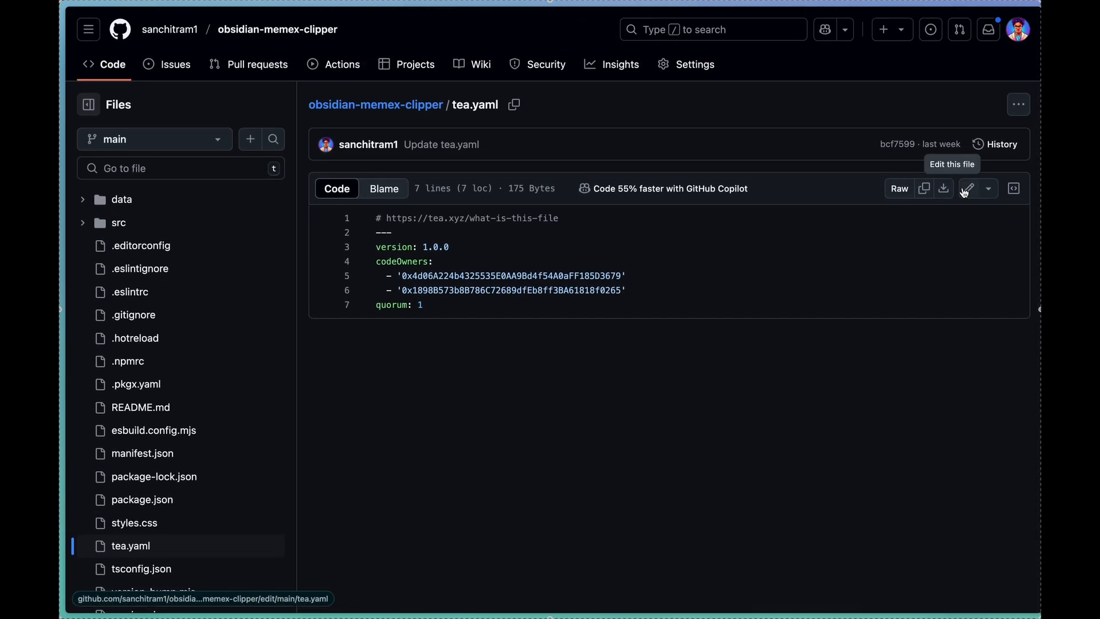
pyautogui.click(967, 188)
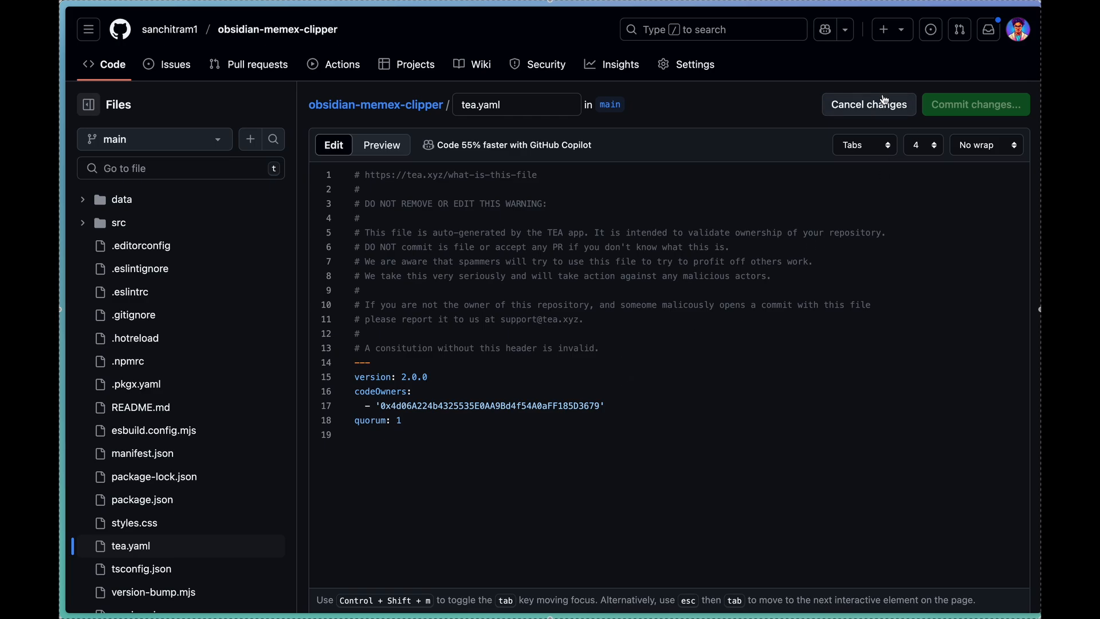
pyautogui.click(974, 105)
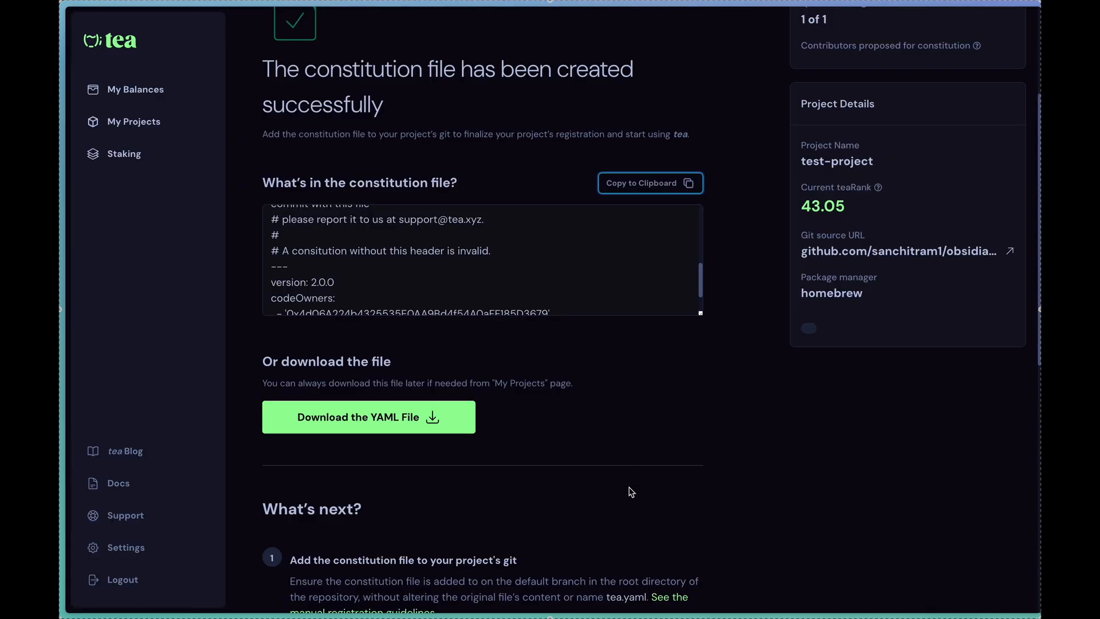
# Step: Validate test-project's constitution and confirm the request so the project is registered
pyautogui.scroll(-3)
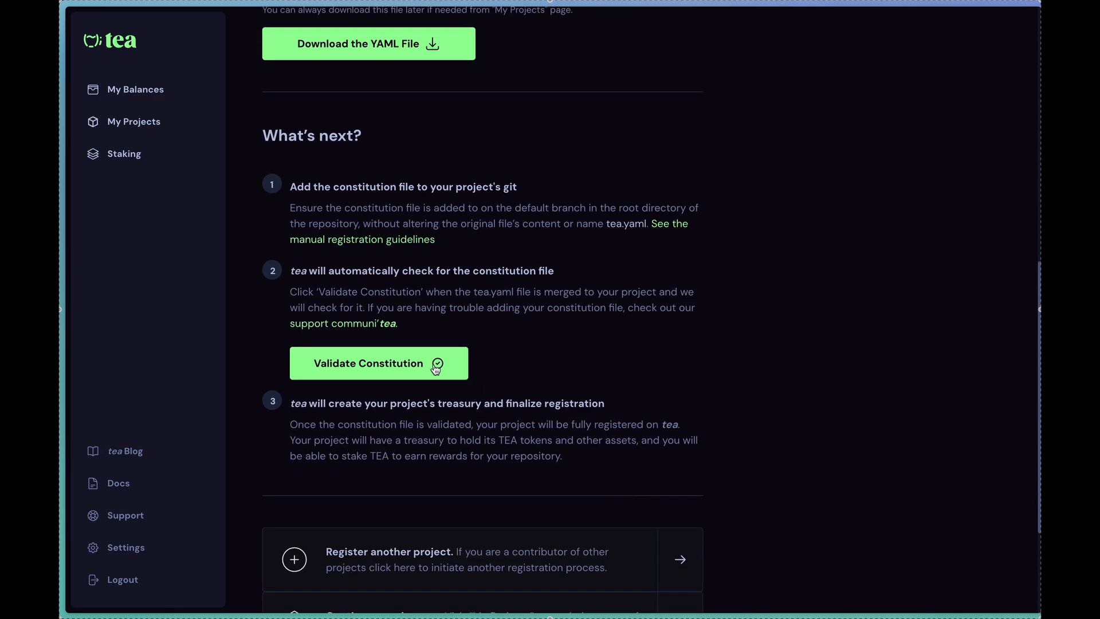
pyautogui.click(368, 363)
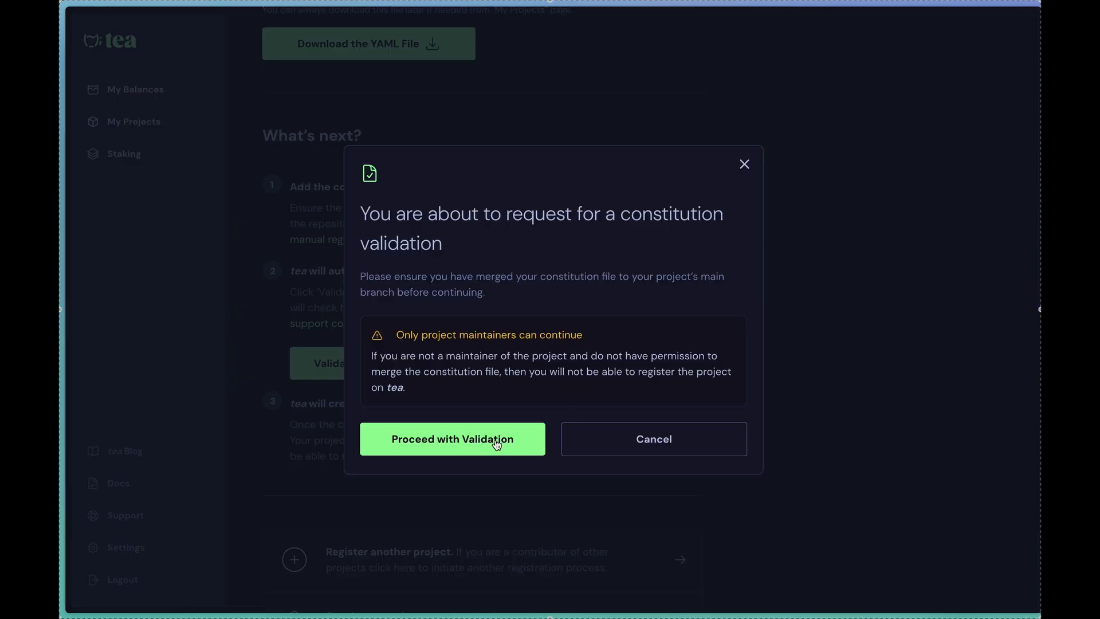
pyautogui.click(453, 439)
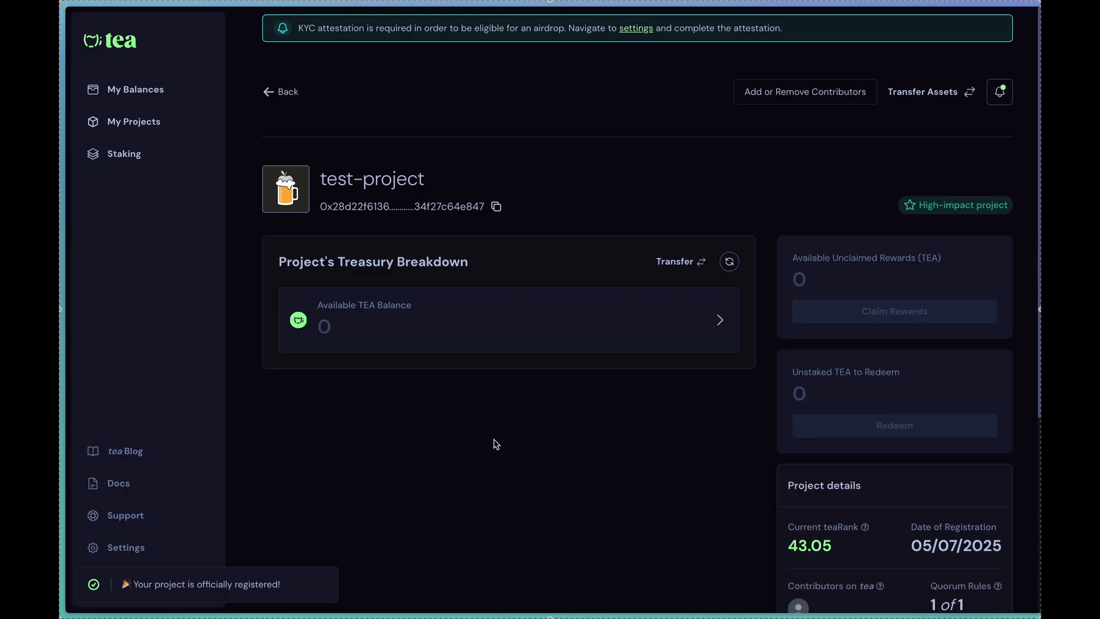
# Step: Review the treasury page showing teaRank 43.05 and 1-of-1 quorum, then copy the treasury address
pyautogui.scroll(-3)
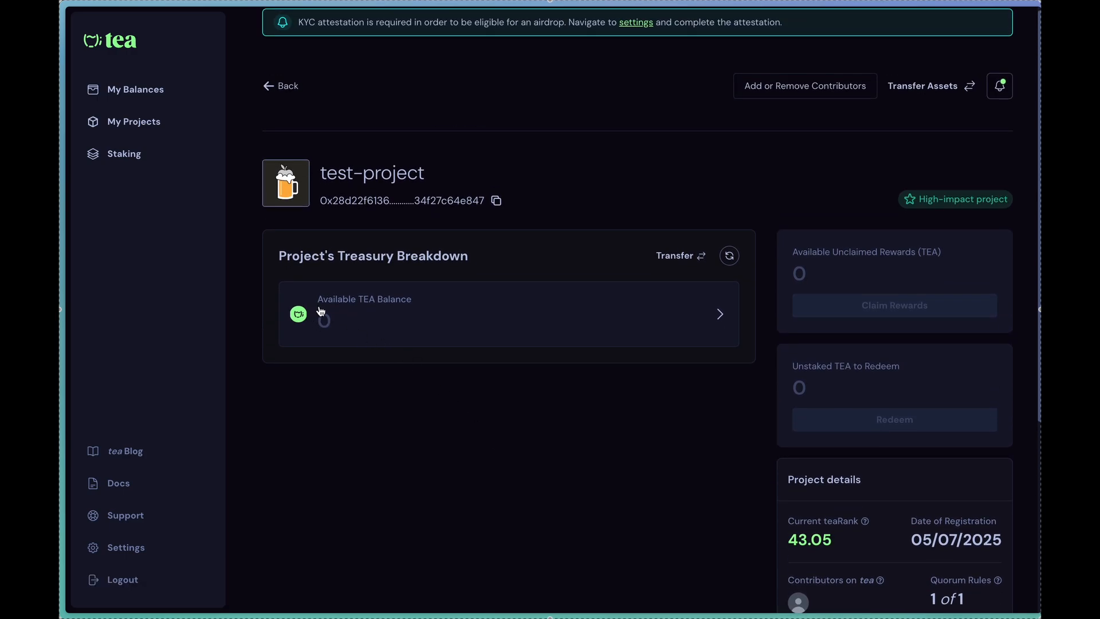
pyautogui.scroll(-3)
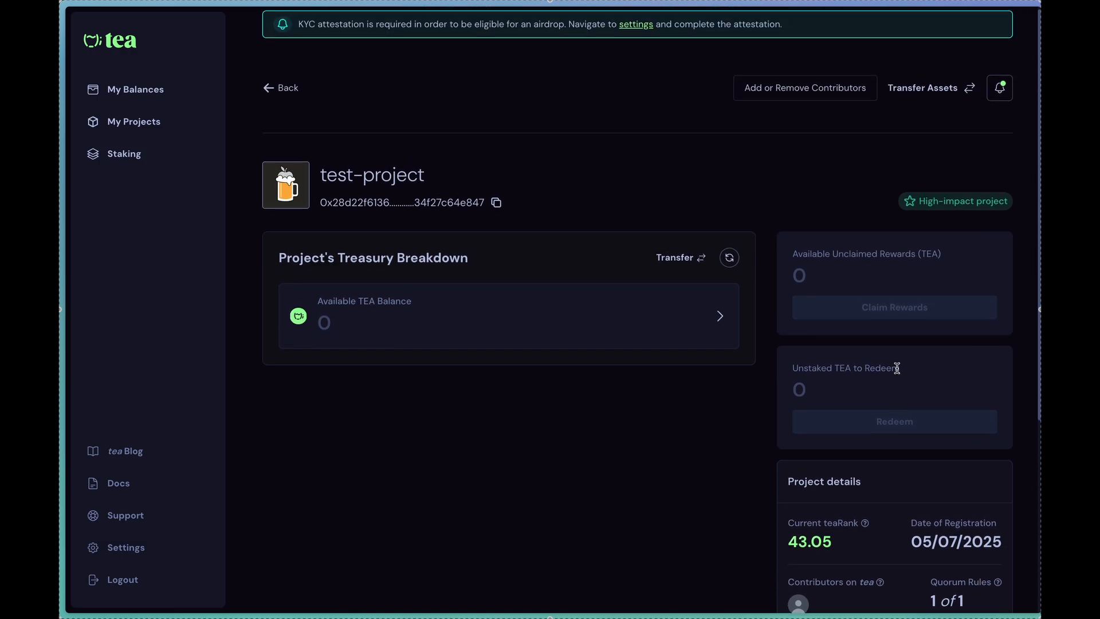
pyautogui.moveTo(358, 209)
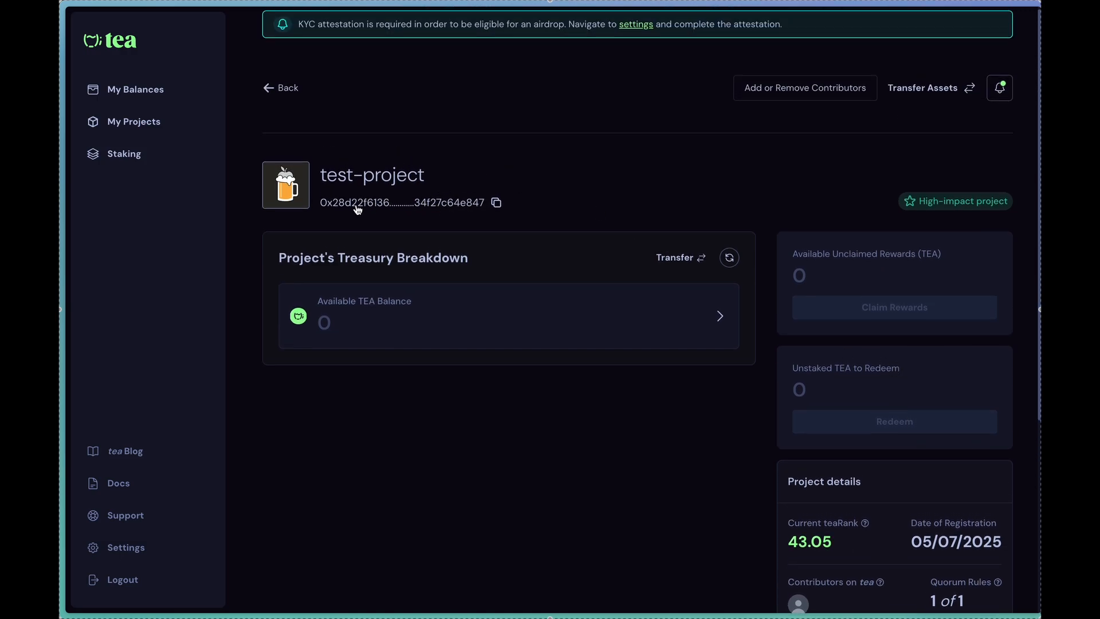
pyautogui.moveTo(440, 206)
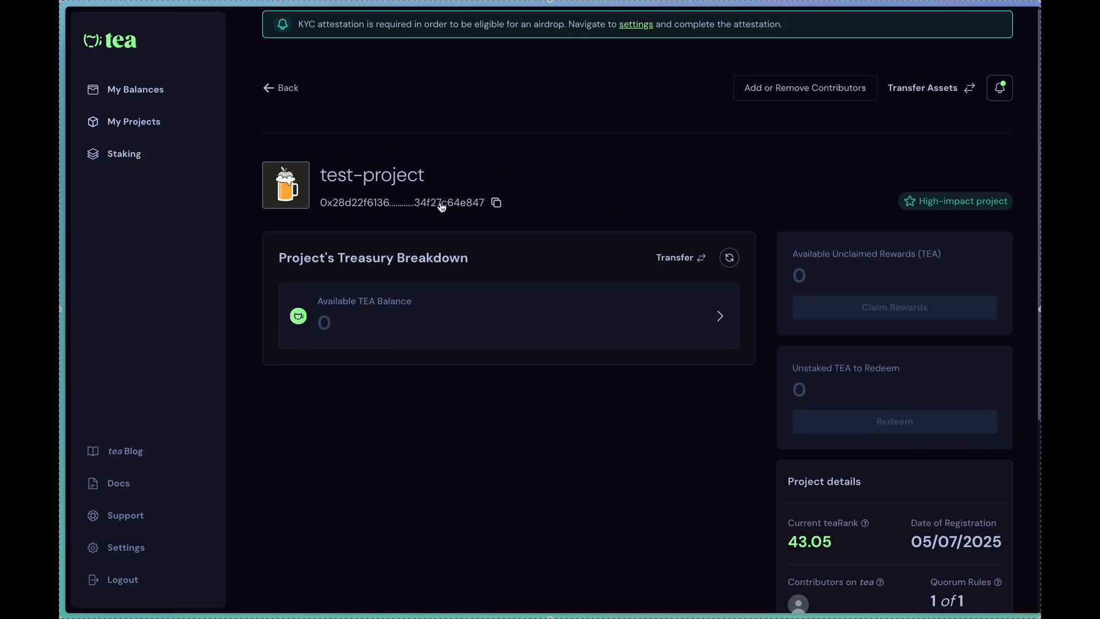
pyautogui.moveTo(484, 207)
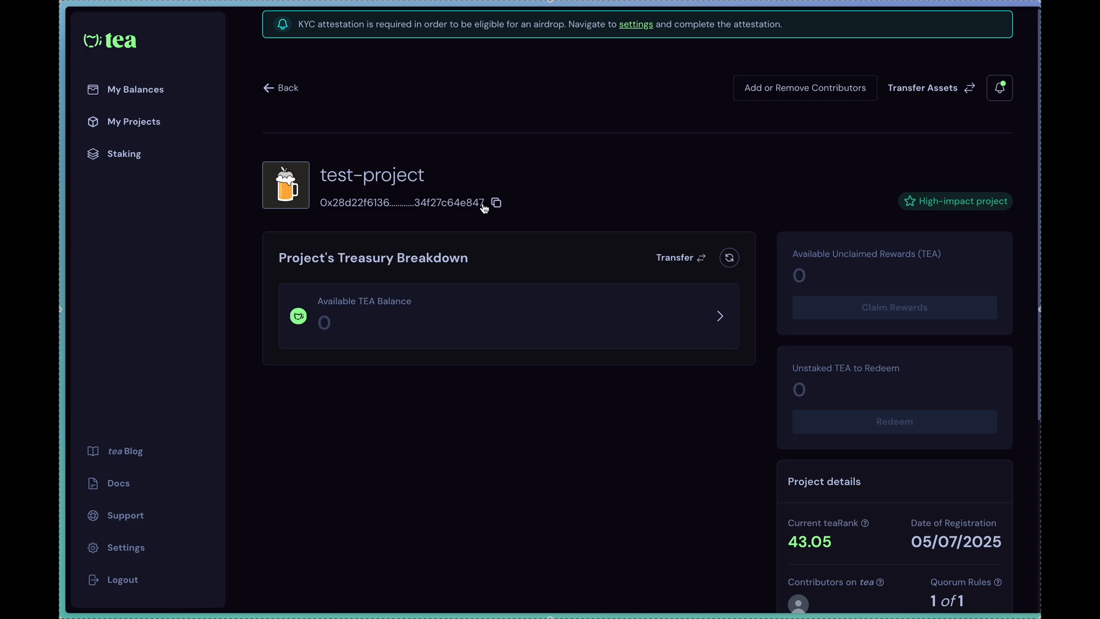
pyautogui.moveTo(479, 213)
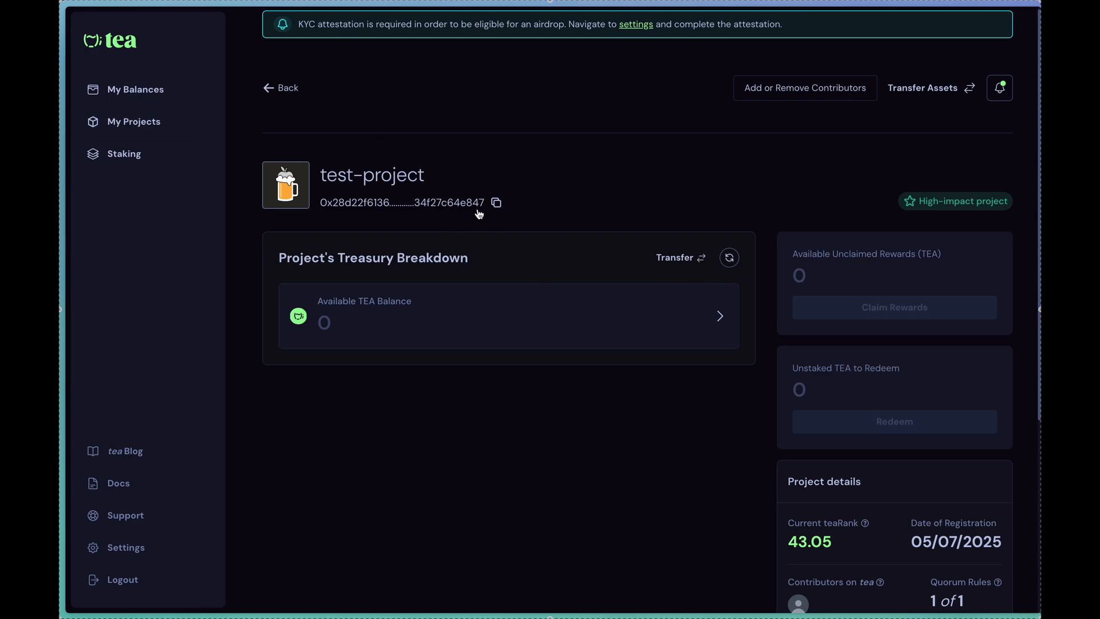
pyautogui.click(496, 203)
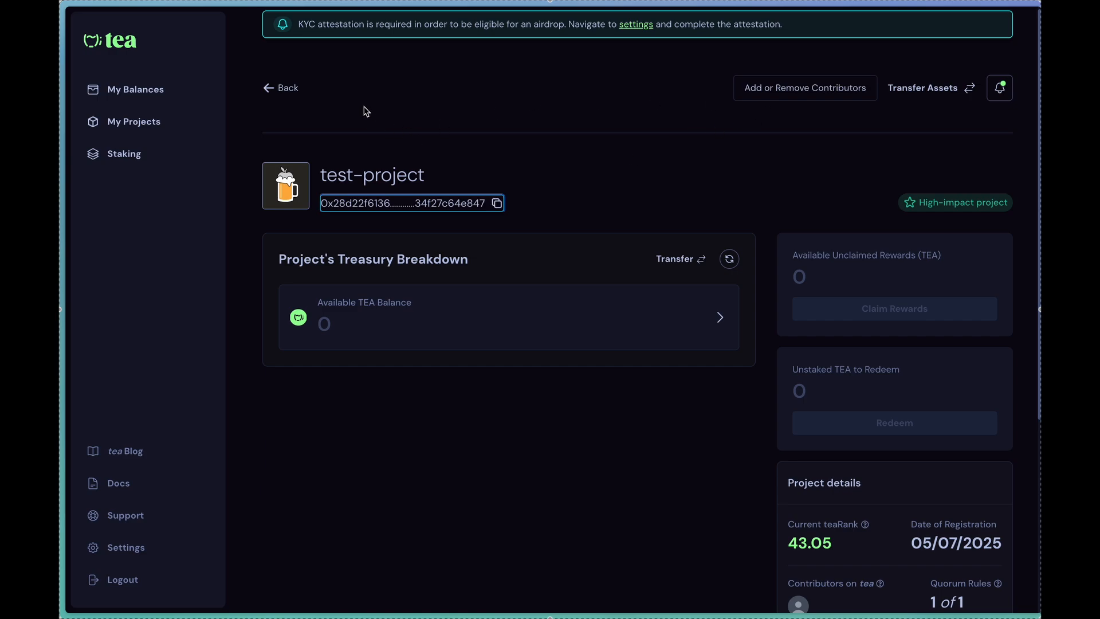
pyautogui.moveTo(448, 348)
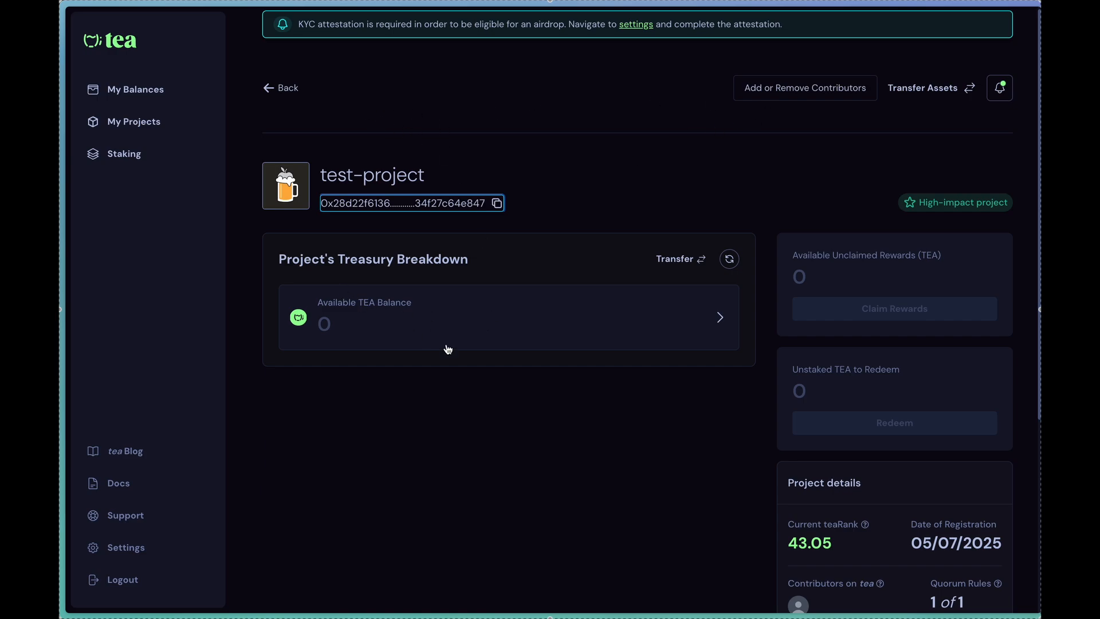
pyautogui.moveTo(494, 294)
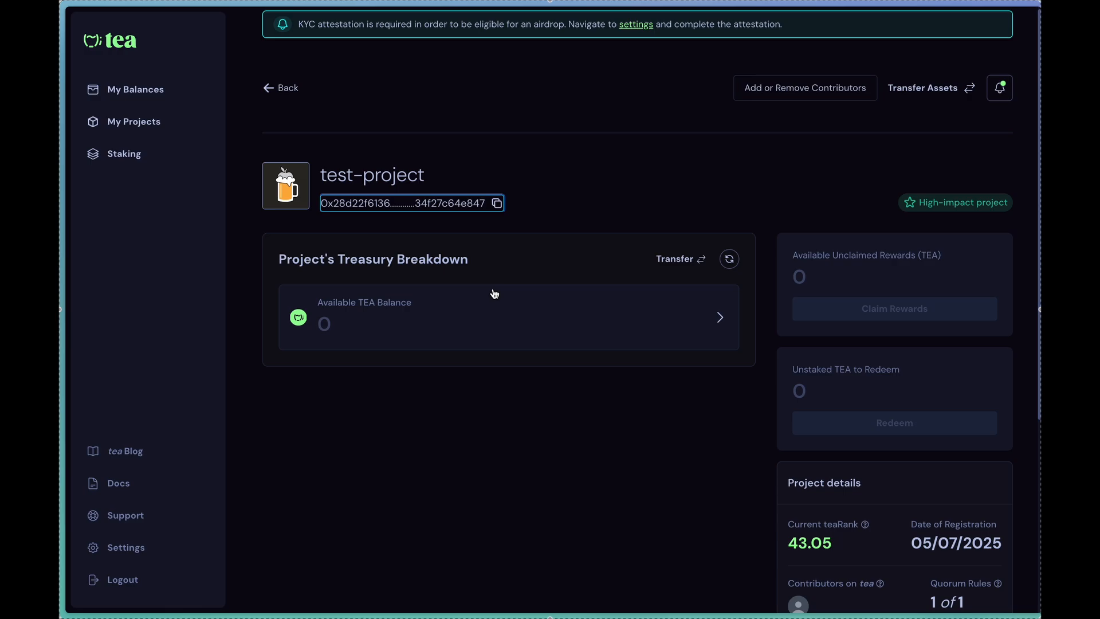
# Step: Close the Transfer from Treasury form, view the contributors page, and return to the treasury page
pyautogui.click(675, 259)
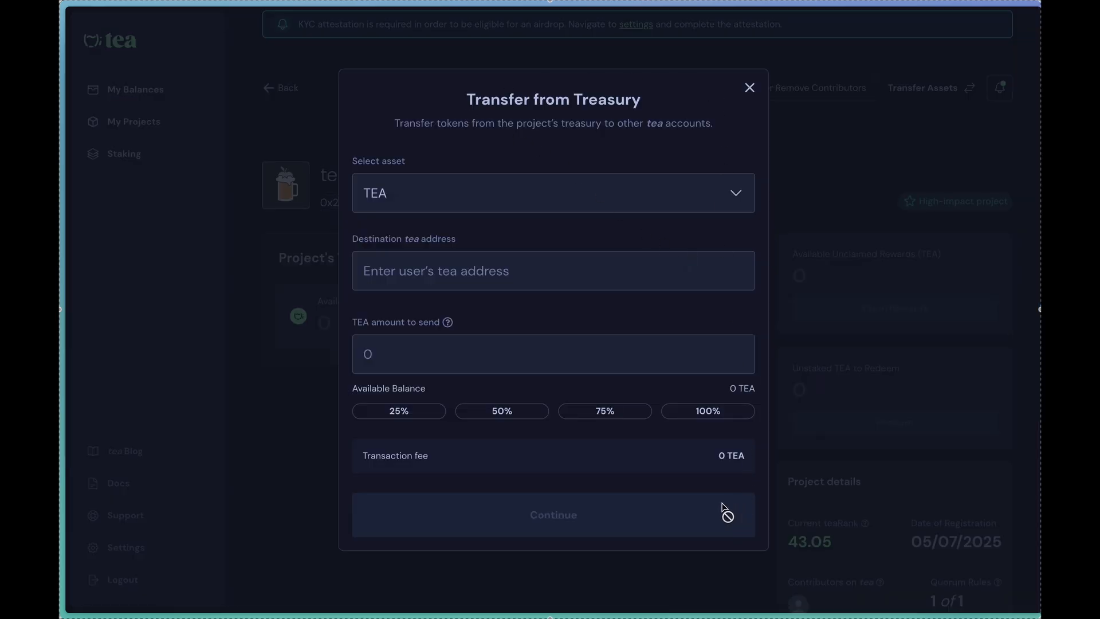
pyautogui.click(749, 87)
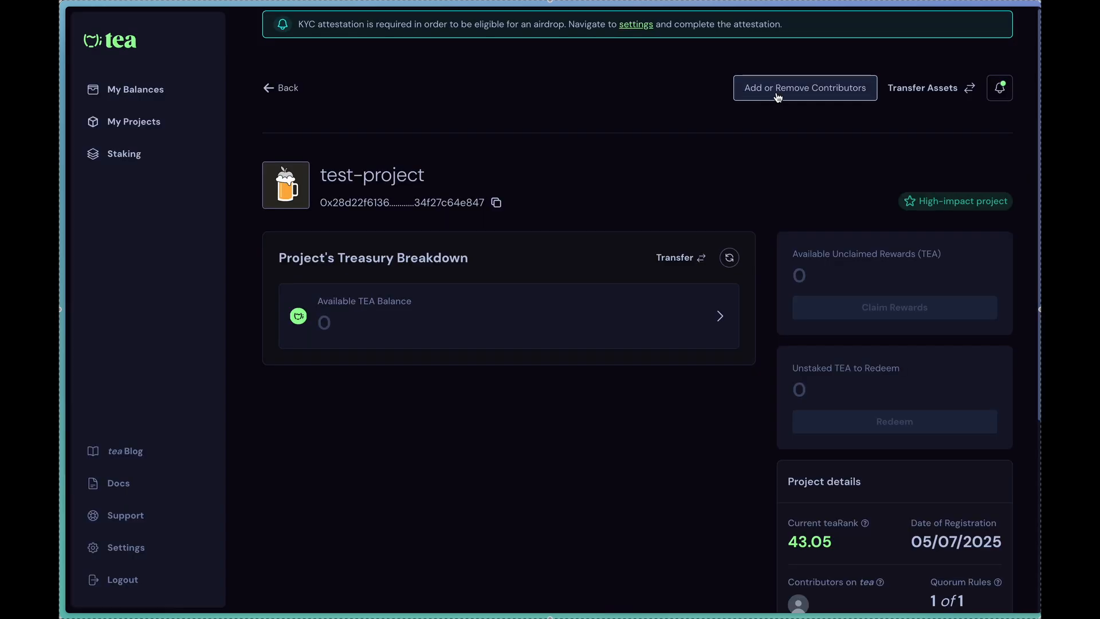
pyautogui.click(805, 88)
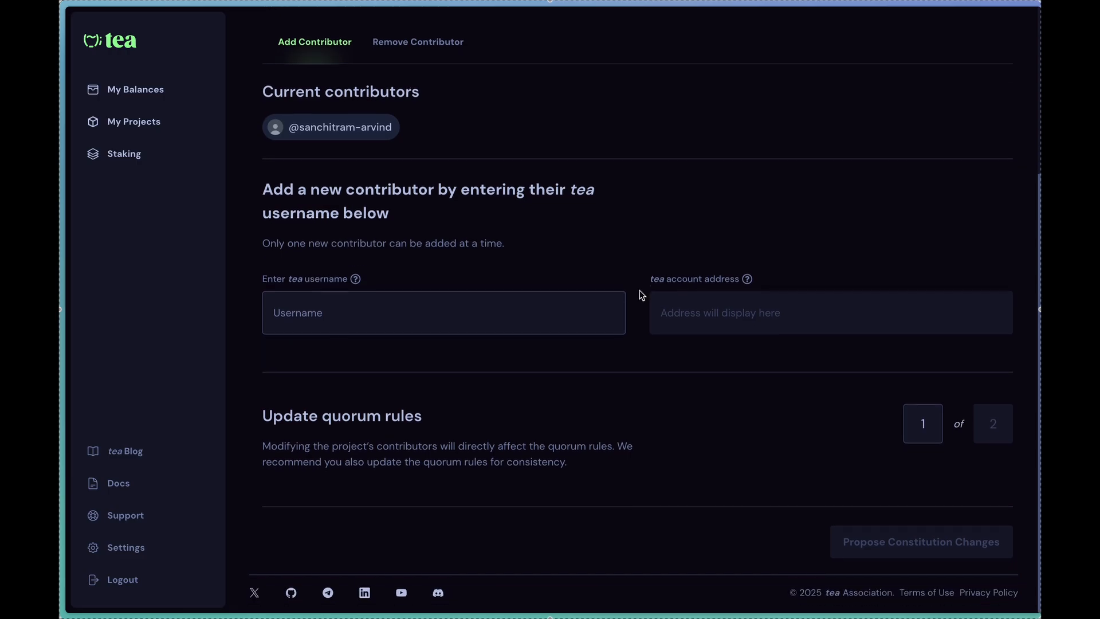
pyautogui.scroll(3)
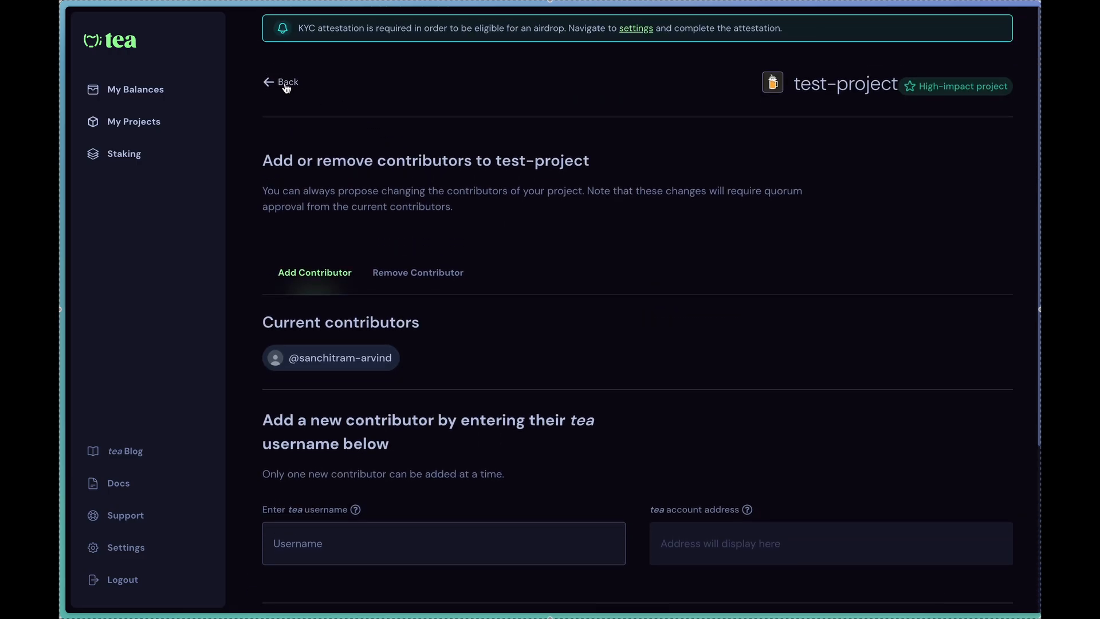
pyautogui.click(287, 82)
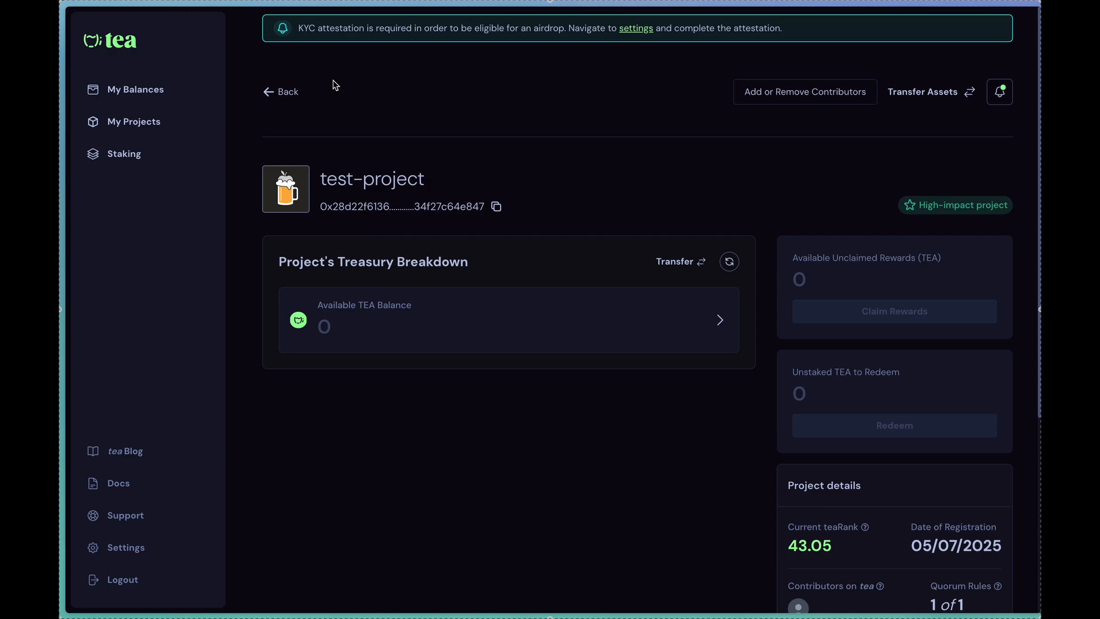
pyautogui.moveTo(689, 389)
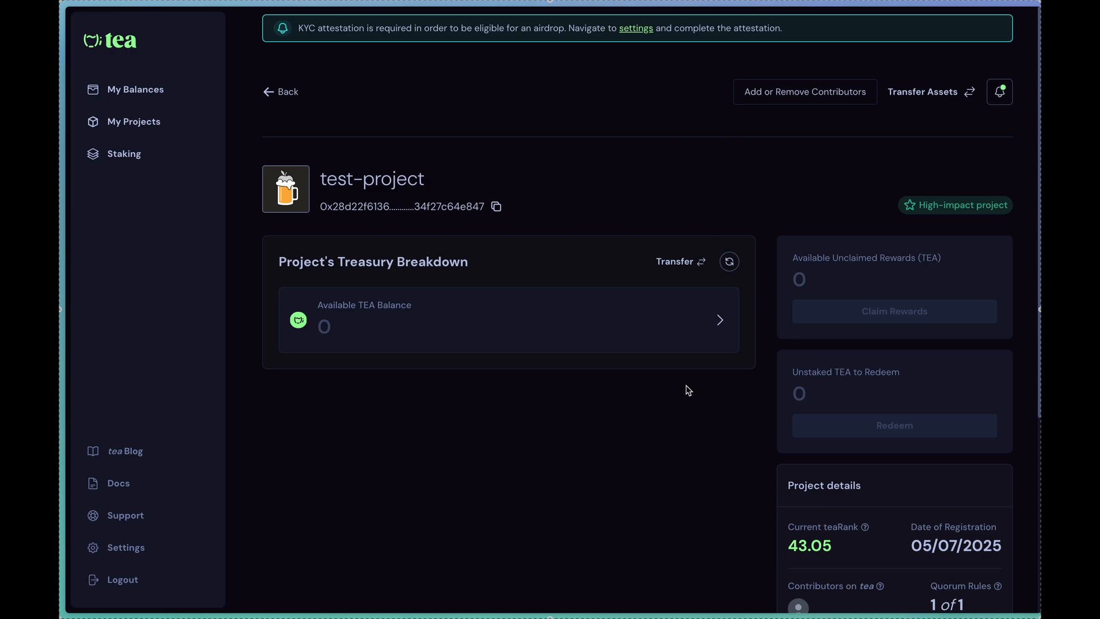
pyautogui.moveTo(716, 482)
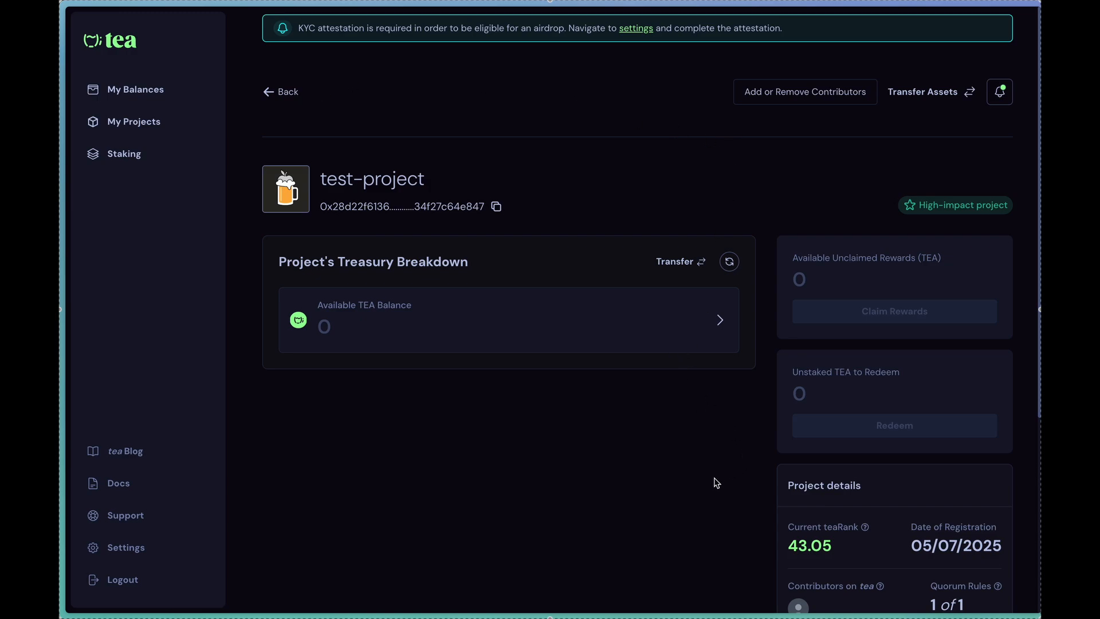
pyautogui.moveTo(505, 282)
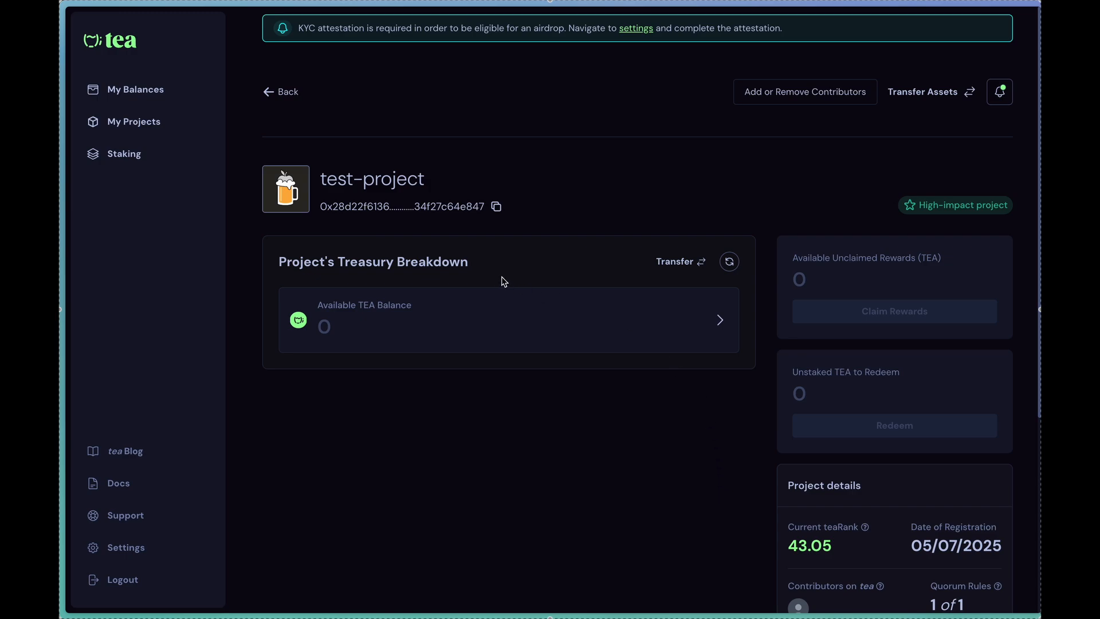
pyautogui.moveTo(439, 259)
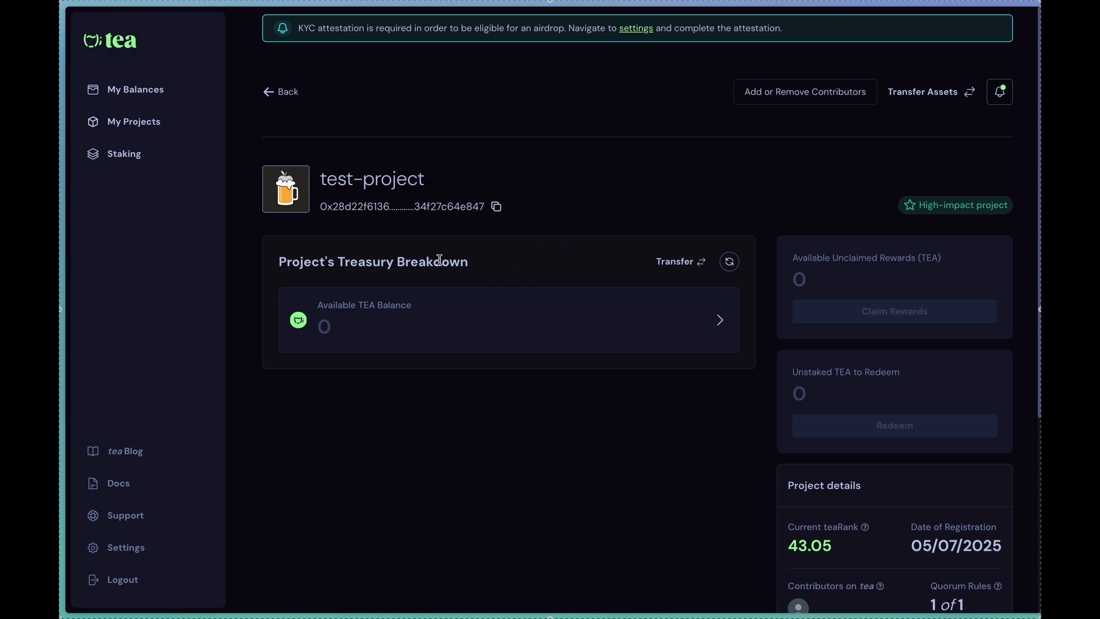
pyautogui.moveTo(450, 226)
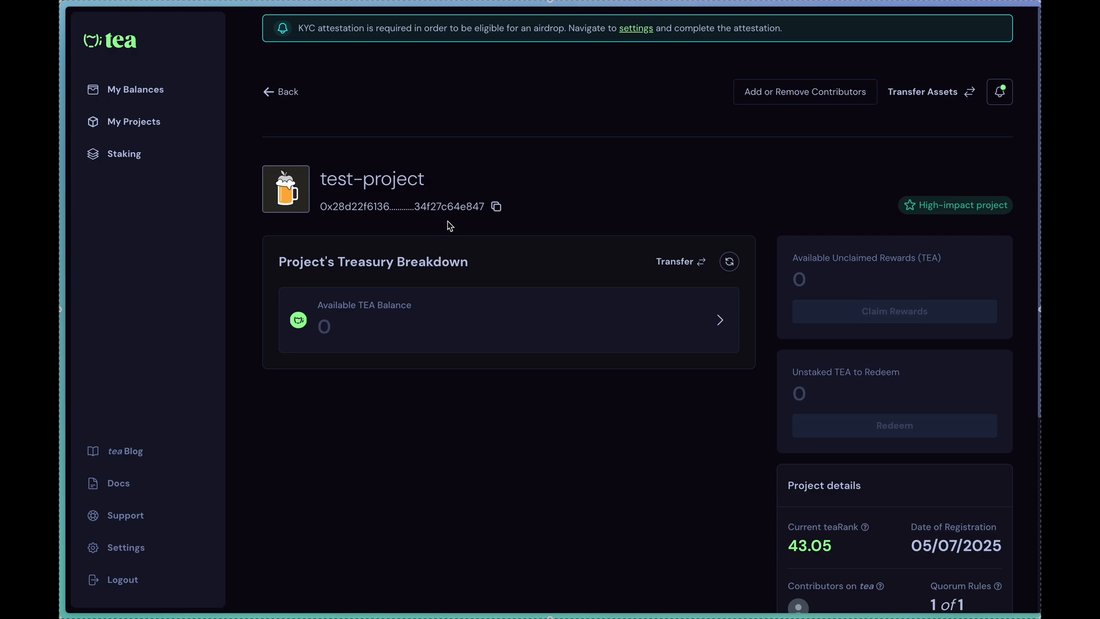
pyautogui.moveTo(527, 139)
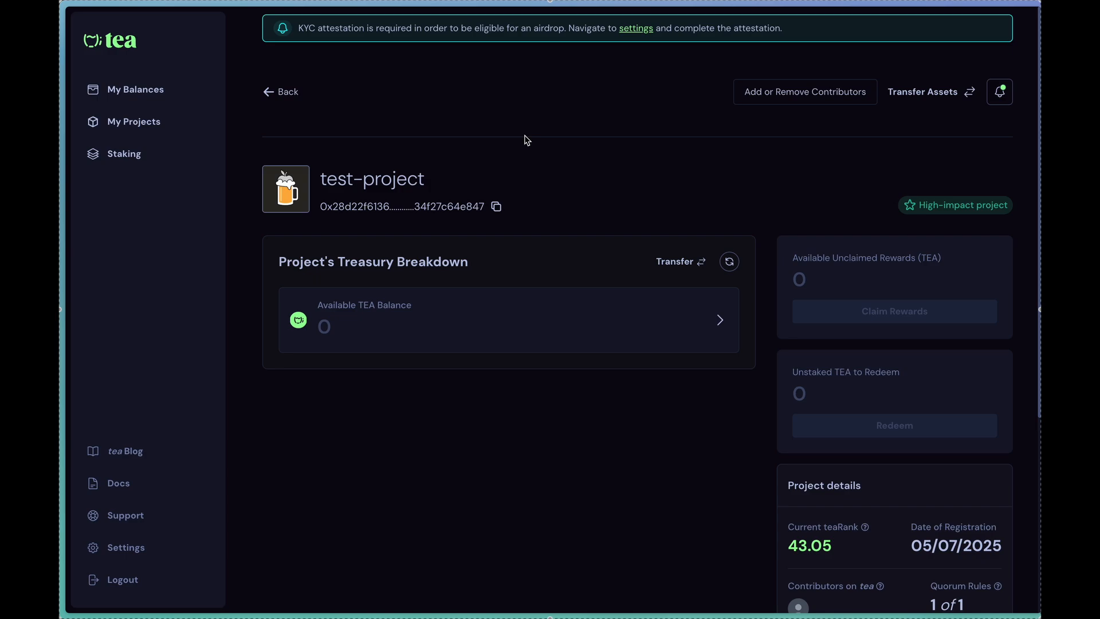
pyautogui.moveTo(571, 198)
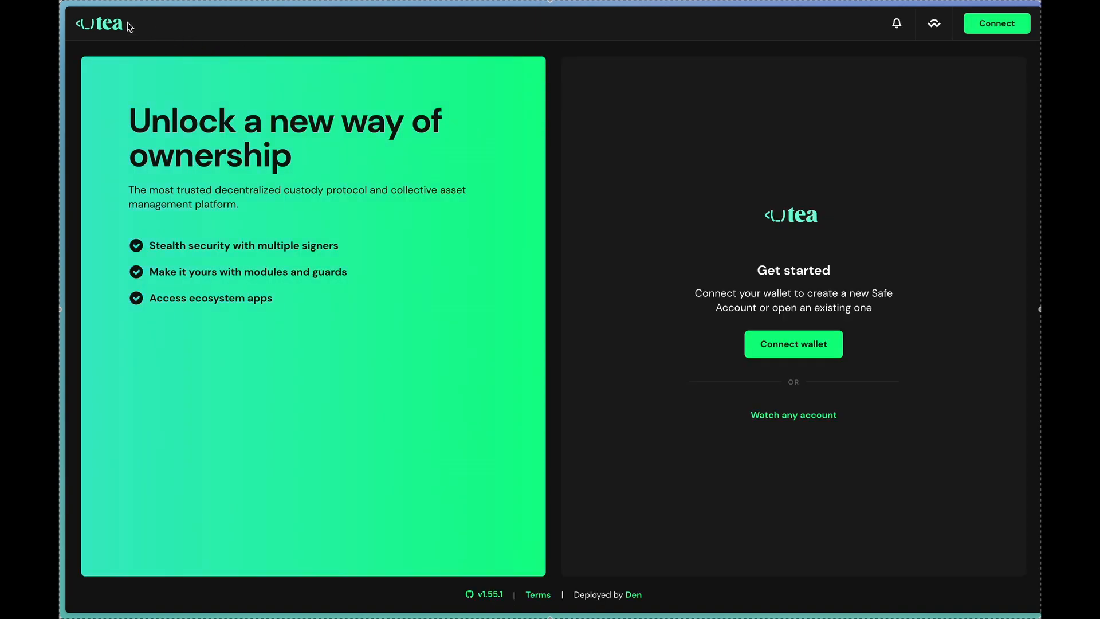
pyautogui.moveTo(742, 218)
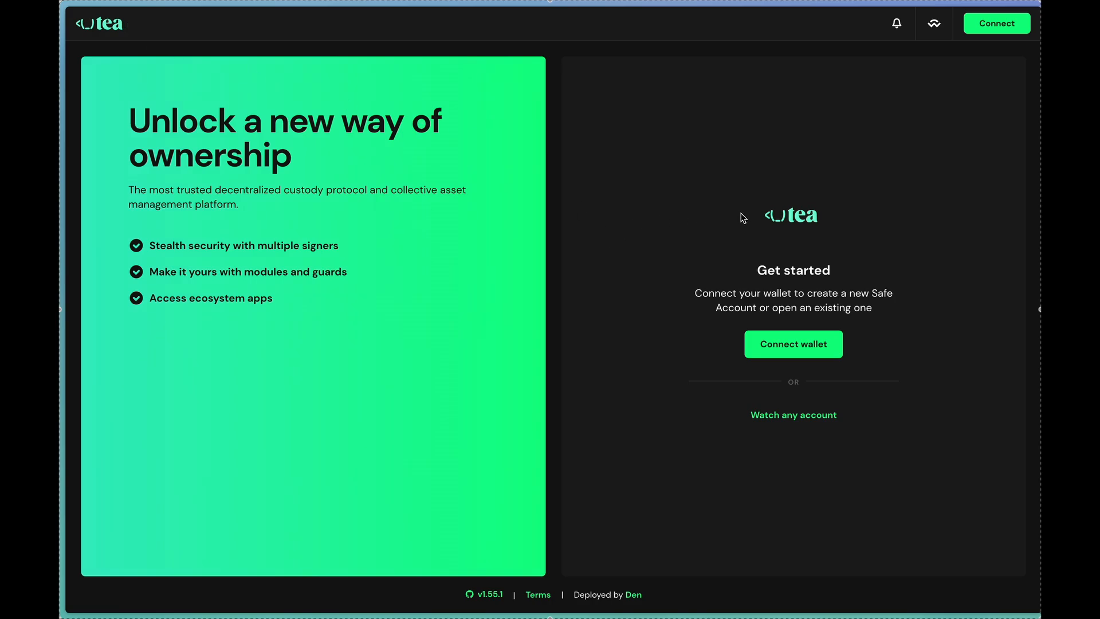
pyautogui.moveTo(999, 79)
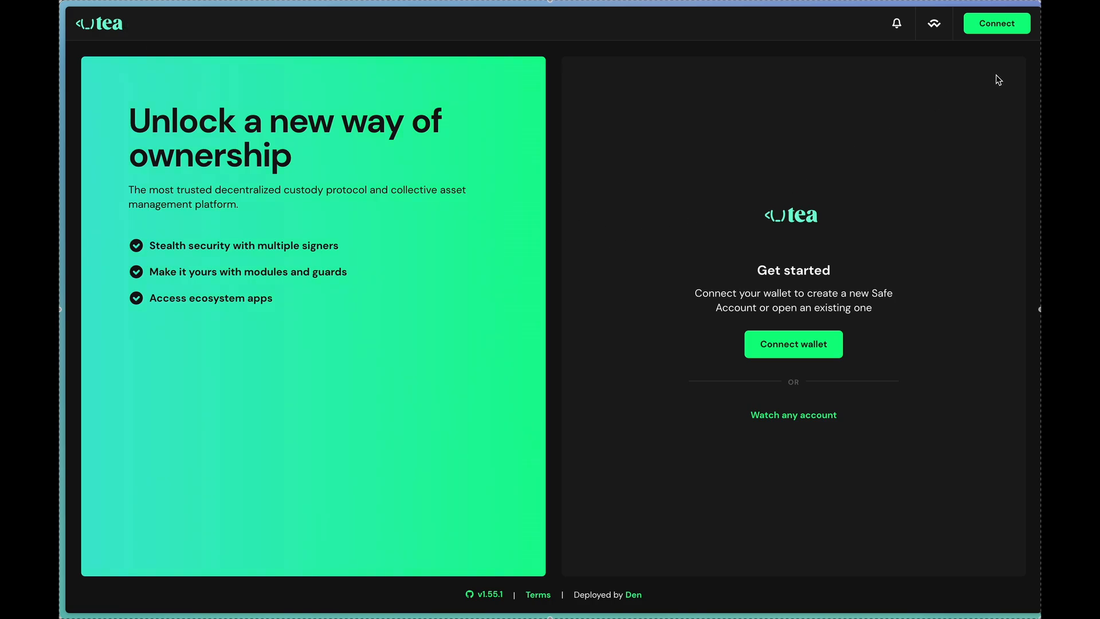
pyautogui.moveTo(996, 23)
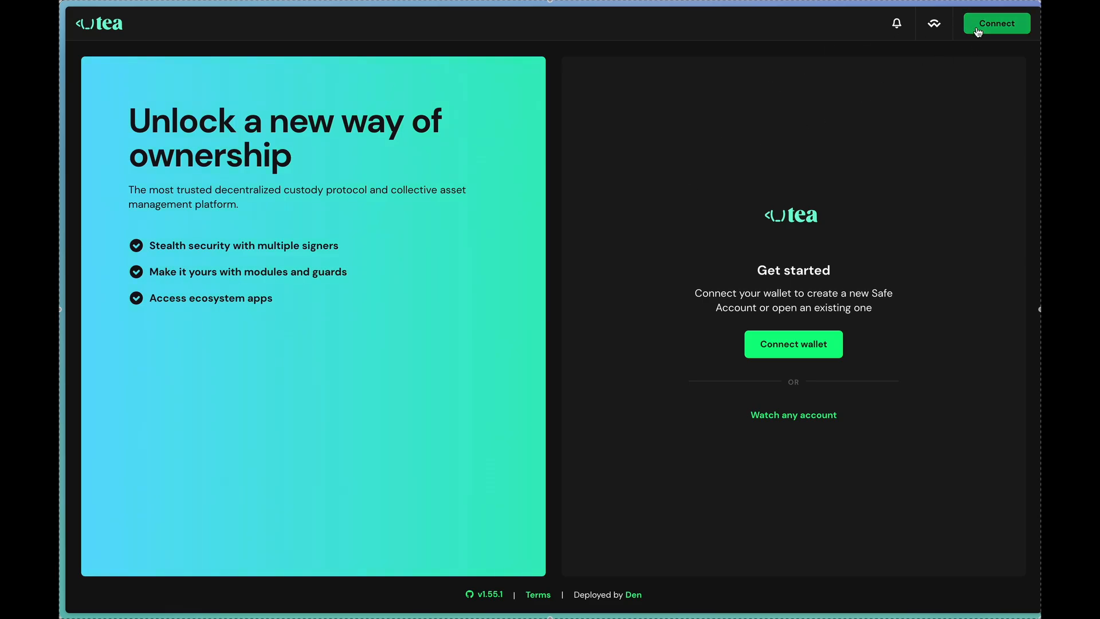
# Step: Connect Tea Safe to the MetaMask wallet and continue with the connected MetaMask account
pyautogui.click(794, 343)
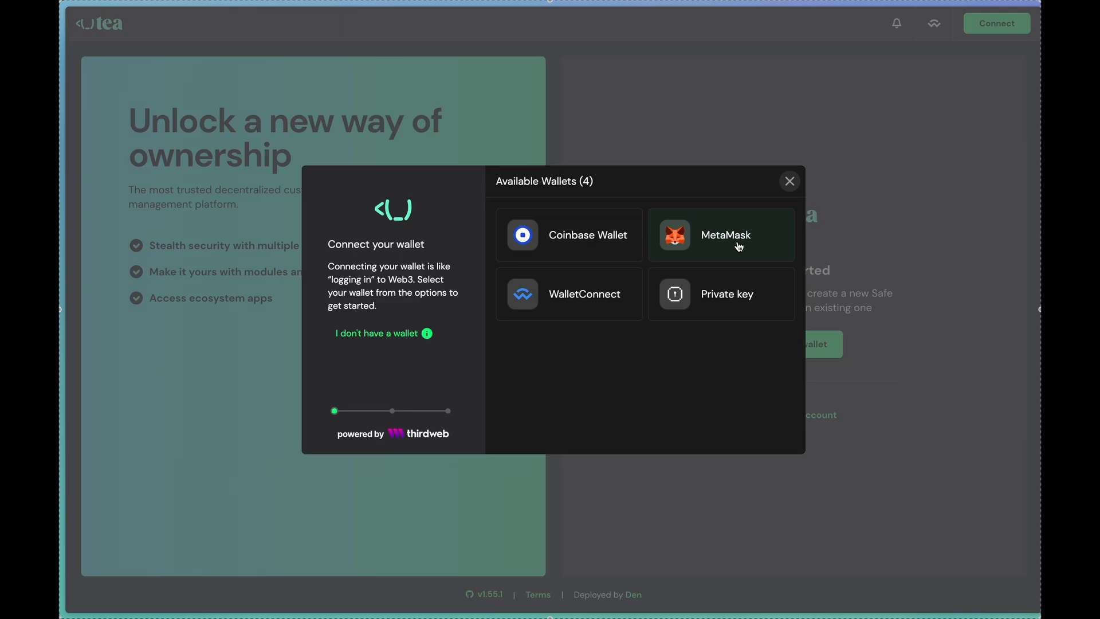
pyautogui.click(721, 234)
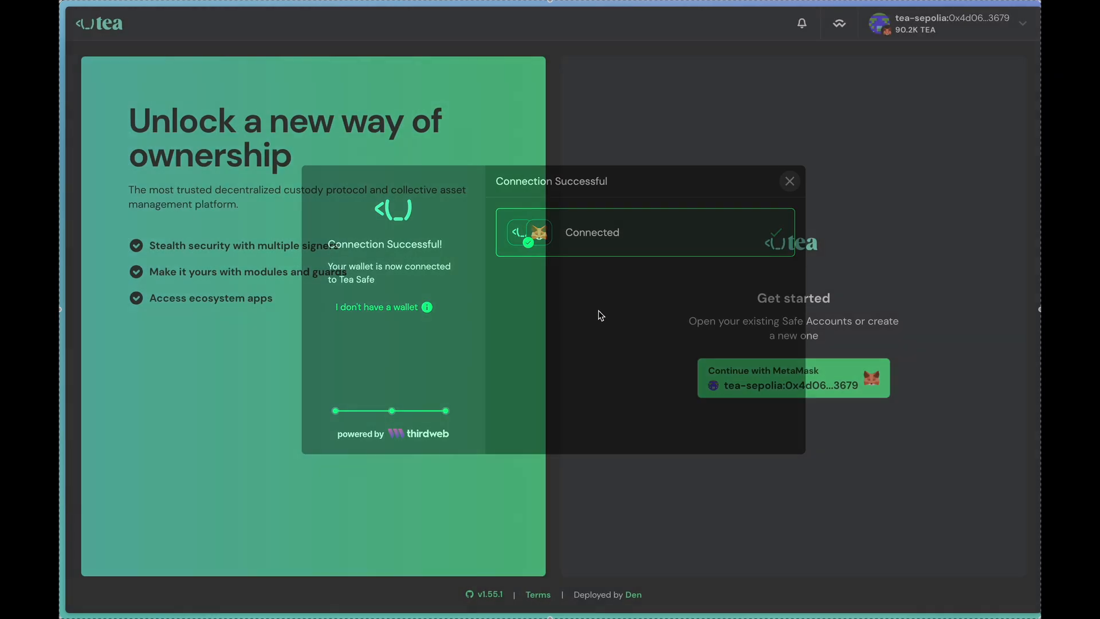
pyautogui.click(788, 182)
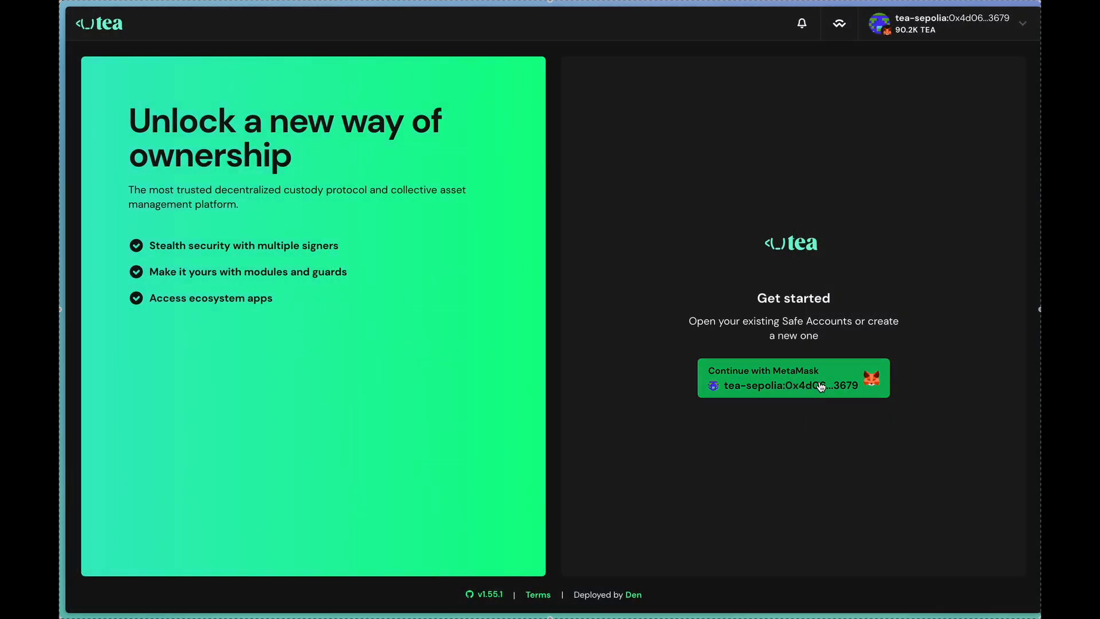
pyautogui.click(793, 378)
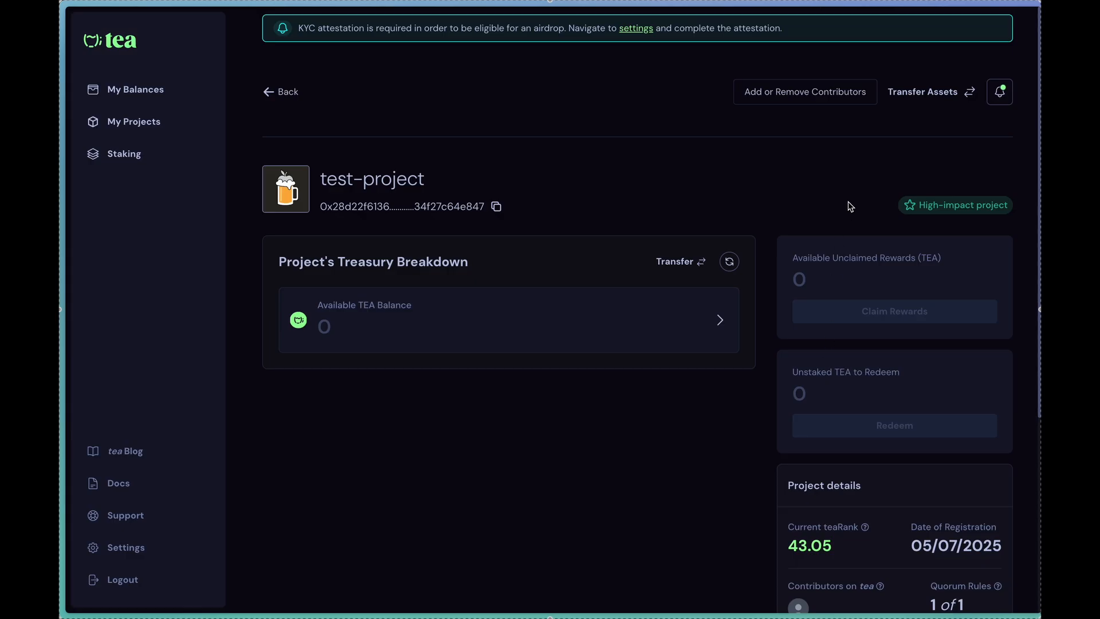
# Step: Show My Balances listing zzz and test-project, with the account's username and address details expanded
pyautogui.click(135, 89)
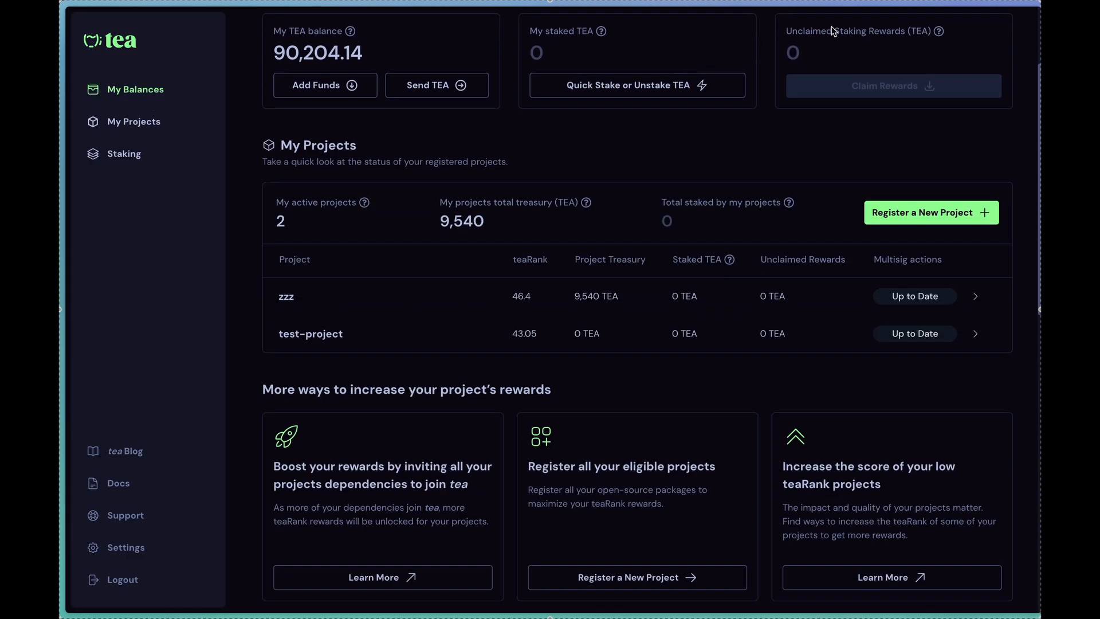
pyautogui.click(949, 97)
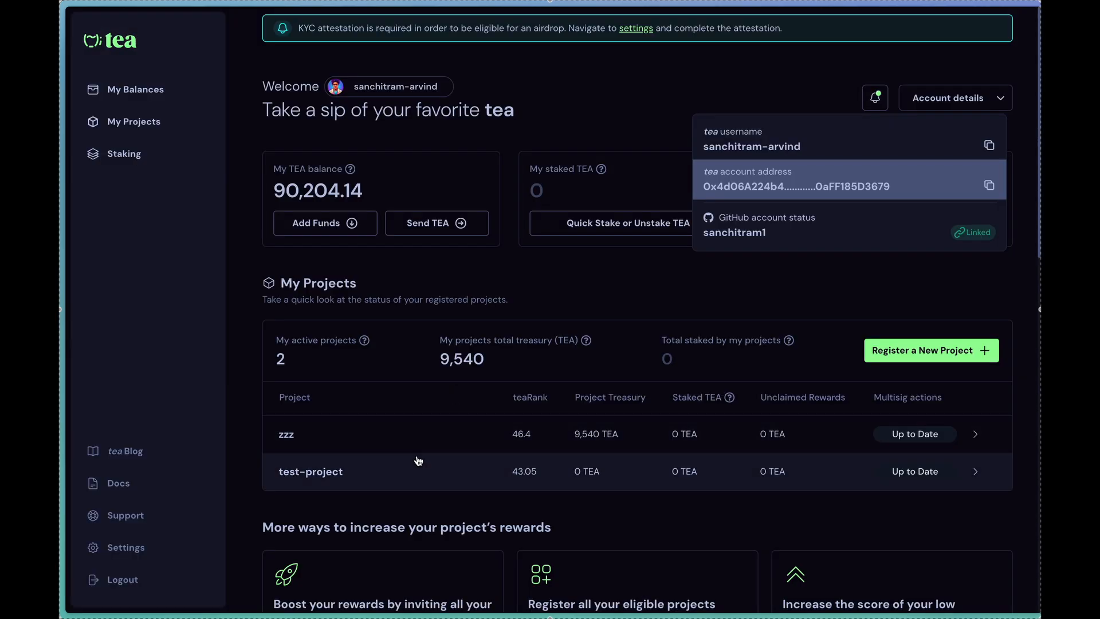
pyautogui.click(311, 471)
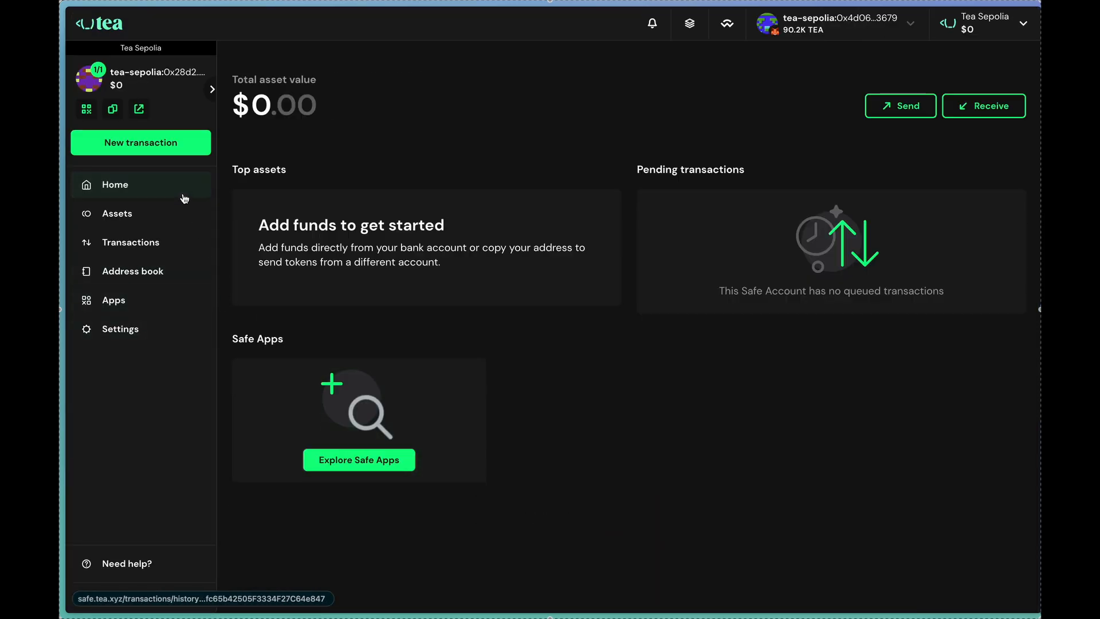
# Step: Review the Safe account's Setup showing one signer with 1-of-1 confirmations, then return to Home
pyautogui.click(140, 142)
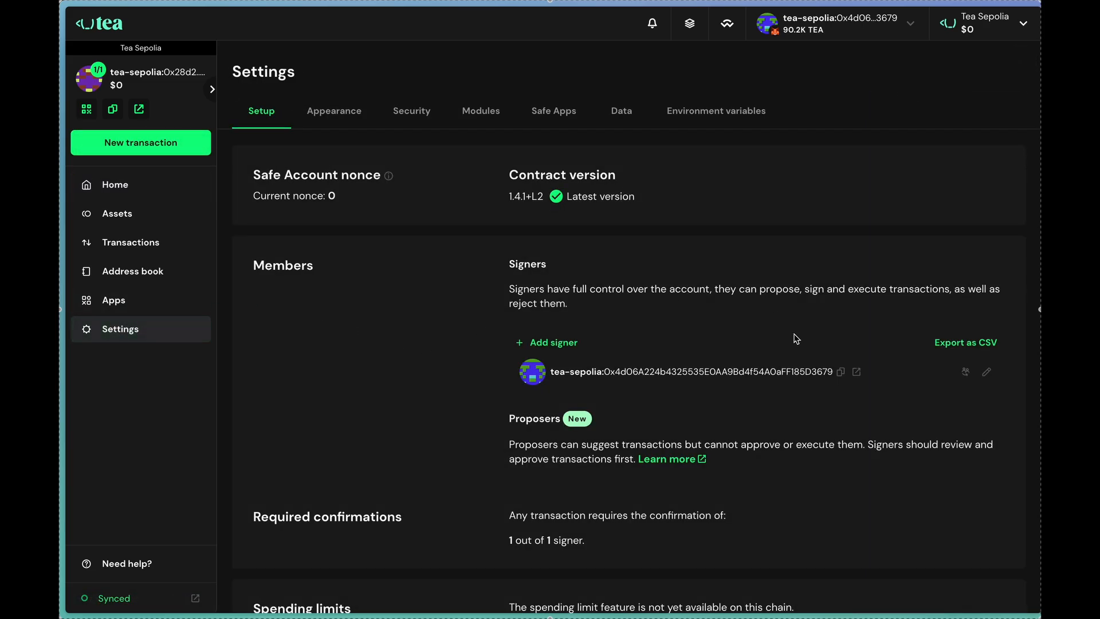
pyautogui.moveTo(173, 185)
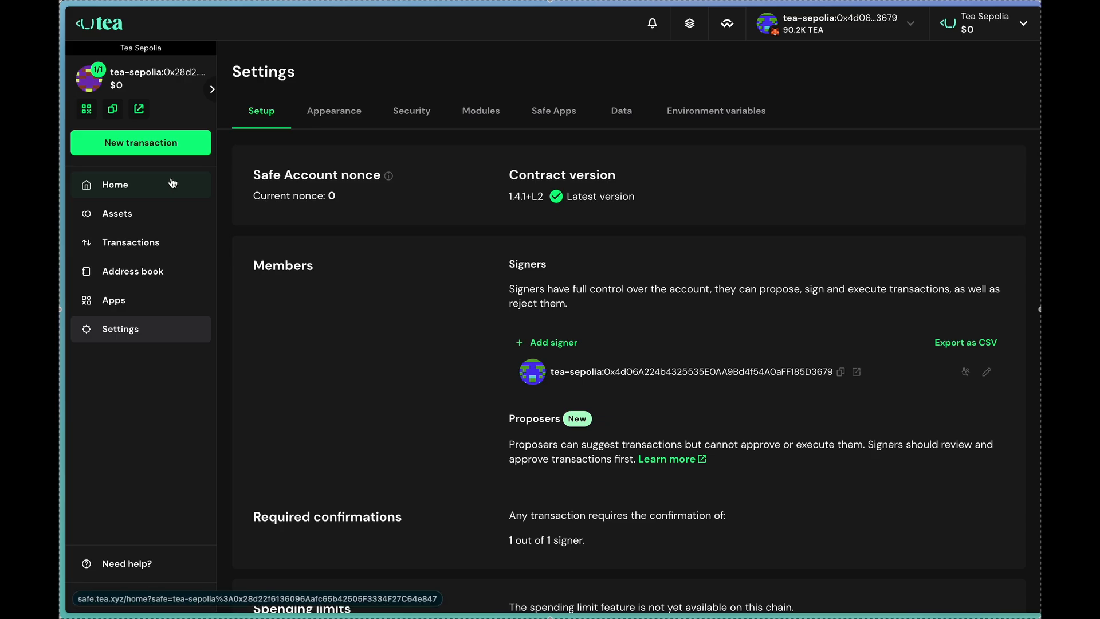
pyautogui.moveTo(642, 170)
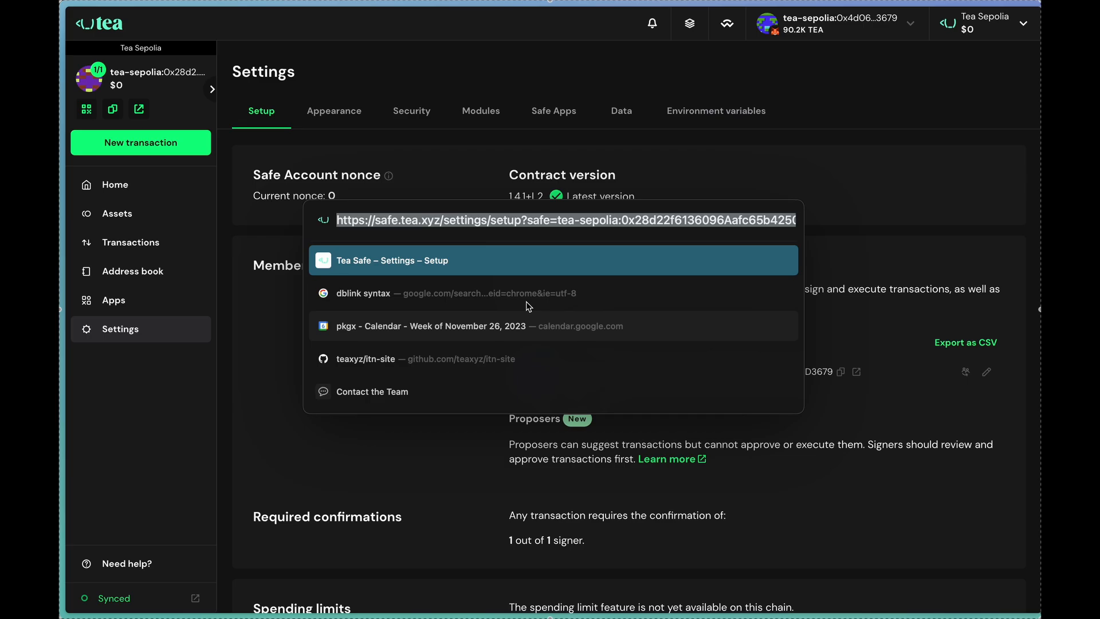
pyautogui.click(470, 86)
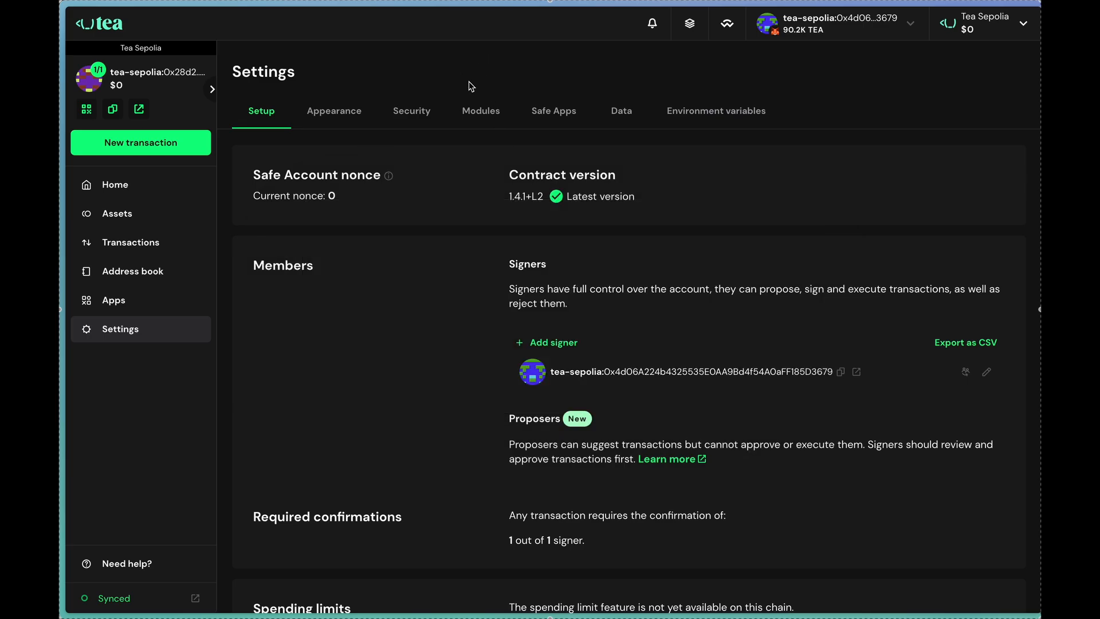
pyautogui.moveTo(115, 184)
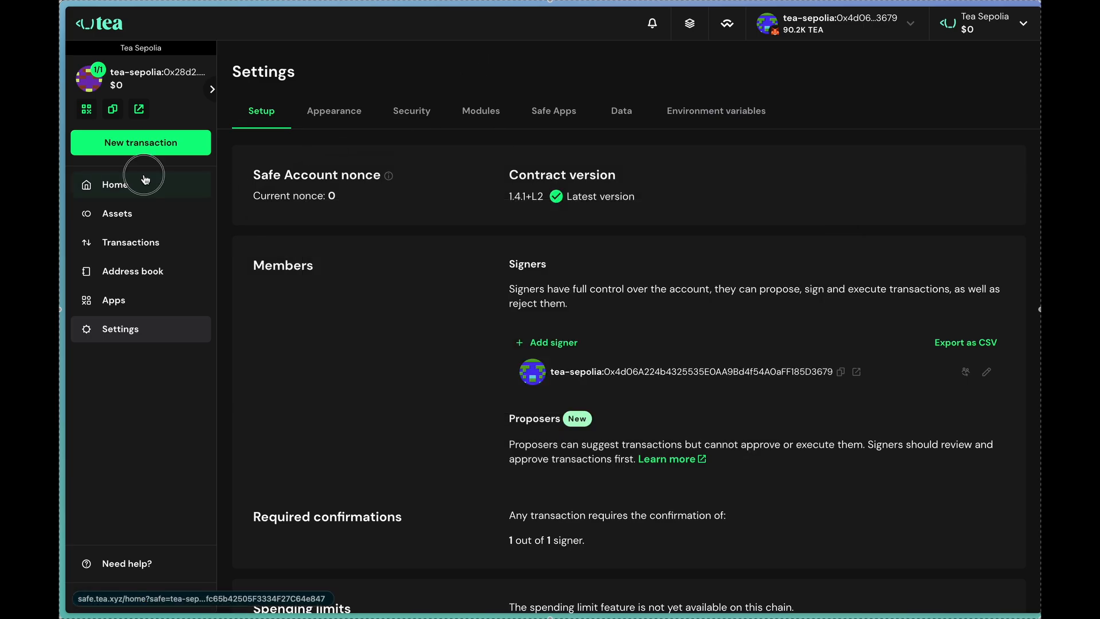
pyautogui.click(114, 185)
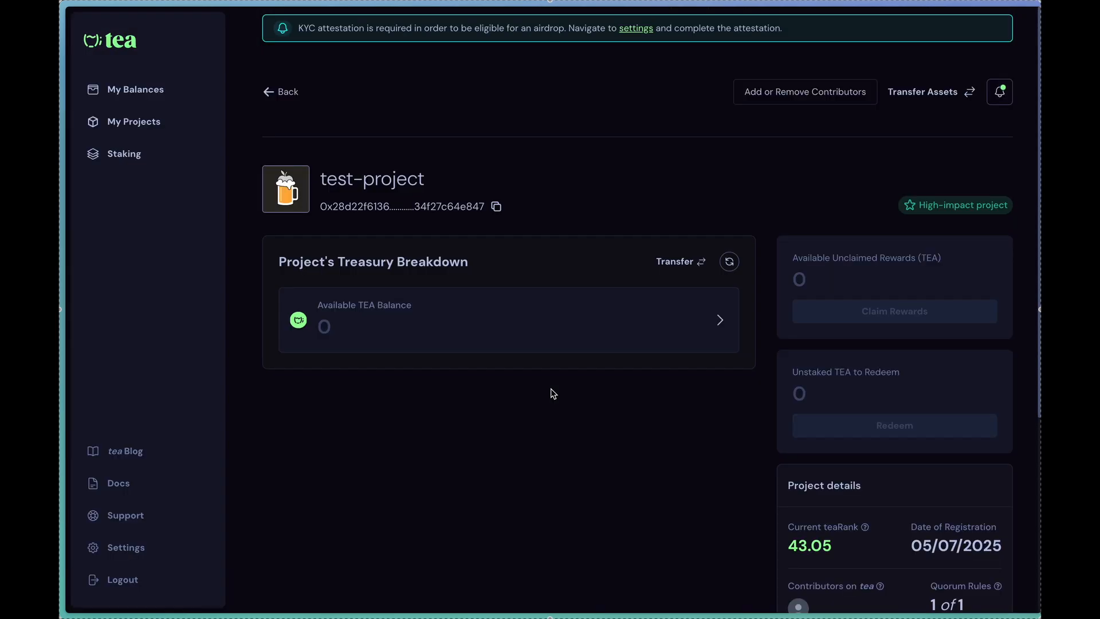
pyautogui.moveTo(628, 424)
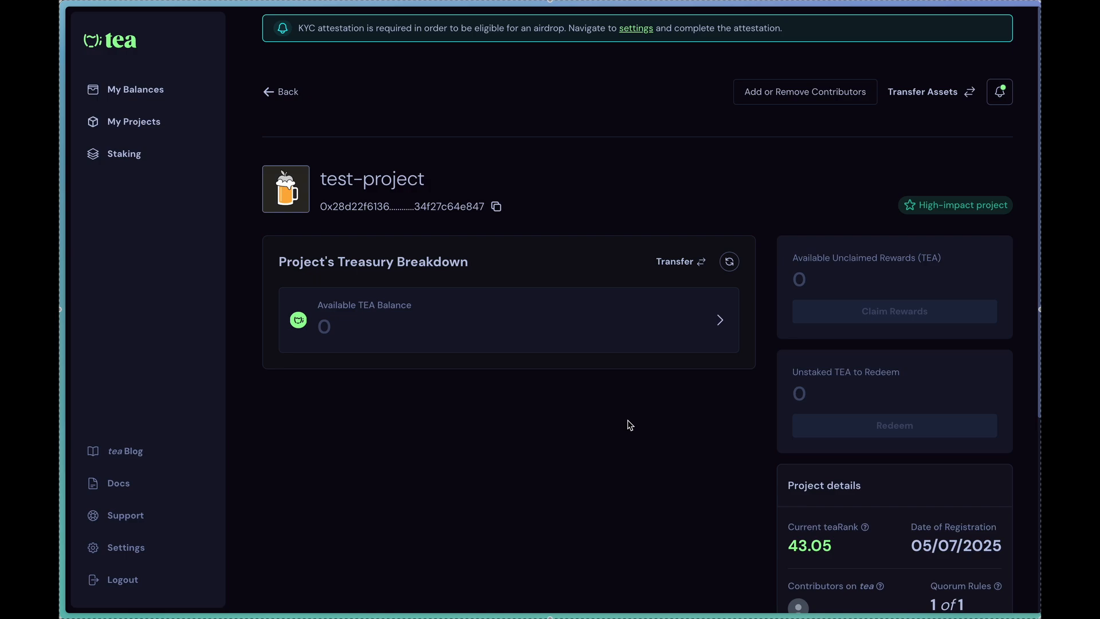
pyautogui.moveTo(131, 61)
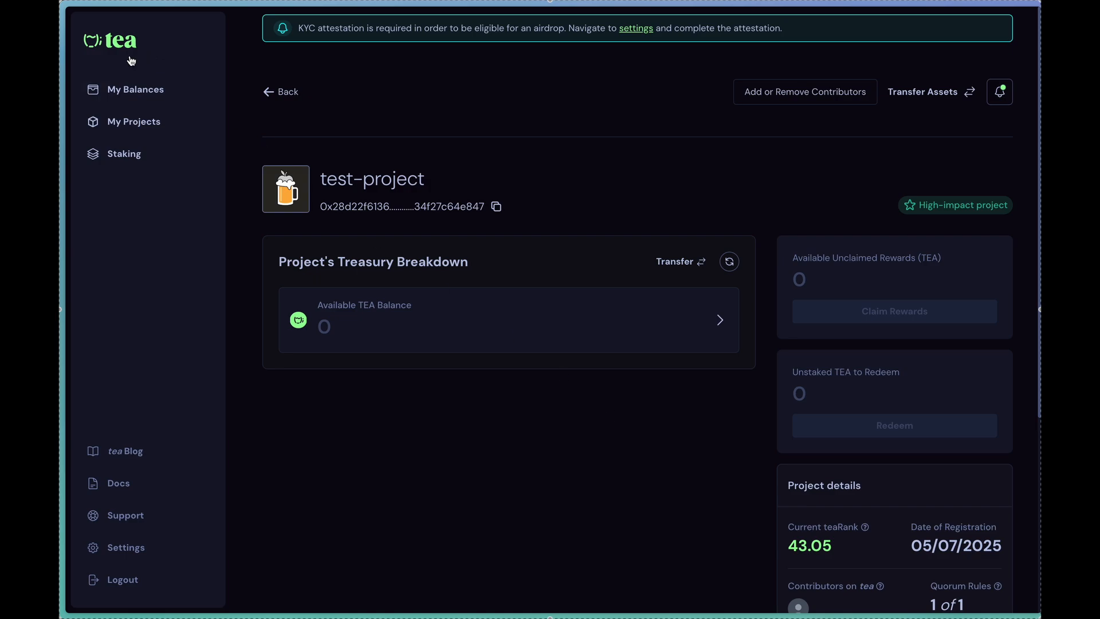
pyautogui.moveTo(655, 518)
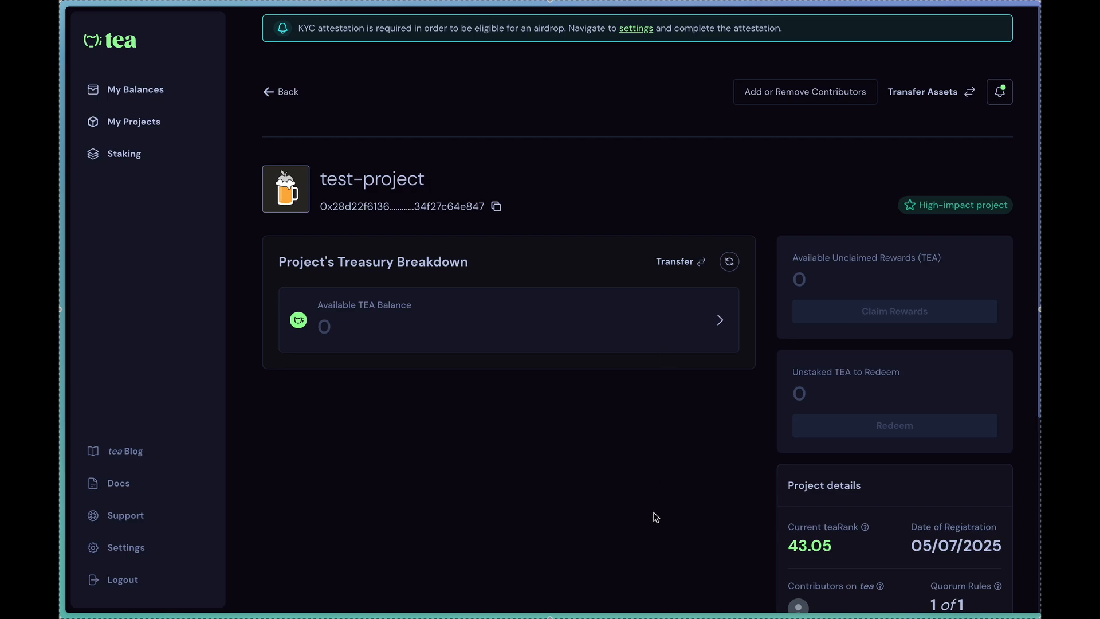